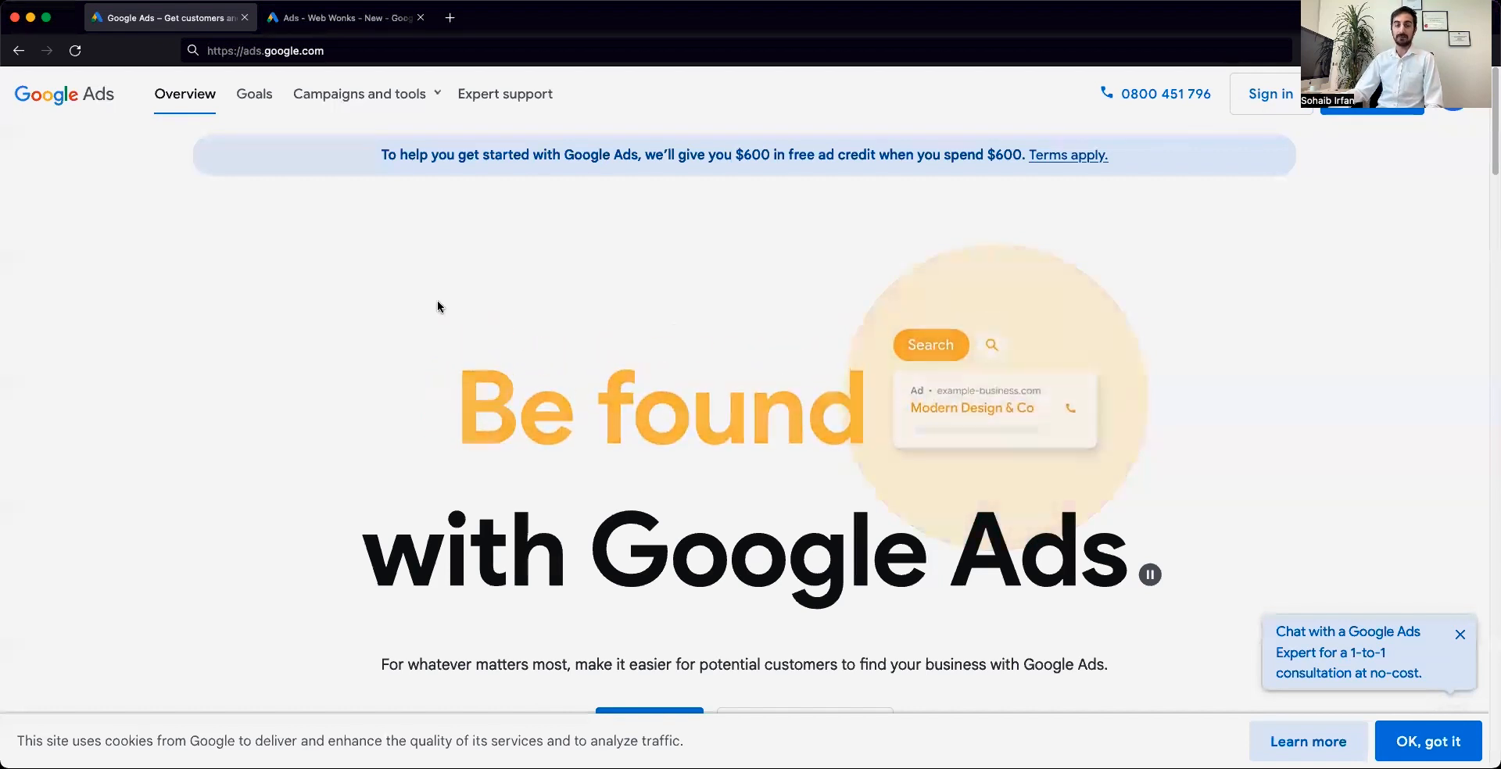
- Switch to the browser tab listing ads for the Display | Outreach | GA4 ad group
left_click(344, 18)
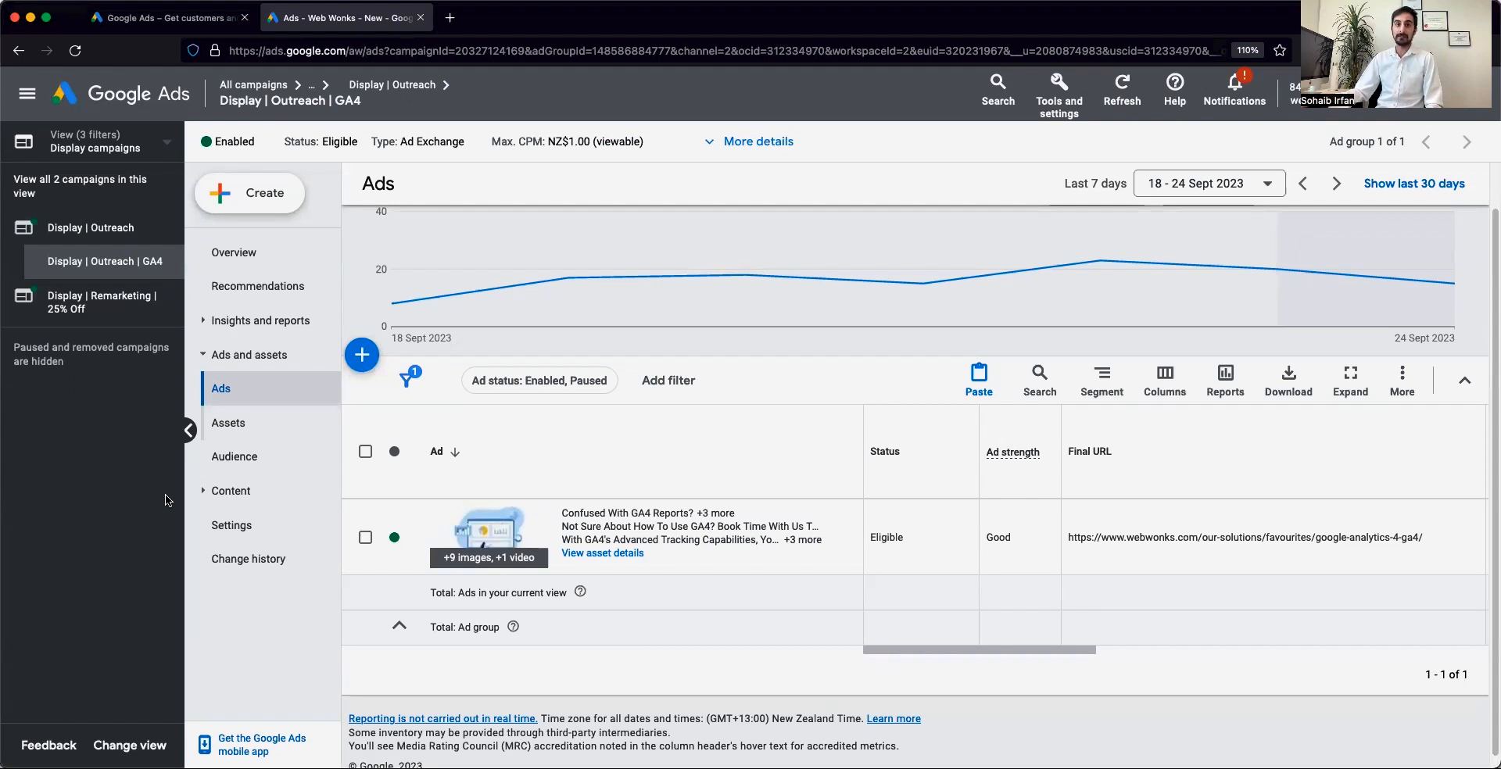
mouse_move(586, 435)
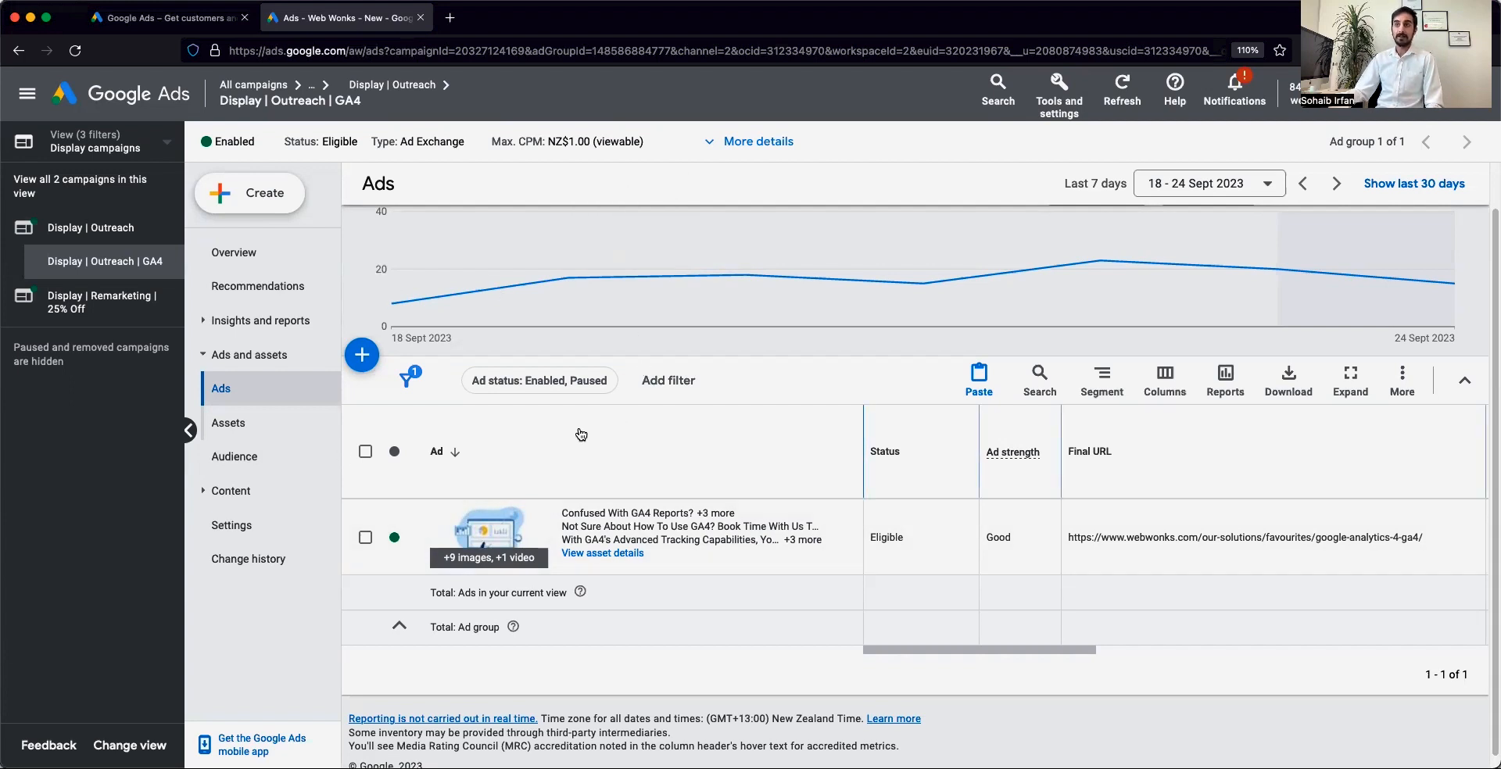
mouse_move(139, 435)
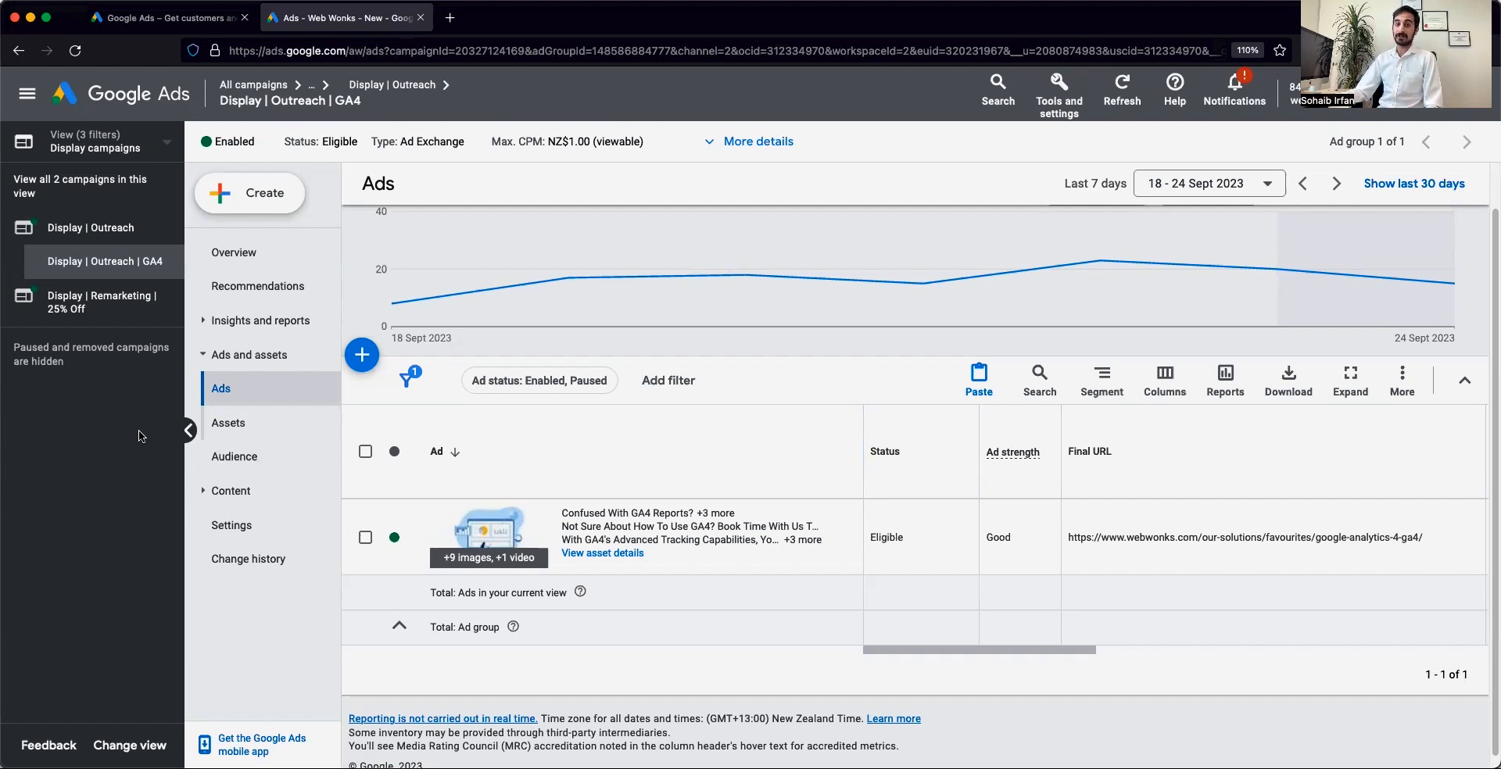
mouse_move(144, 405)
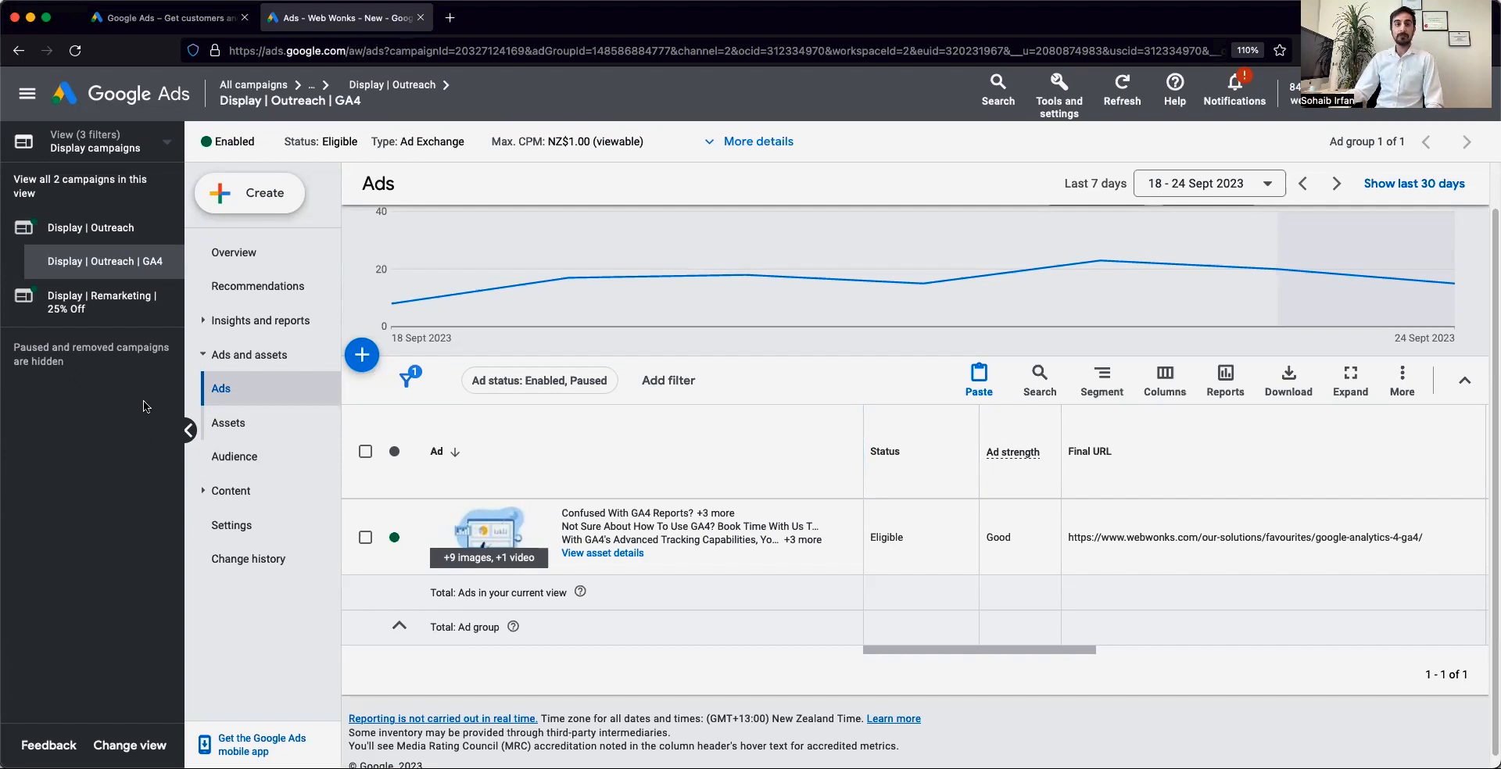
mouse_move(131, 426)
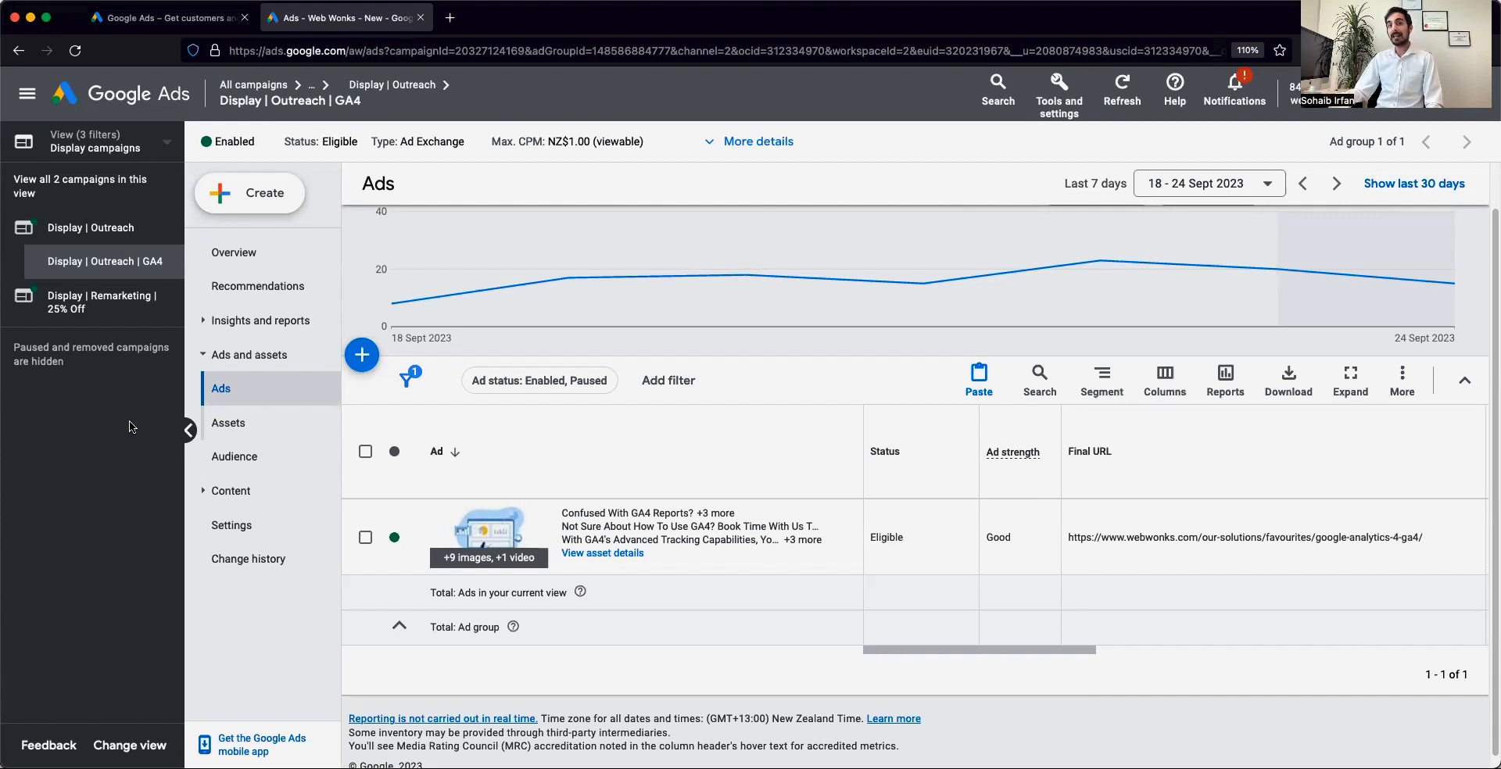
mouse_move(122, 442)
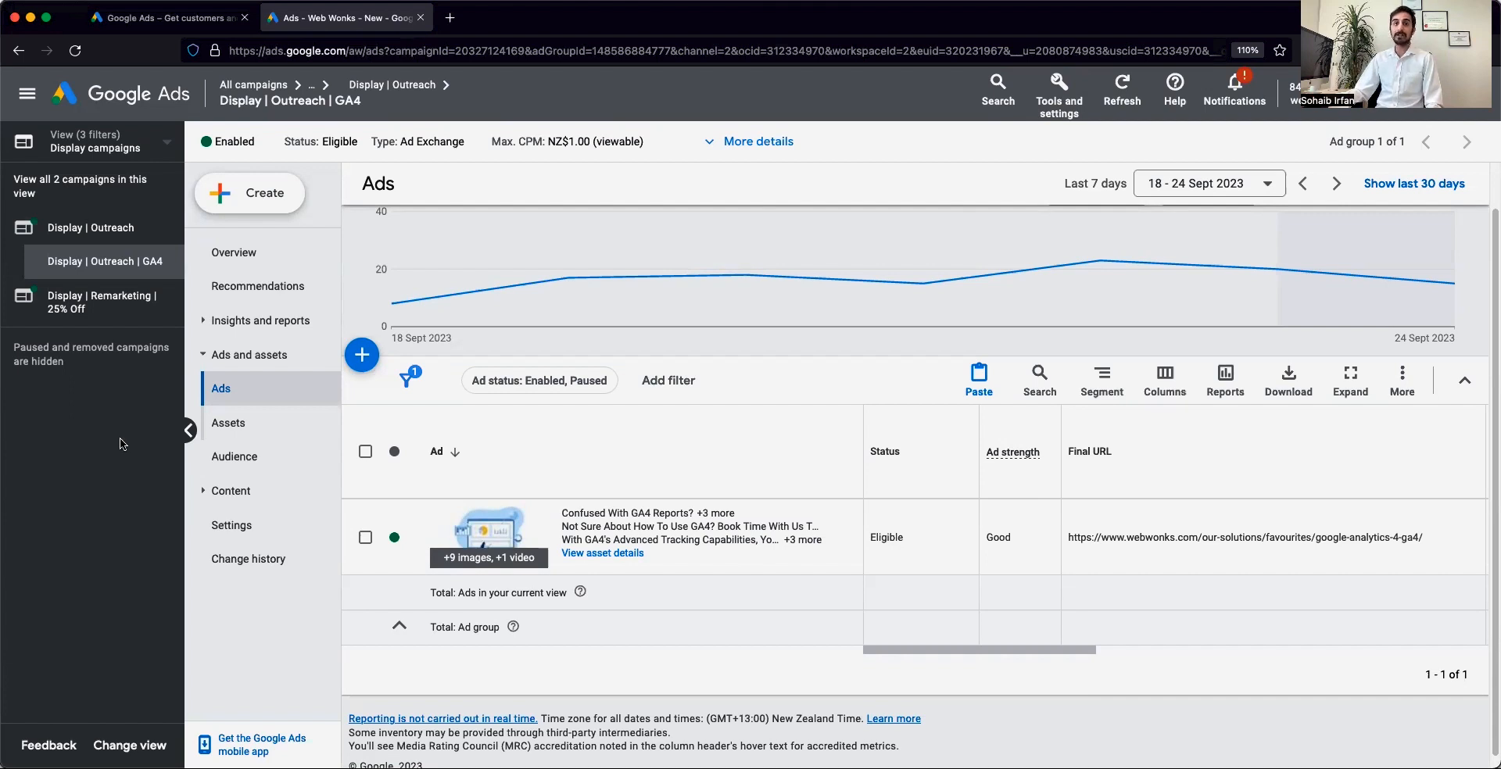
mouse_move(122, 418)
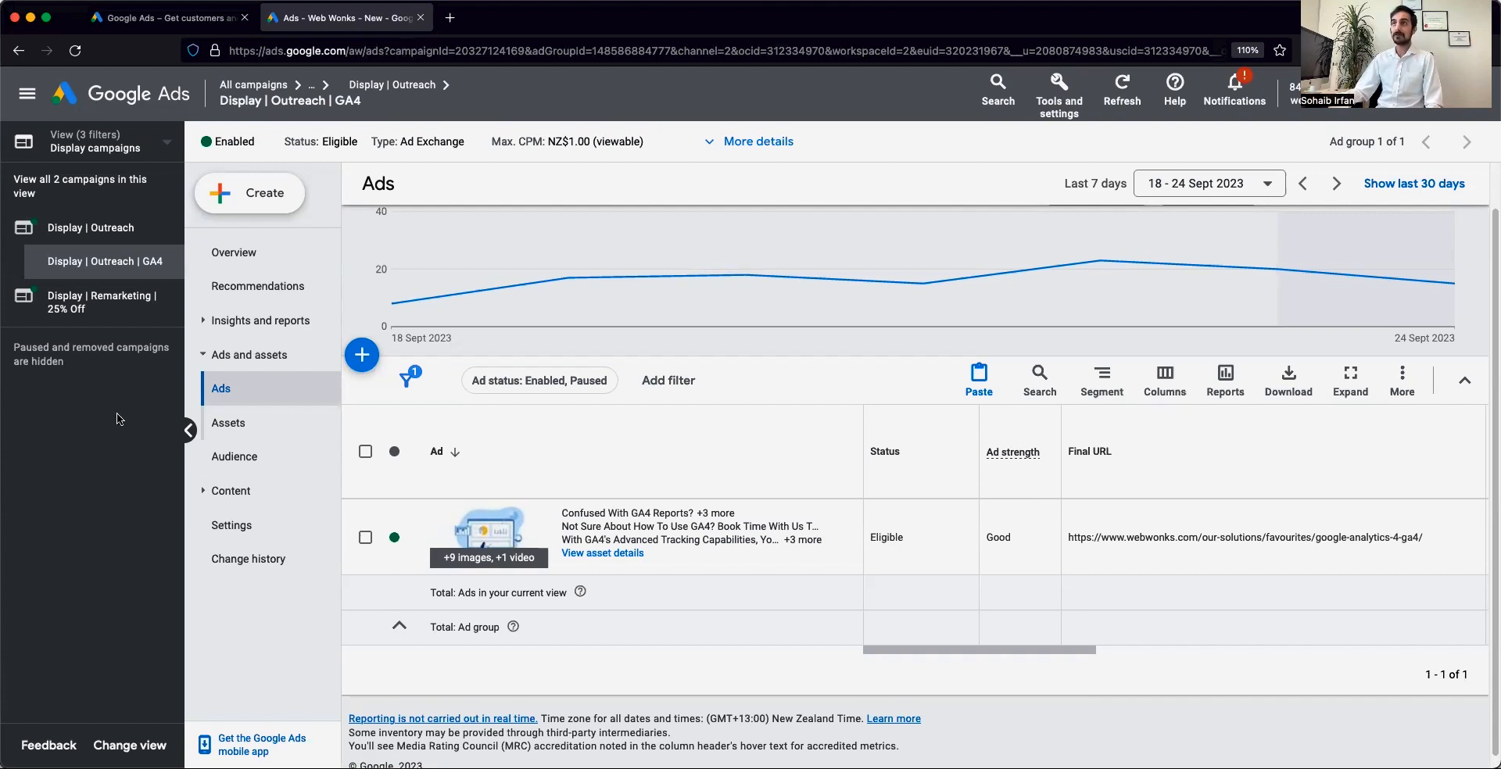
mouse_move(122, 411)
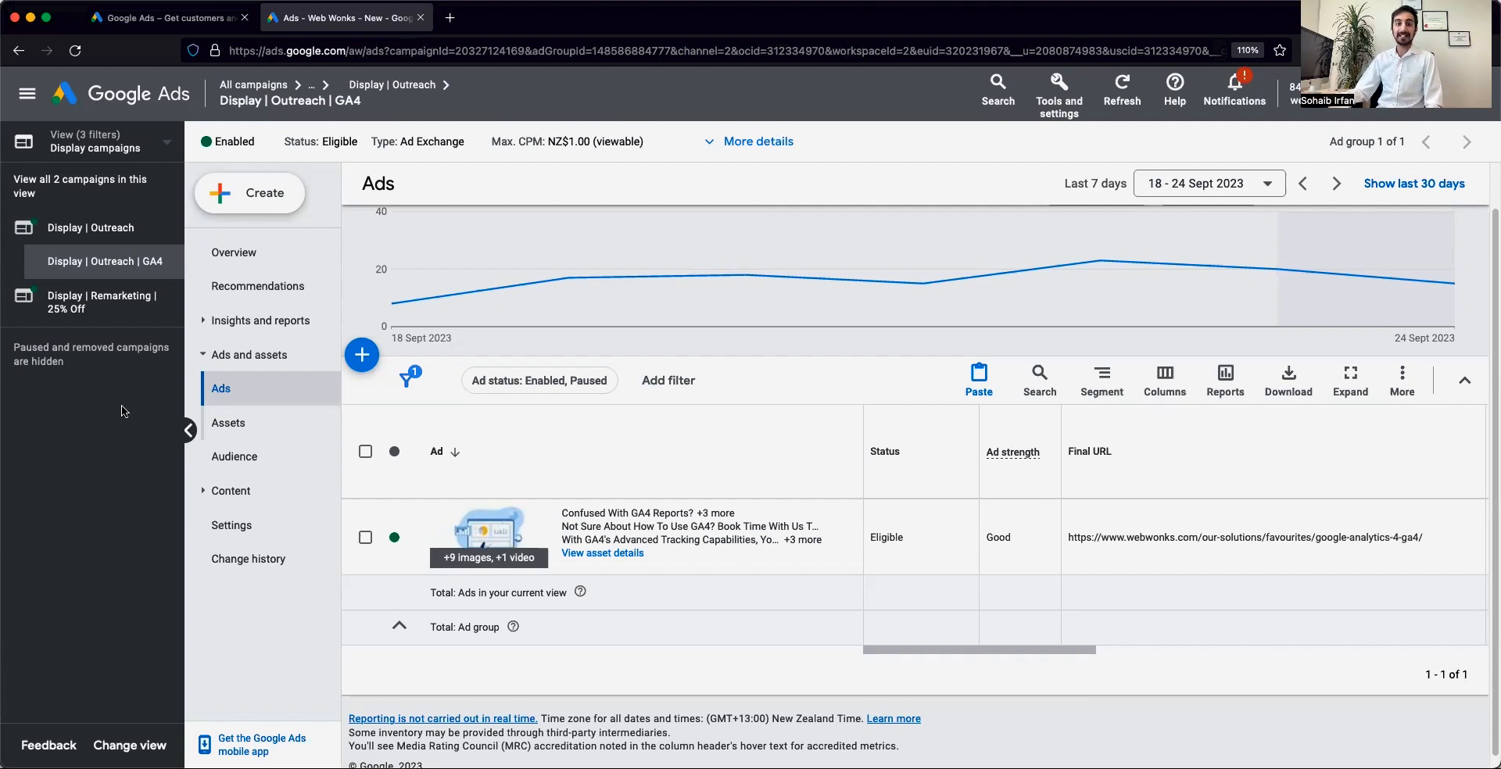
mouse_move(122, 419)
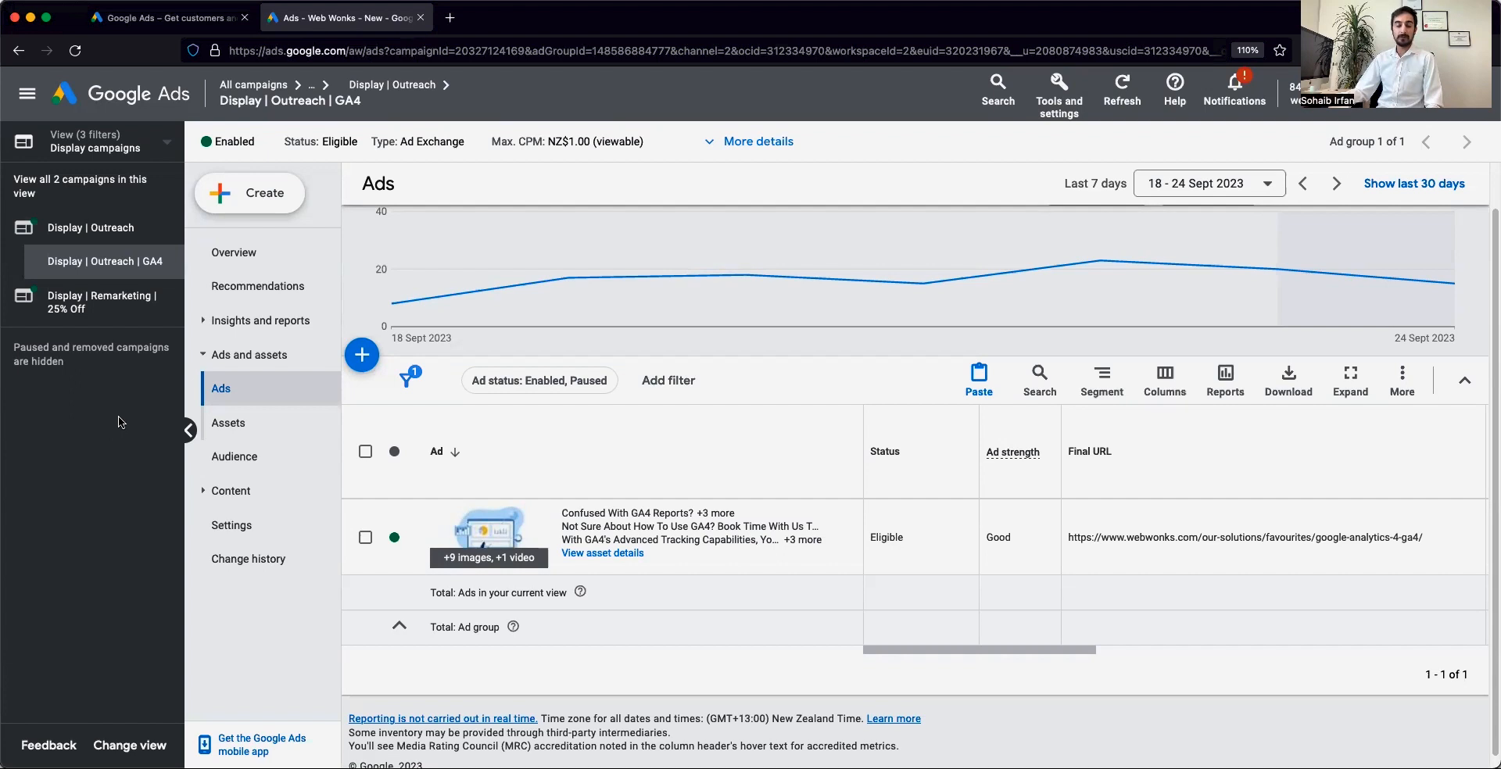
mouse_move(90, 226)
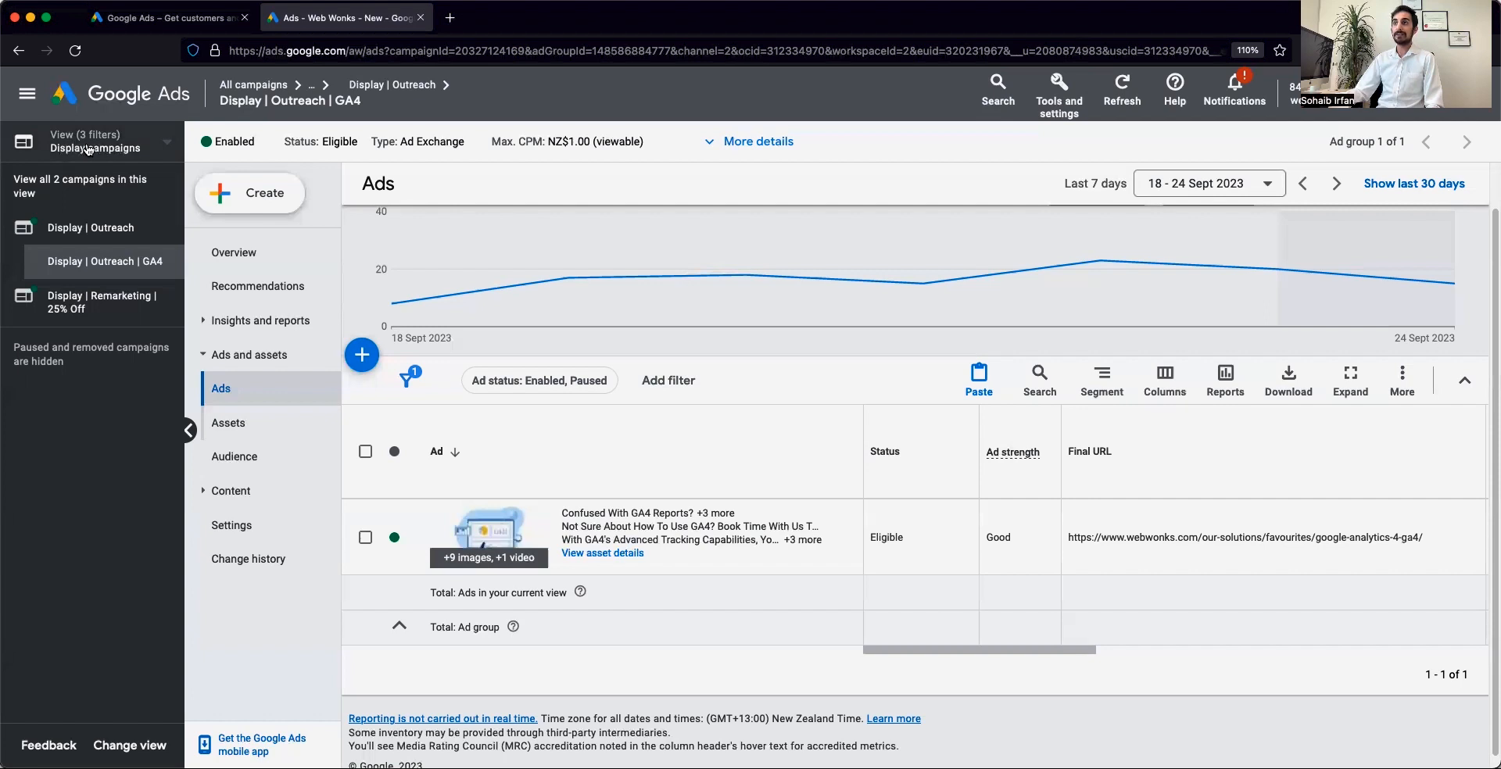
left_click(94, 149)
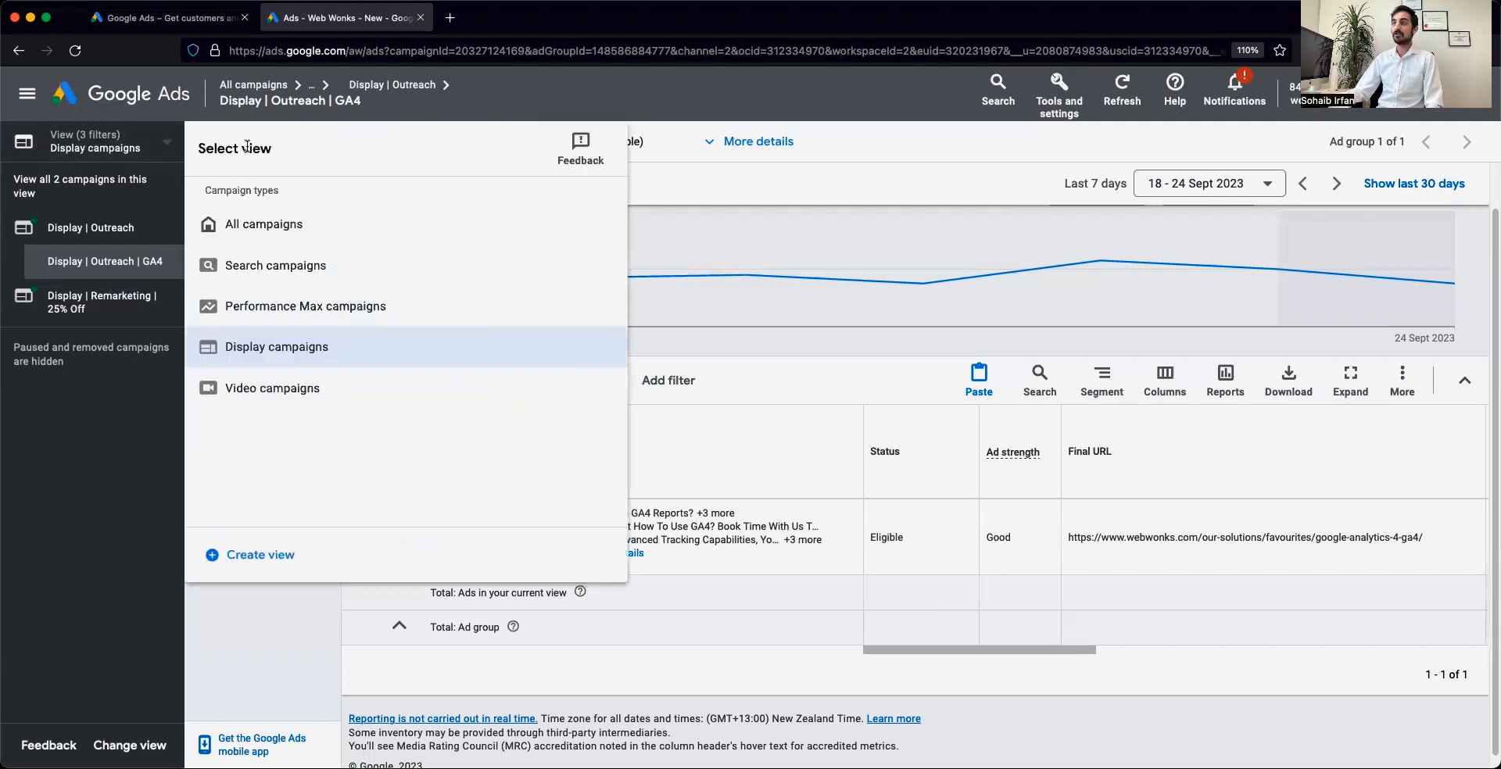
mouse_move(297, 266)
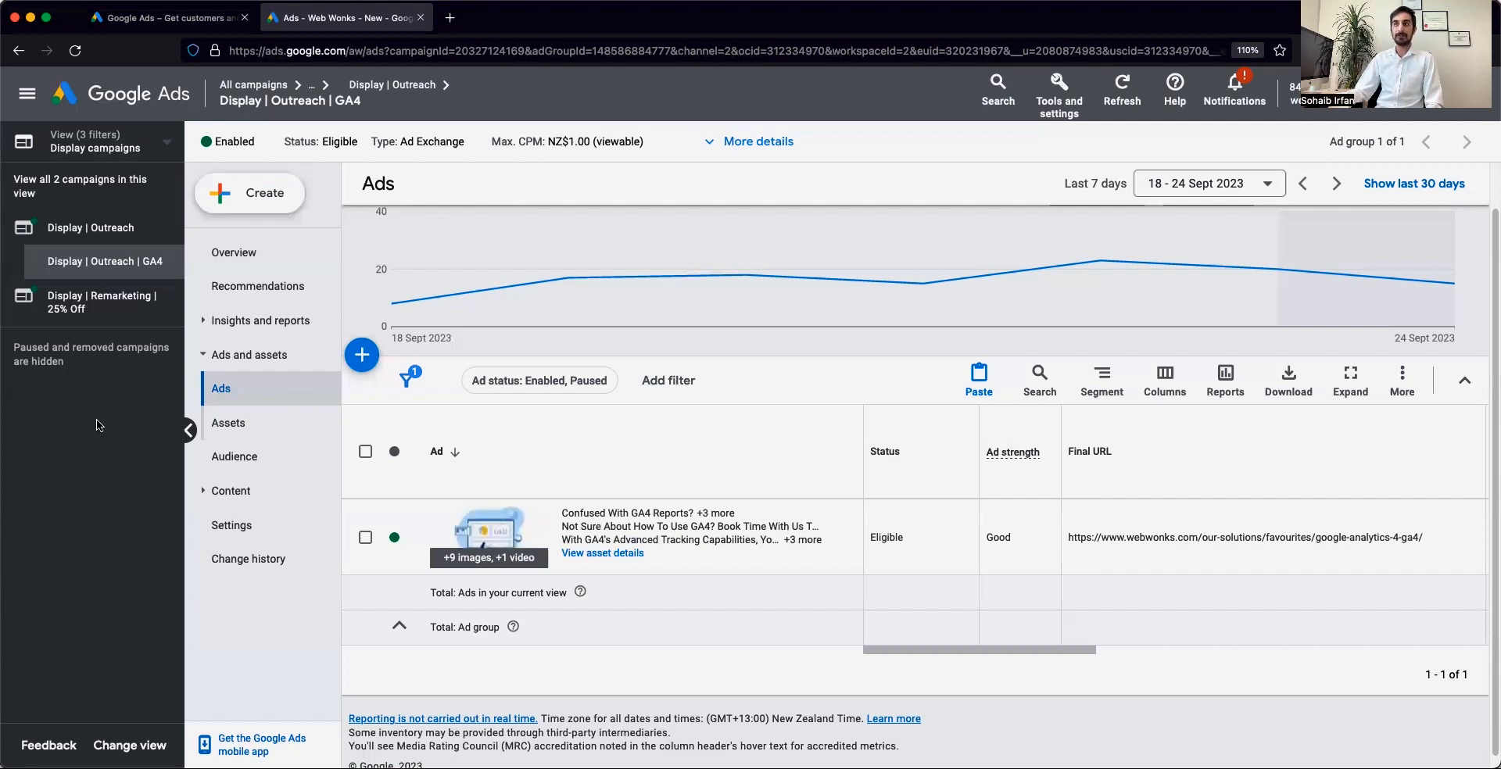
mouse_move(90, 228)
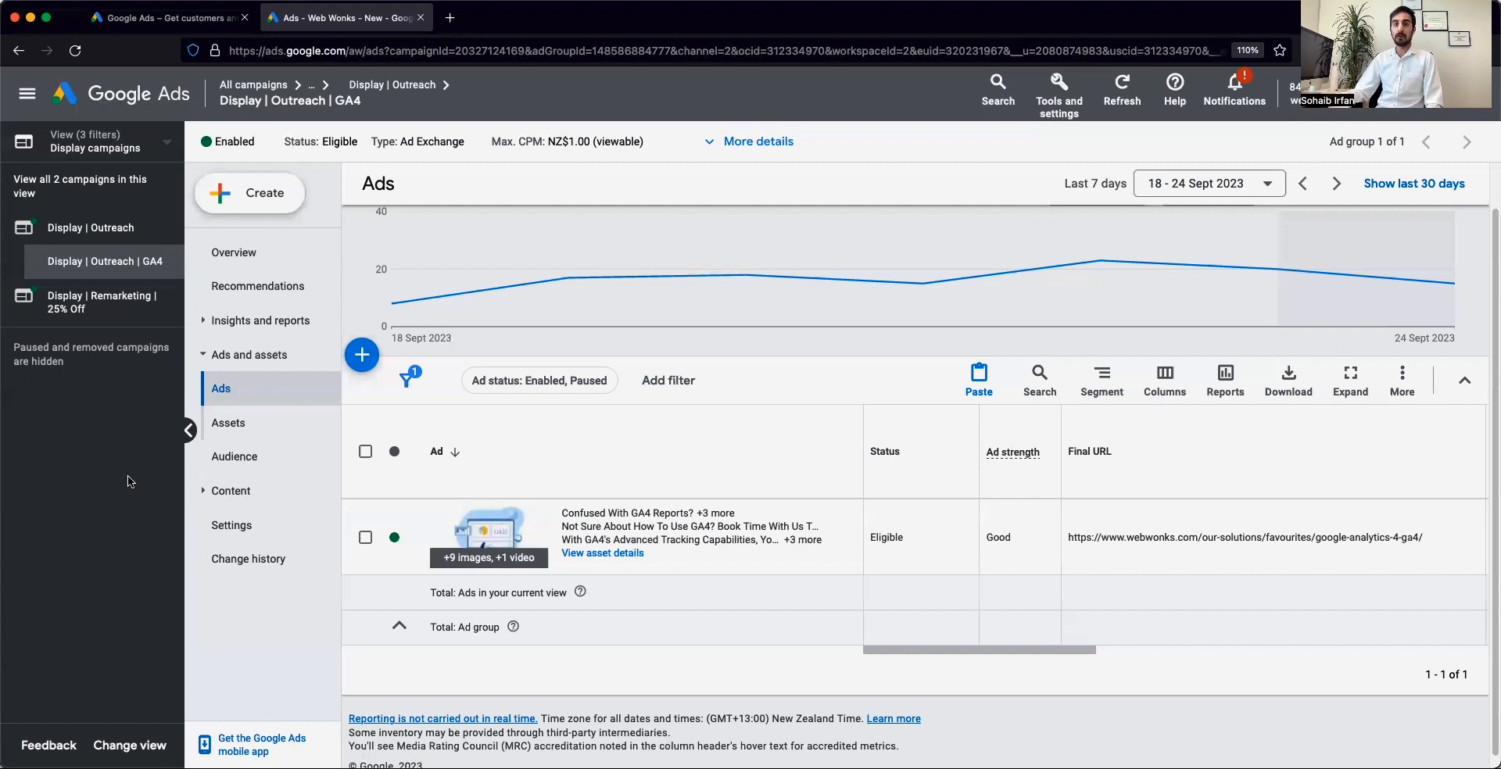
mouse_move(157, 488)
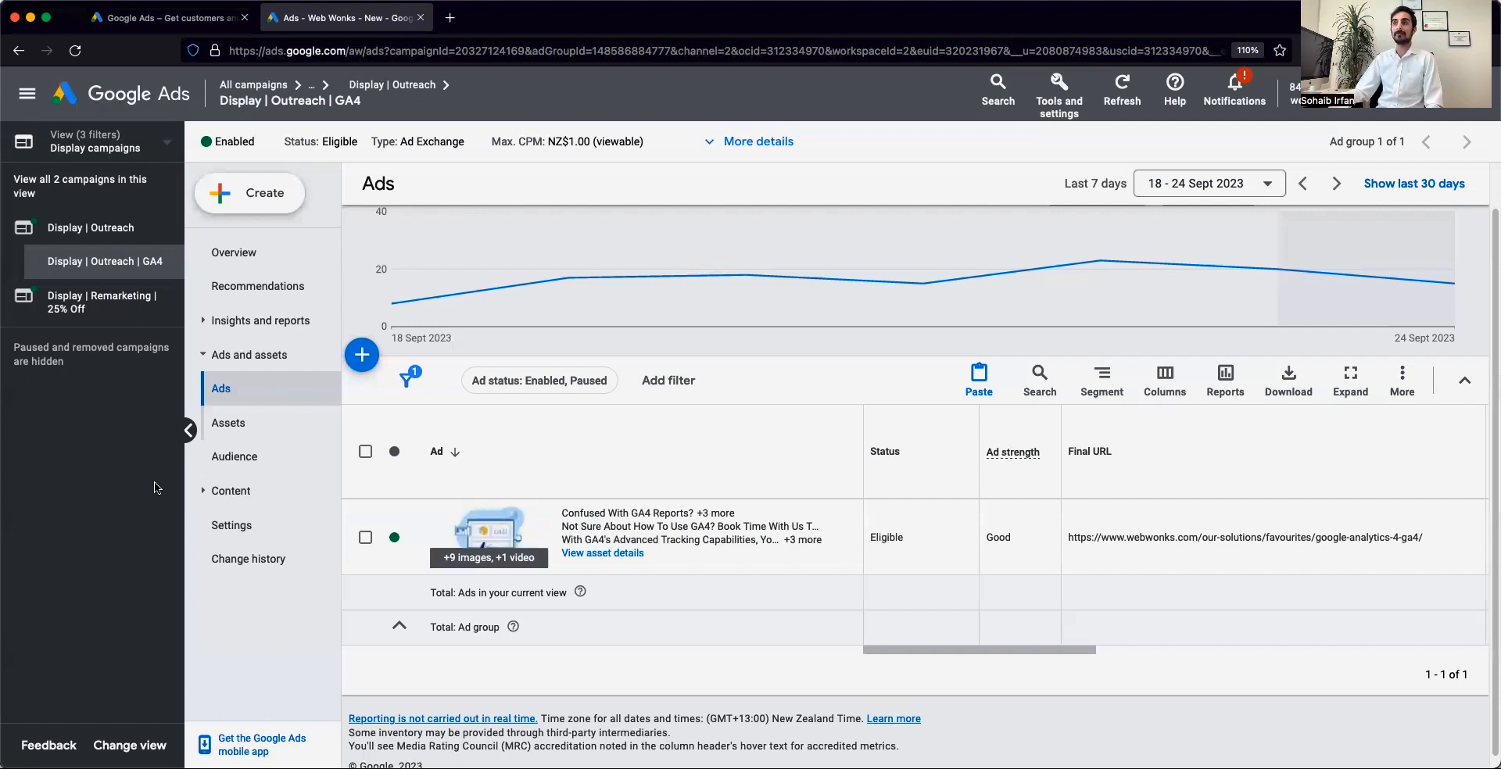
mouse_move(162, 414)
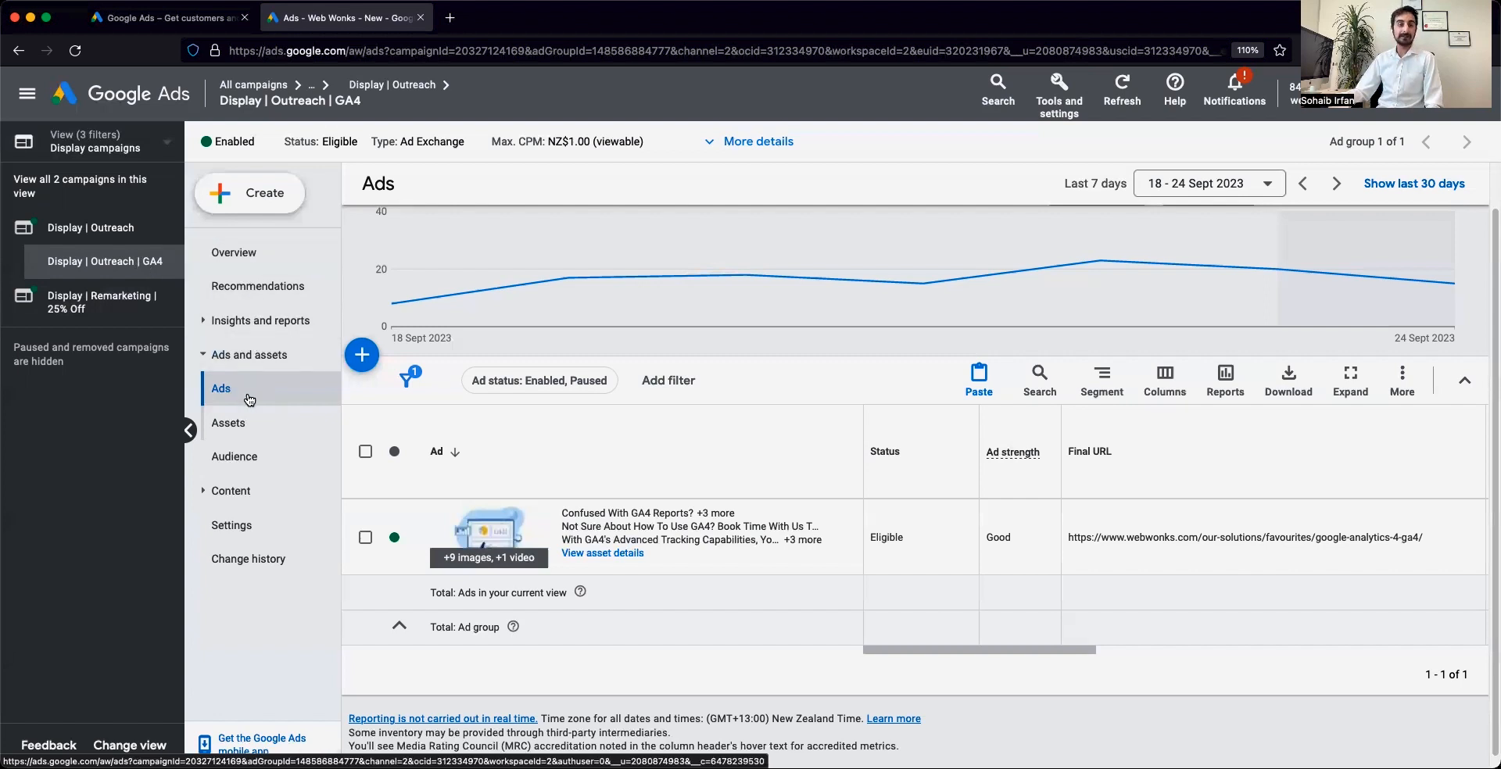
mouse_move(242, 396)
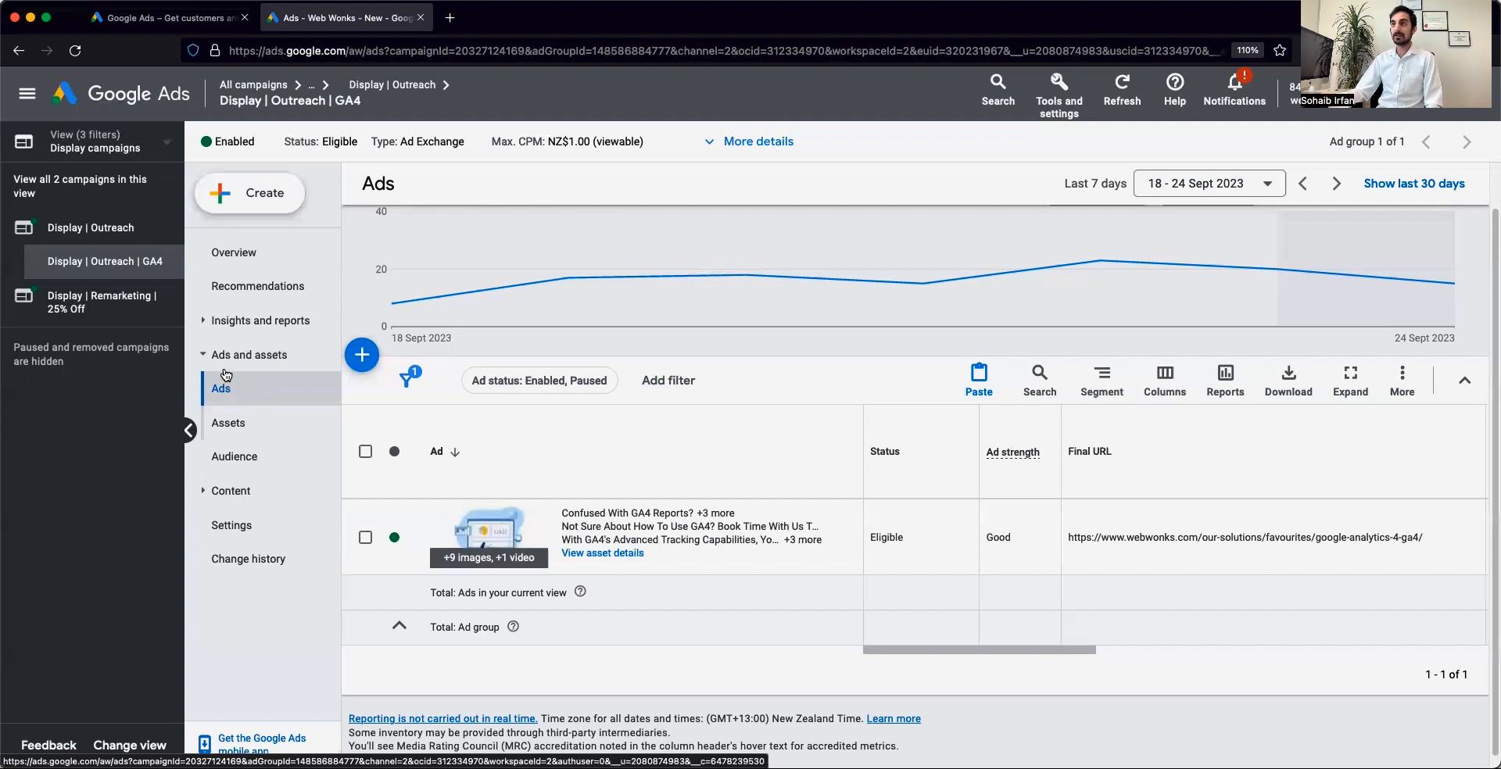
mouse_move(243, 394)
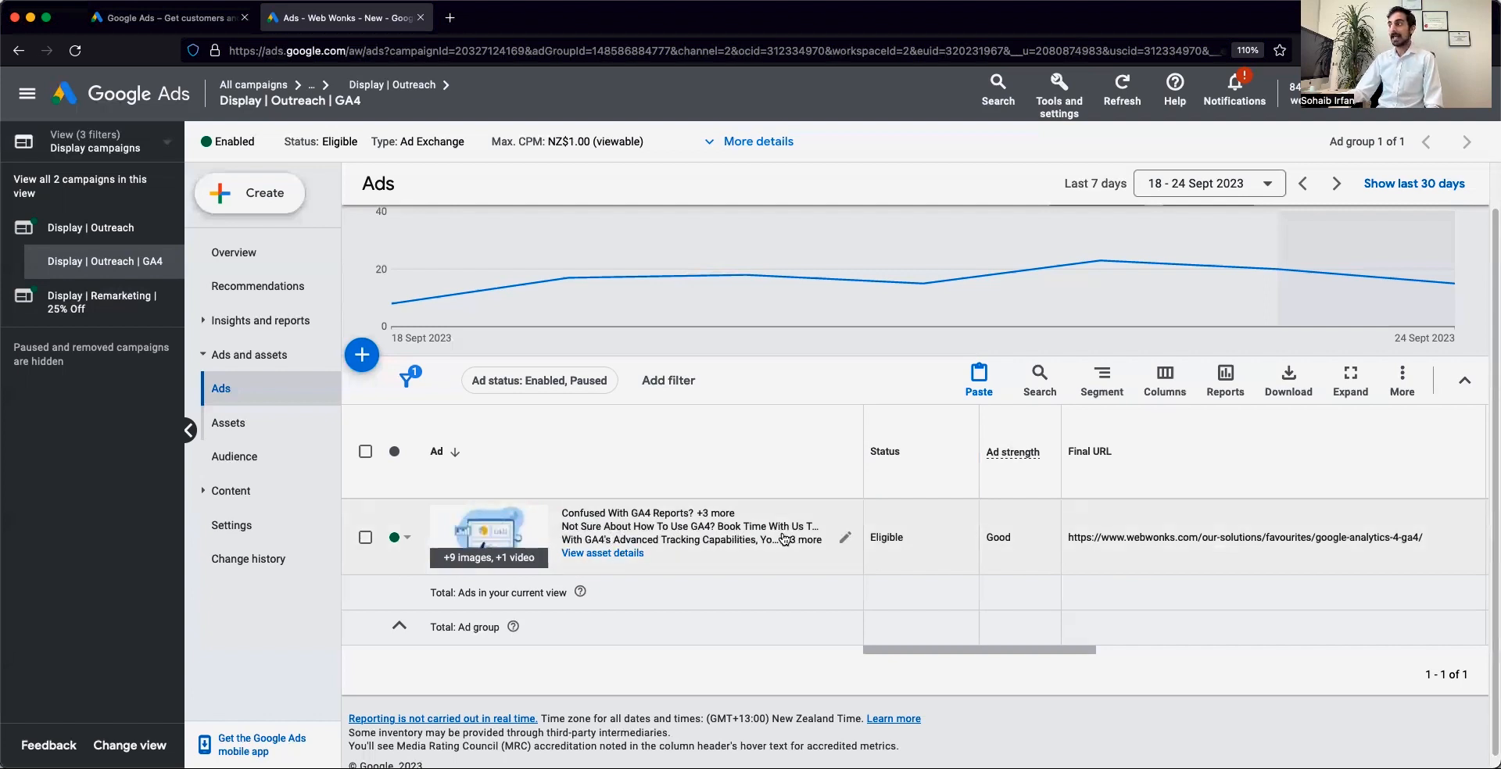
mouse_move(845, 537)
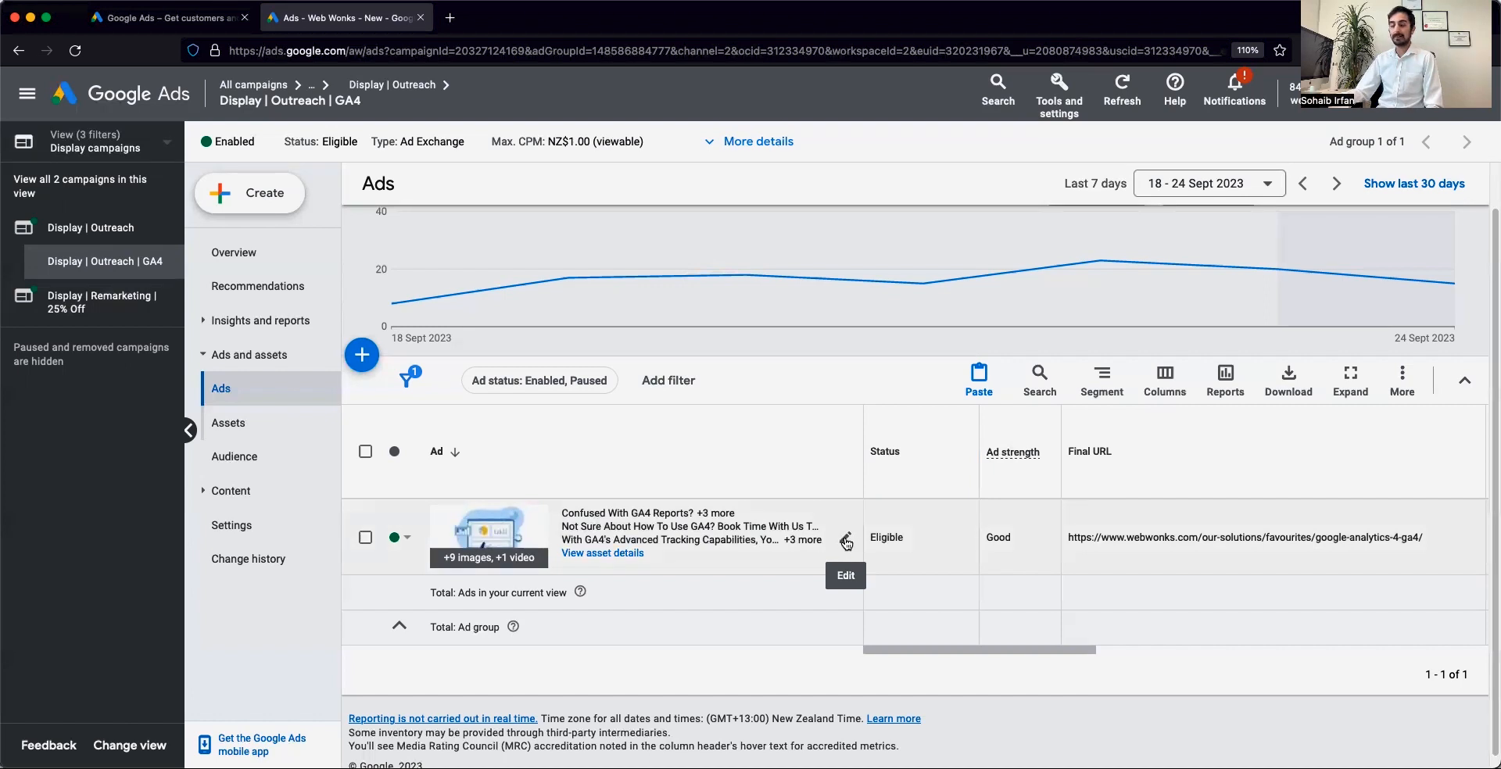
mouse_move(497, 558)
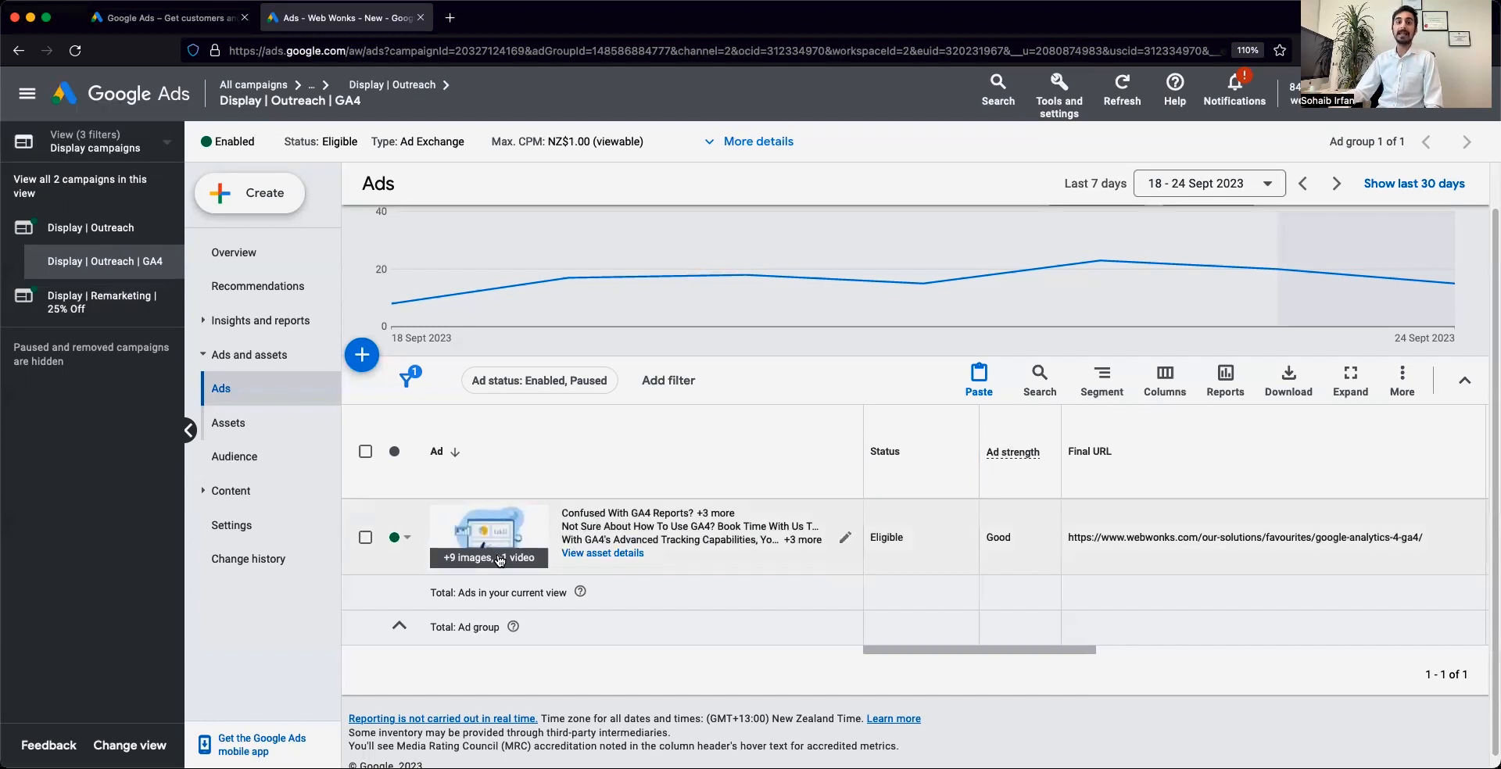
mouse_move(497, 563)
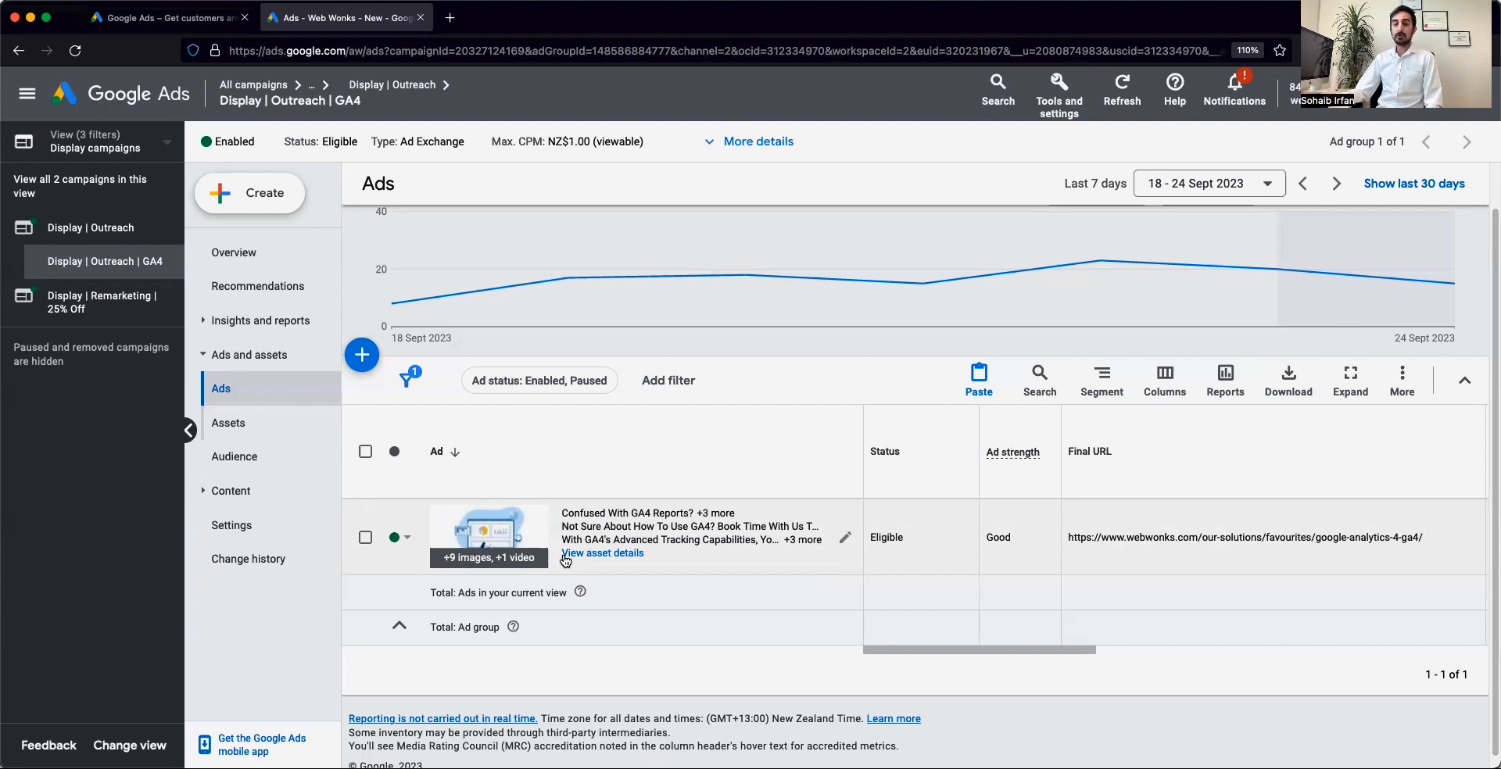
mouse_move(564, 562)
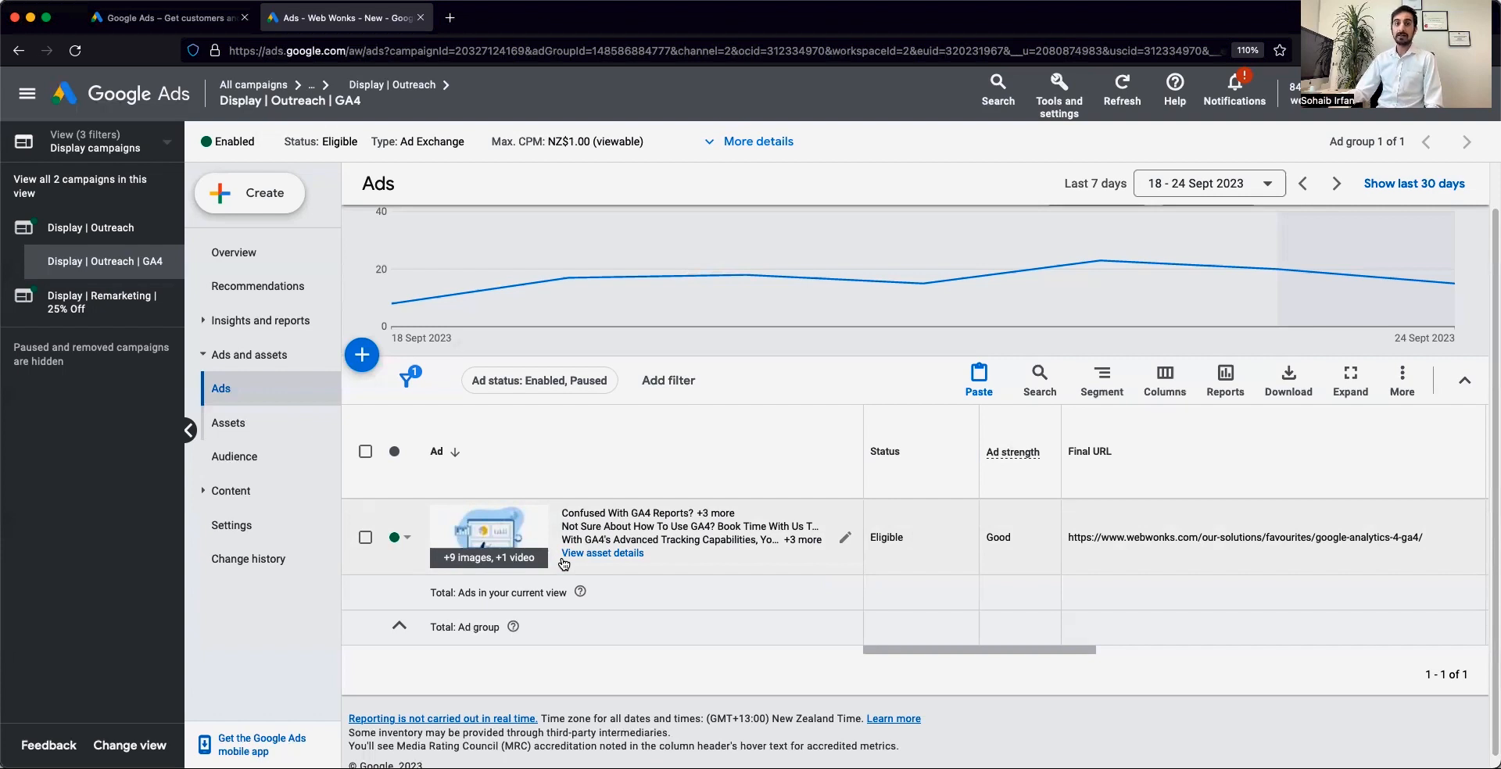
mouse_move(563, 566)
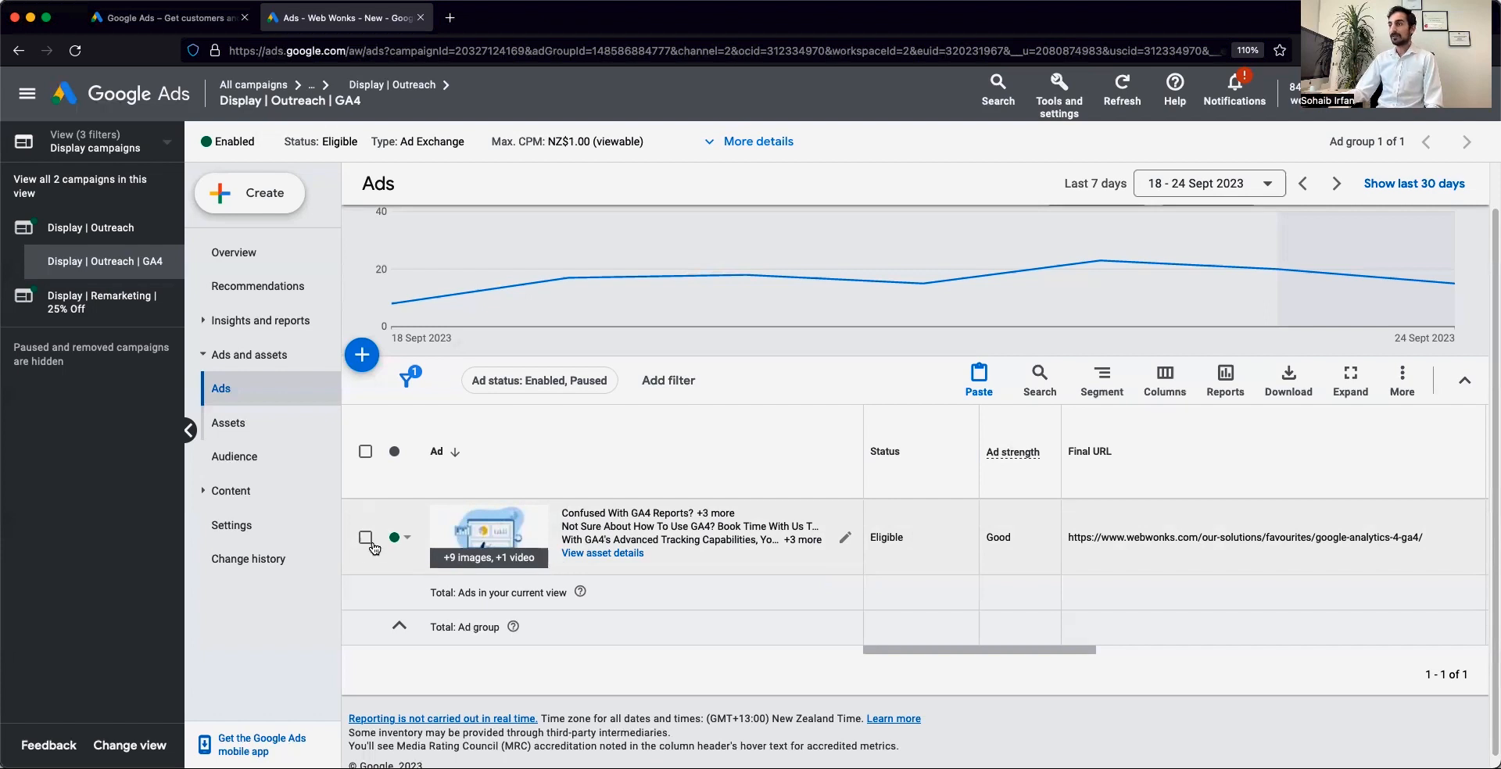
- Select the existing GA4 display ad, copy it and start the paste into an ad group
left_click(366, 536)
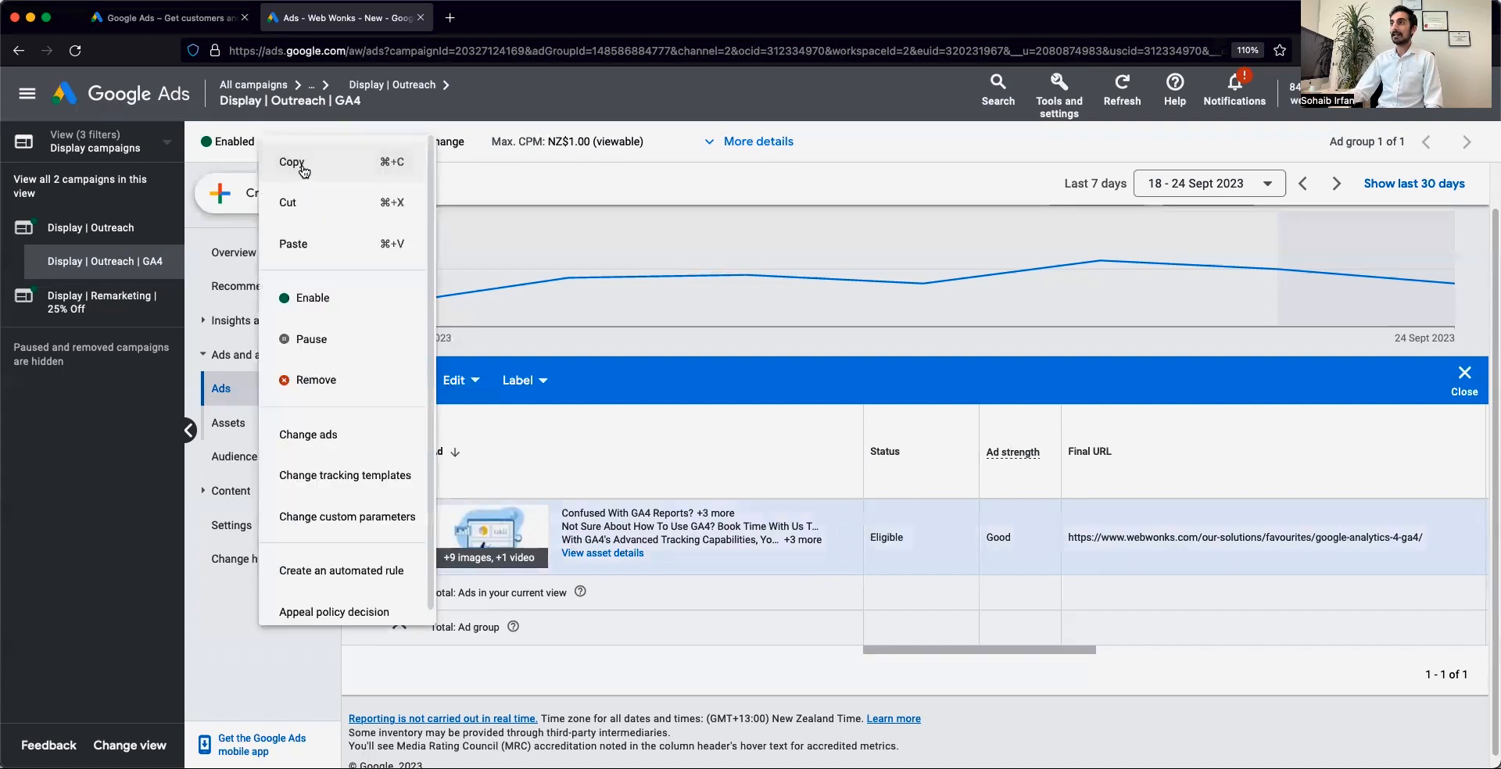
left_click(293, 161)
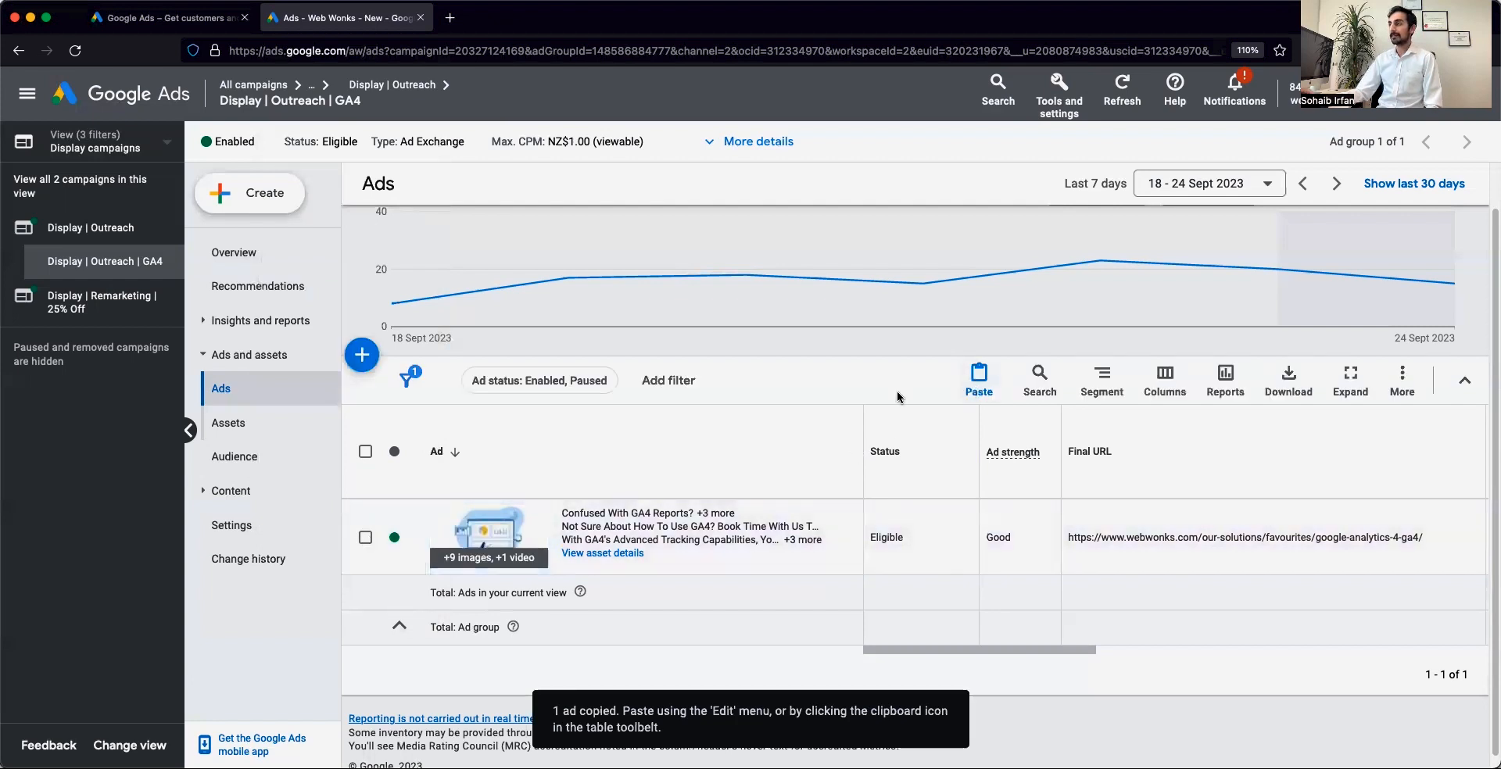
left_click(977, 380)
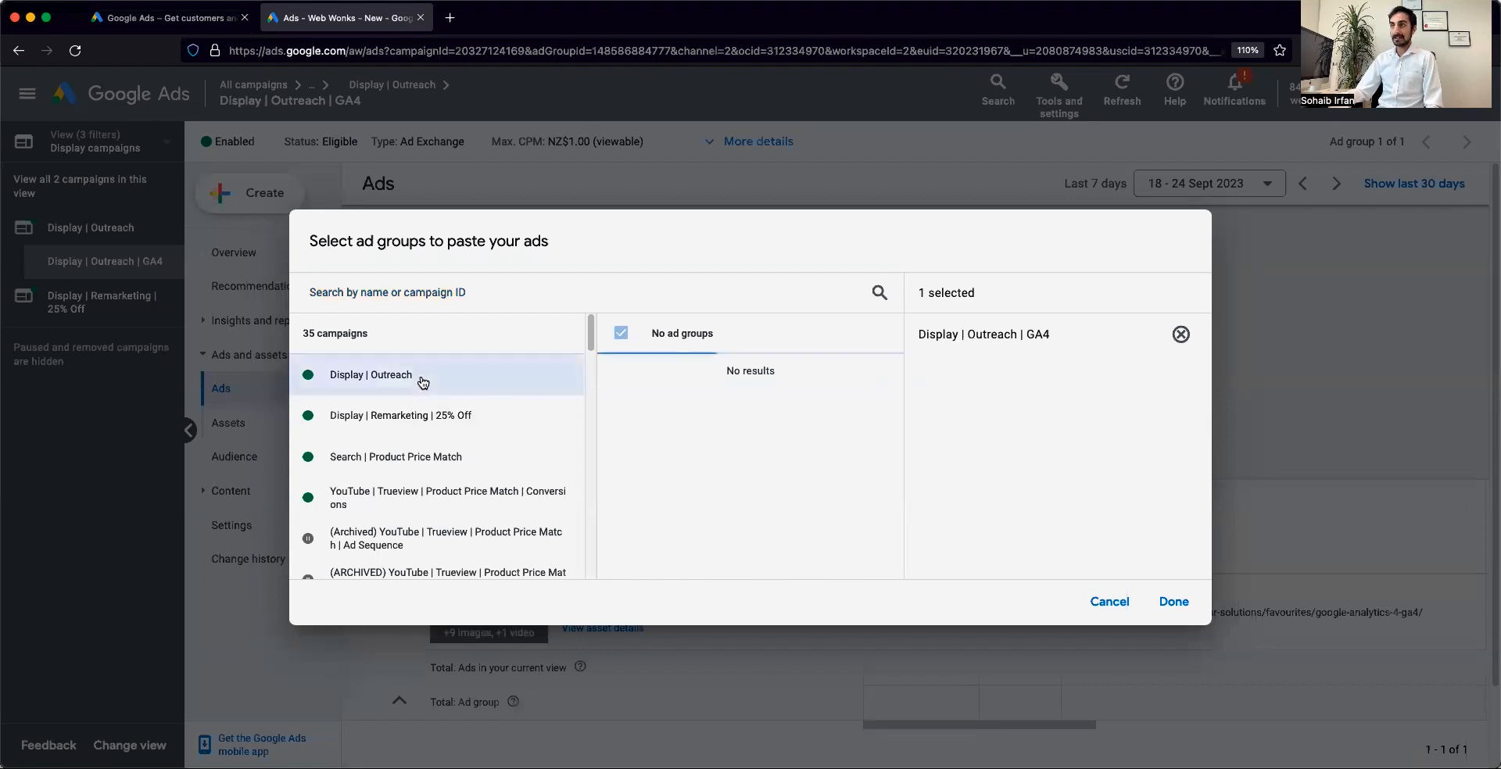
- Pick Display | Outreach | GA4 as the paste destination and confirm it
left_click(371, 373)
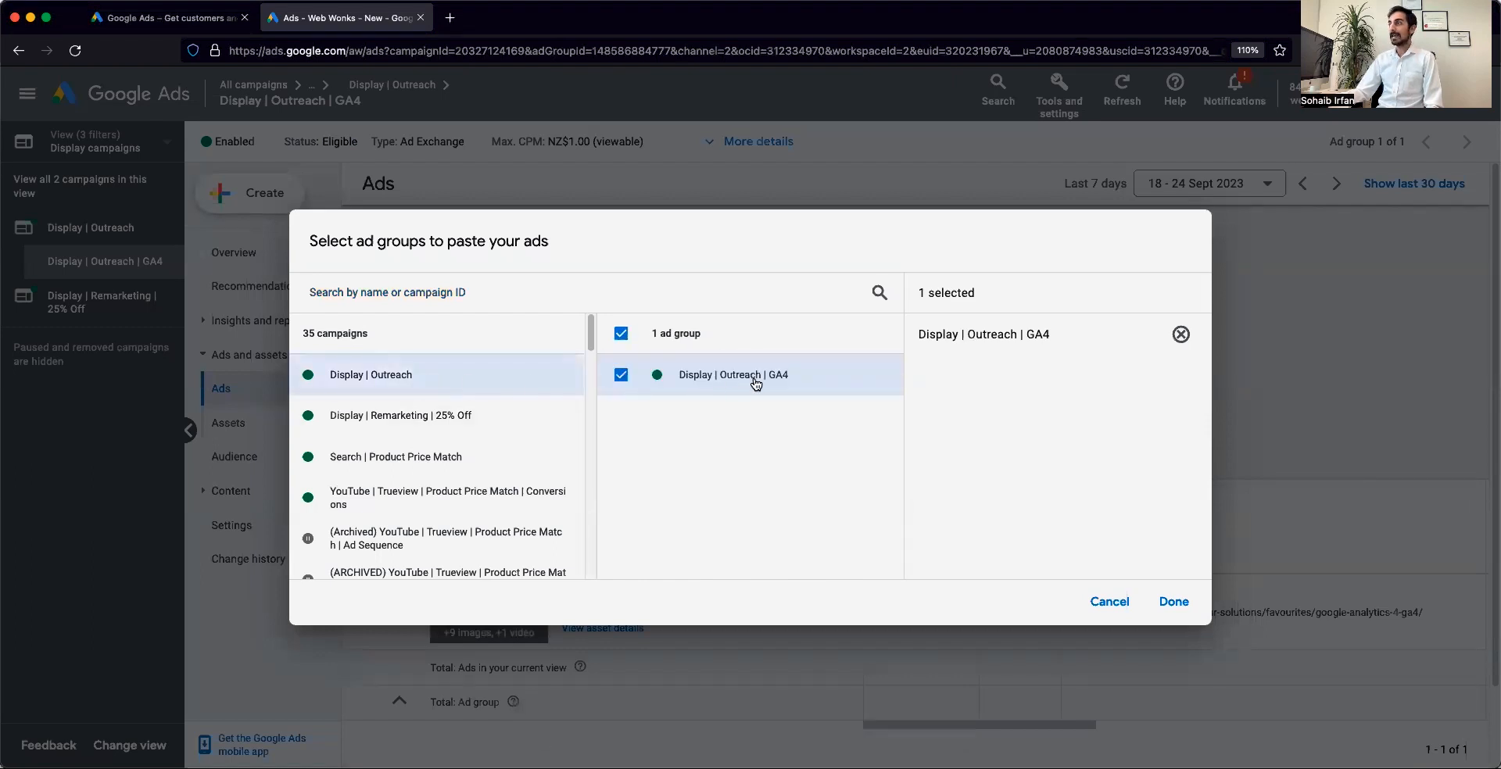
mouse_move(1163, 585)
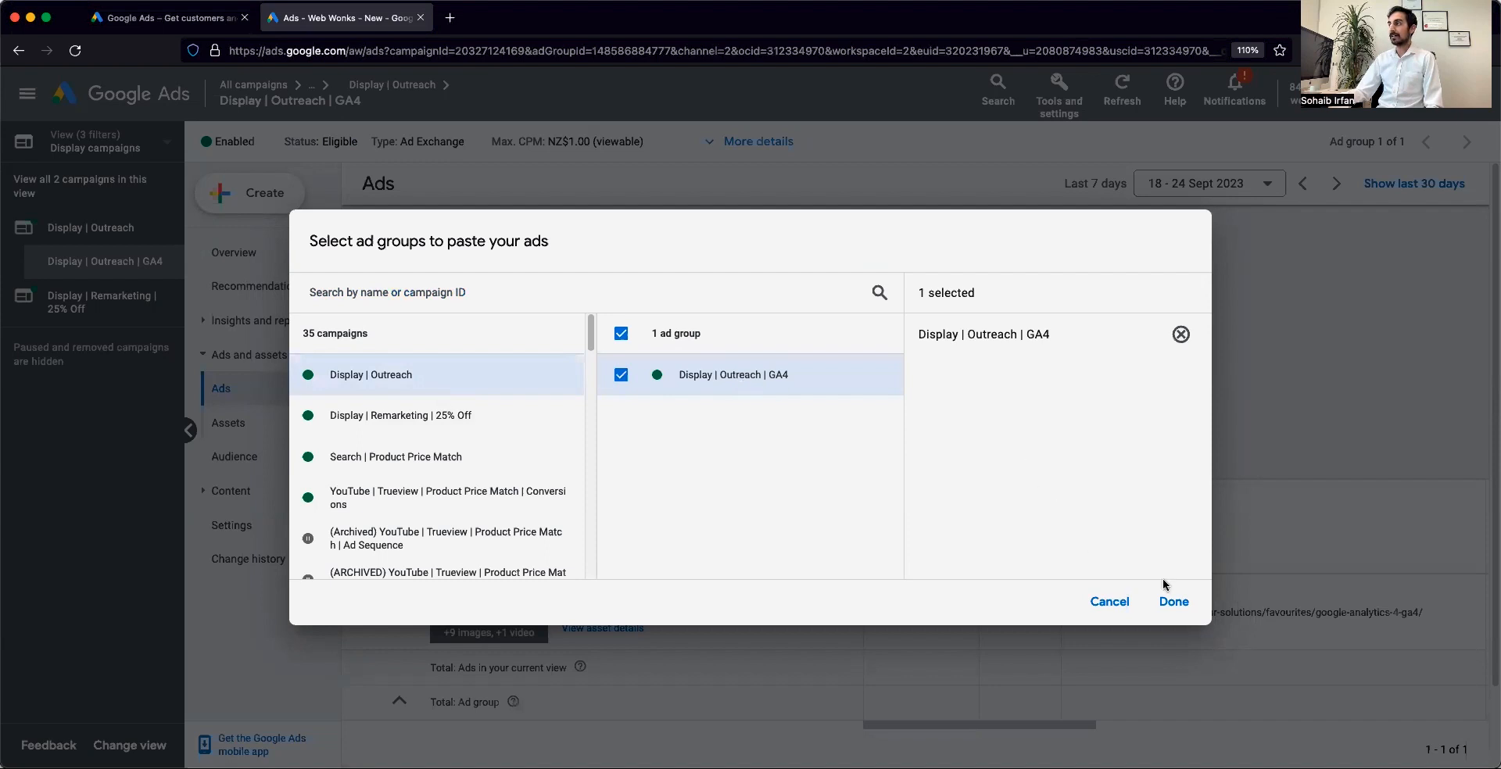
left_click(1172, 601)
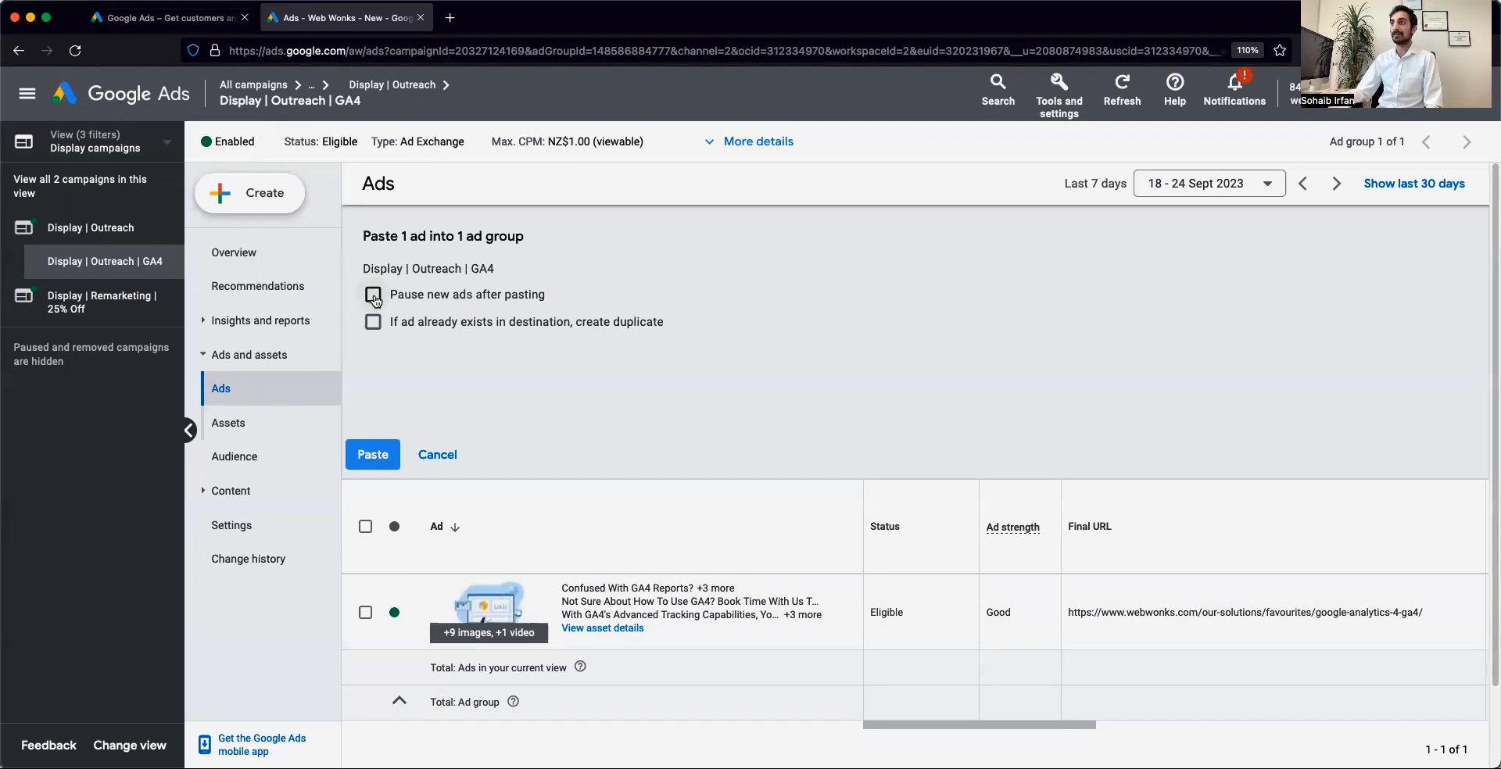
- Paste with 'Pause new ads after pasting' and 'create duplicate' enabled, adding a paused copy
left_click(372, 294)
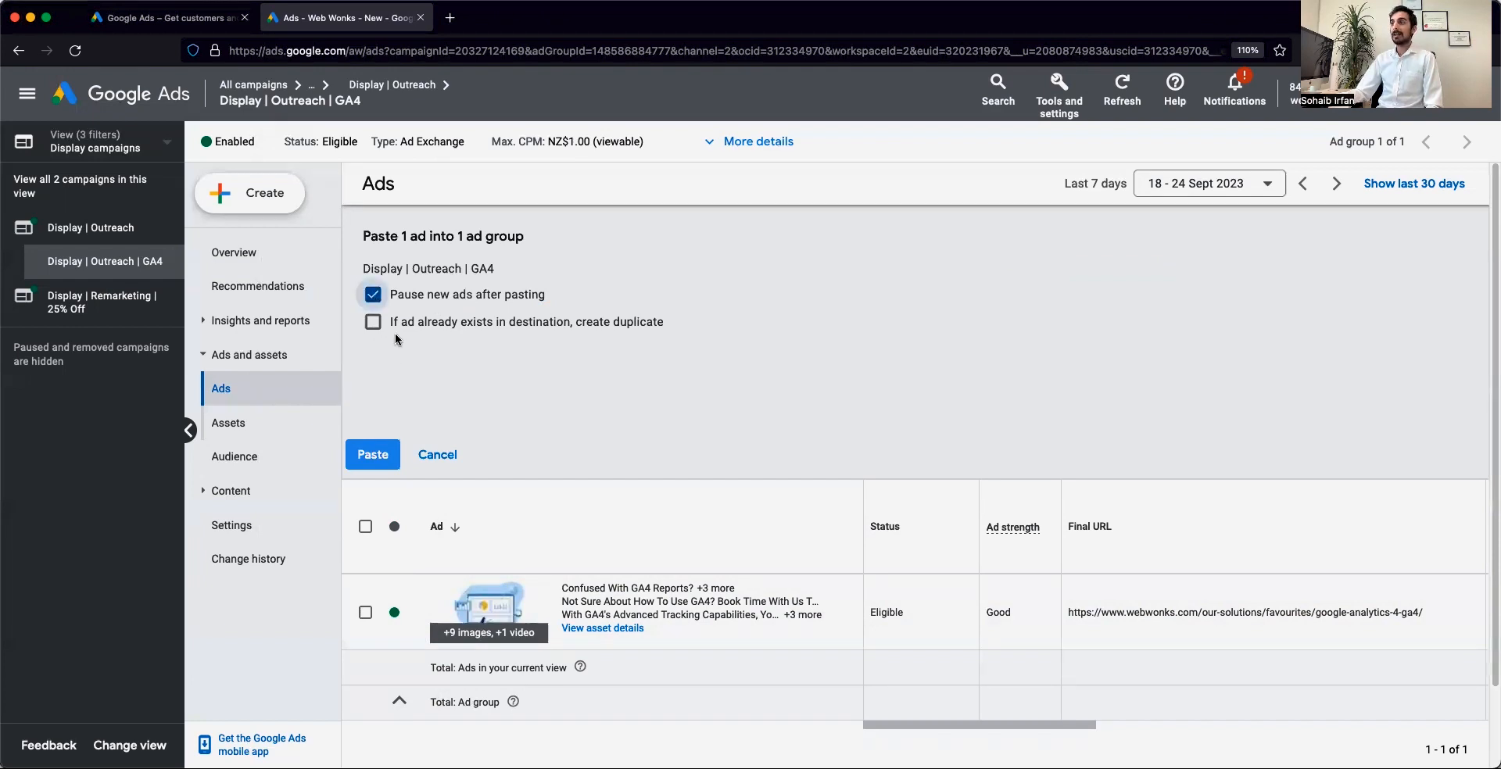
mouse_move(570, 339)
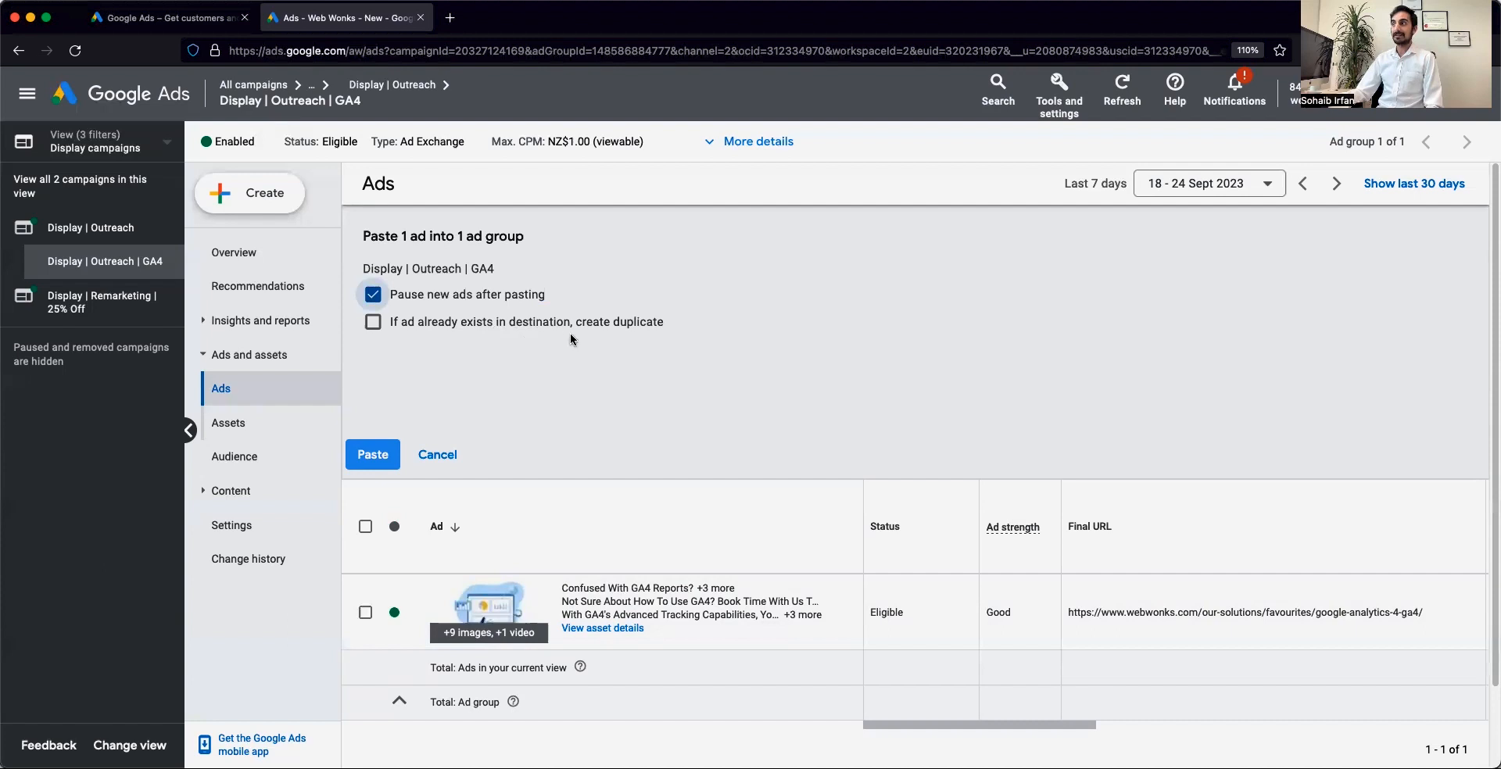
mouse_move(633, 341)
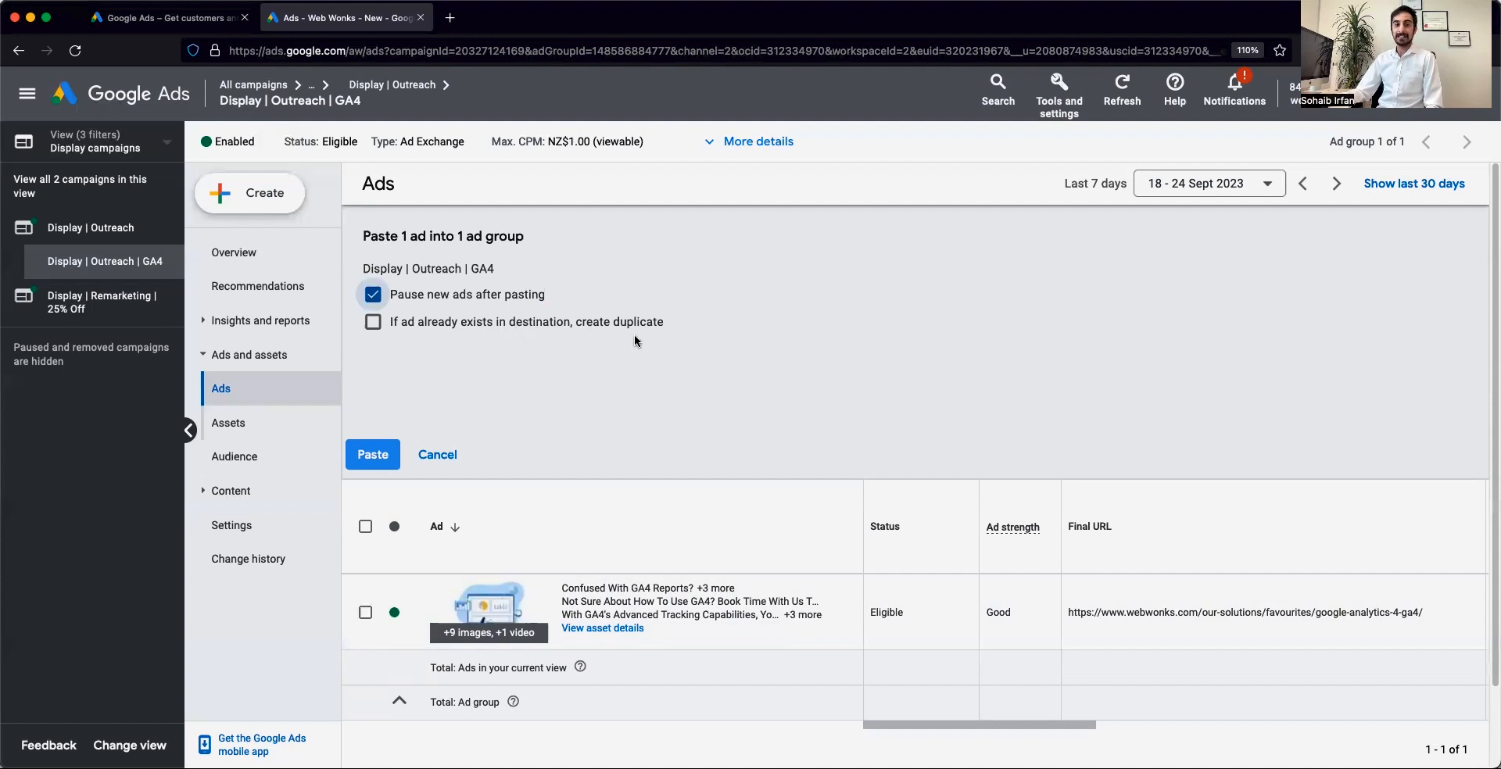
mouse_move(472, 365)
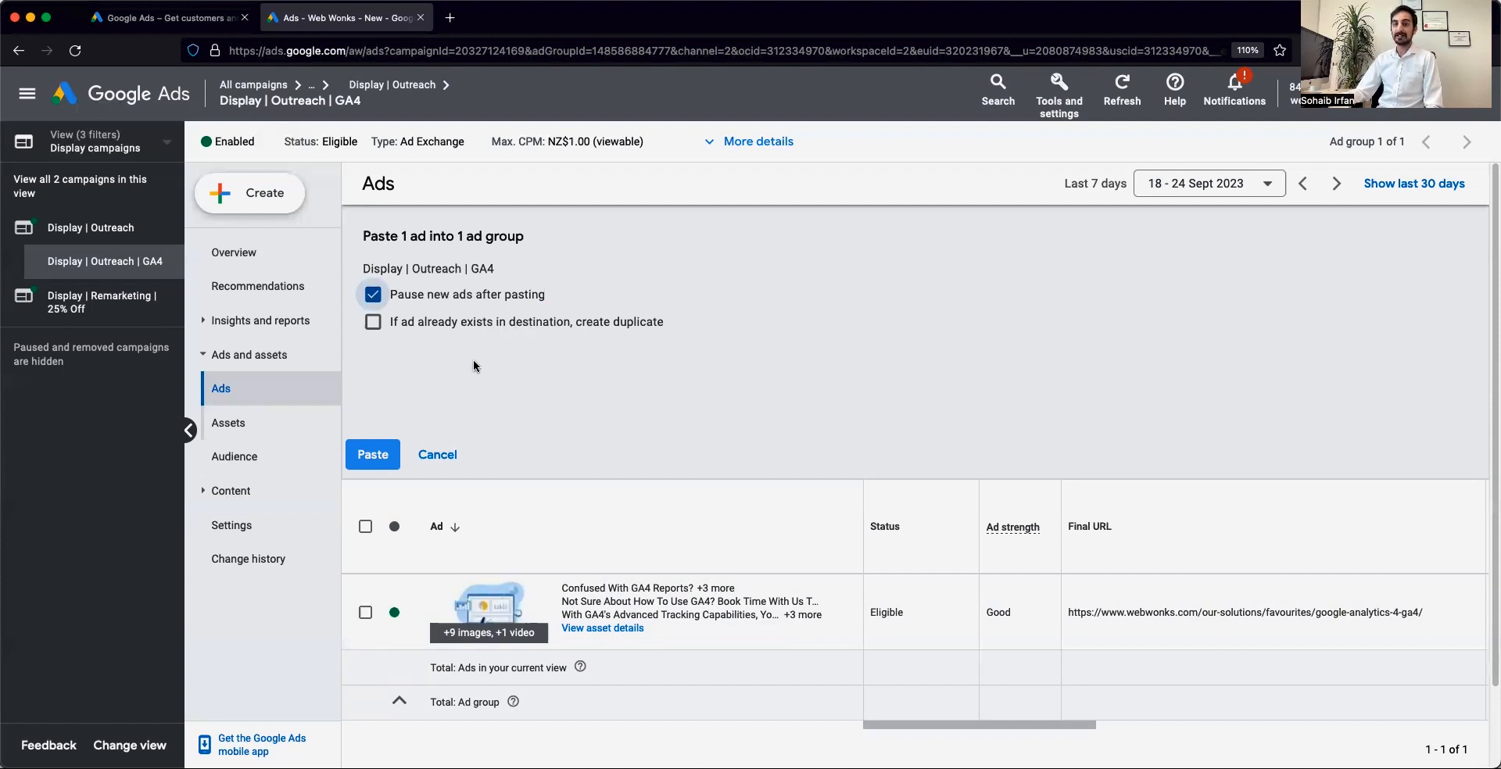
mouse_move(448, 370)
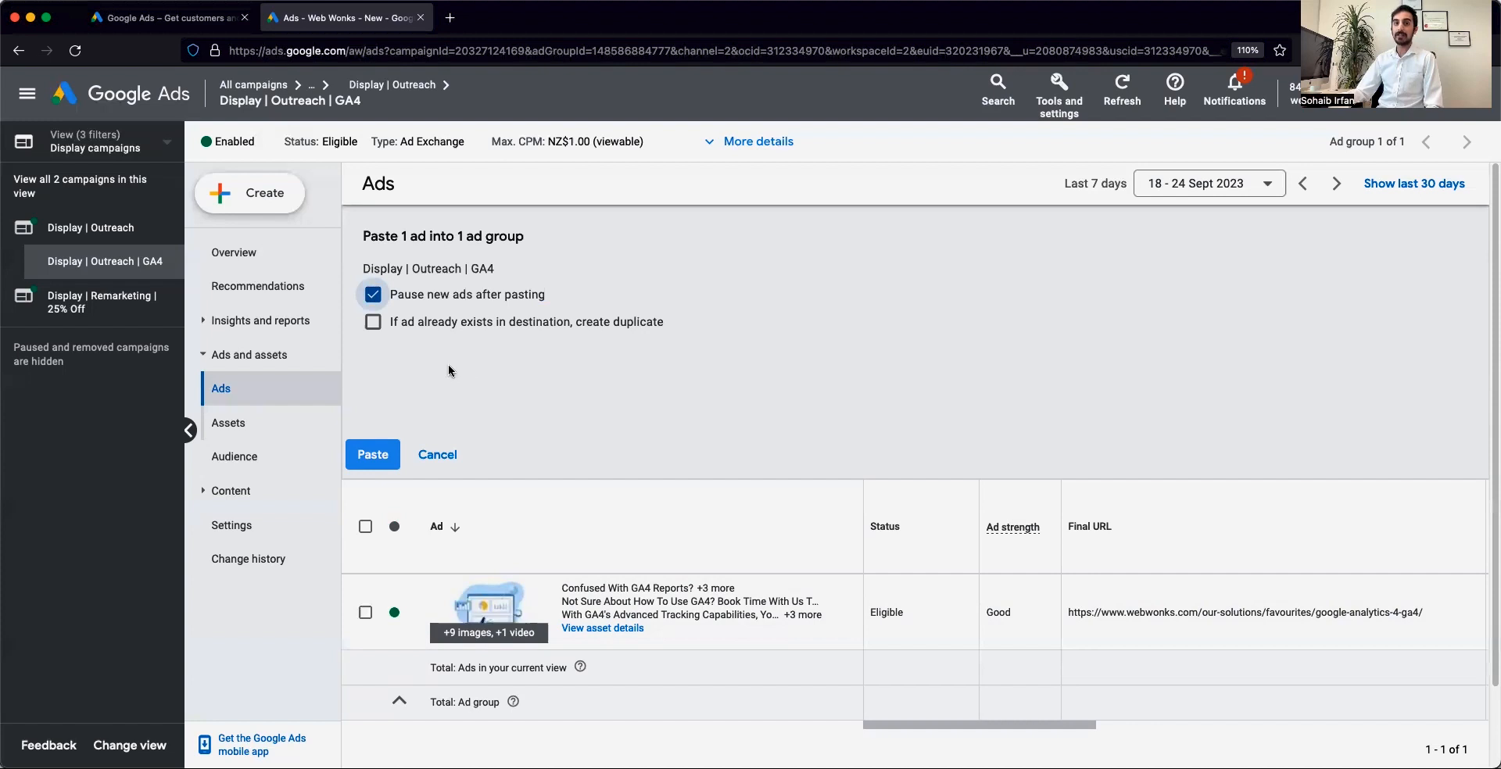
left_click(372, 322)
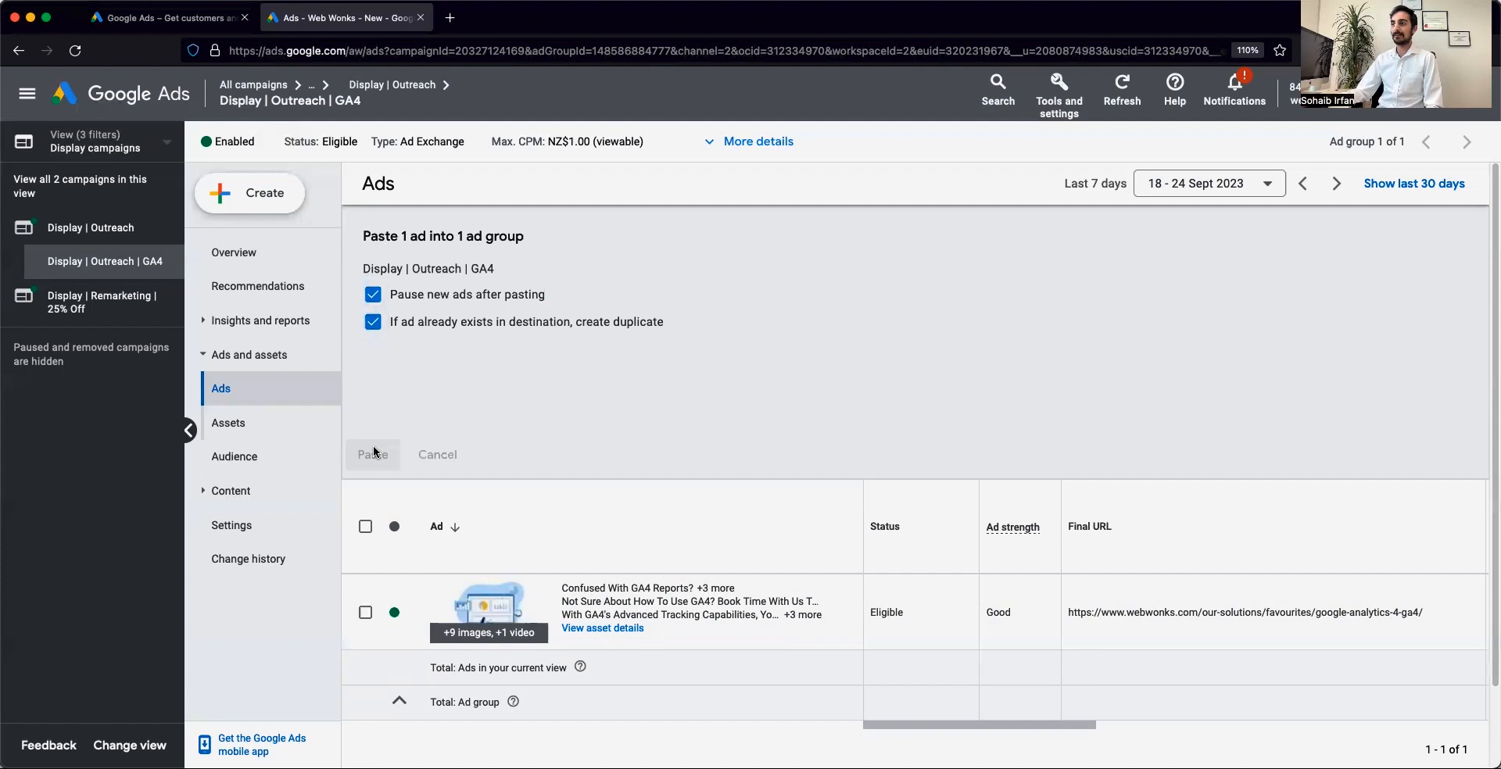
left_click(372, 455)
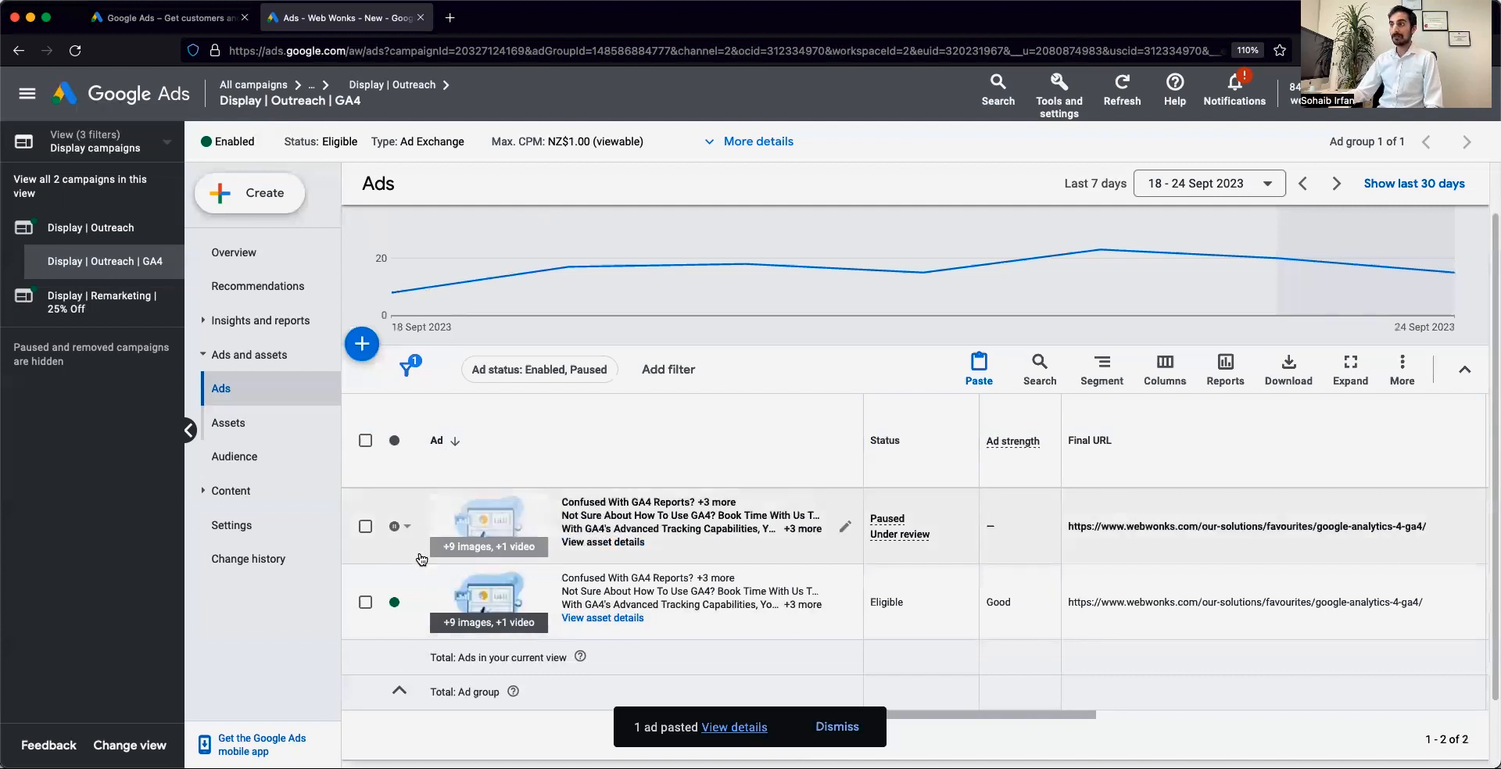
left_click(394, 527)
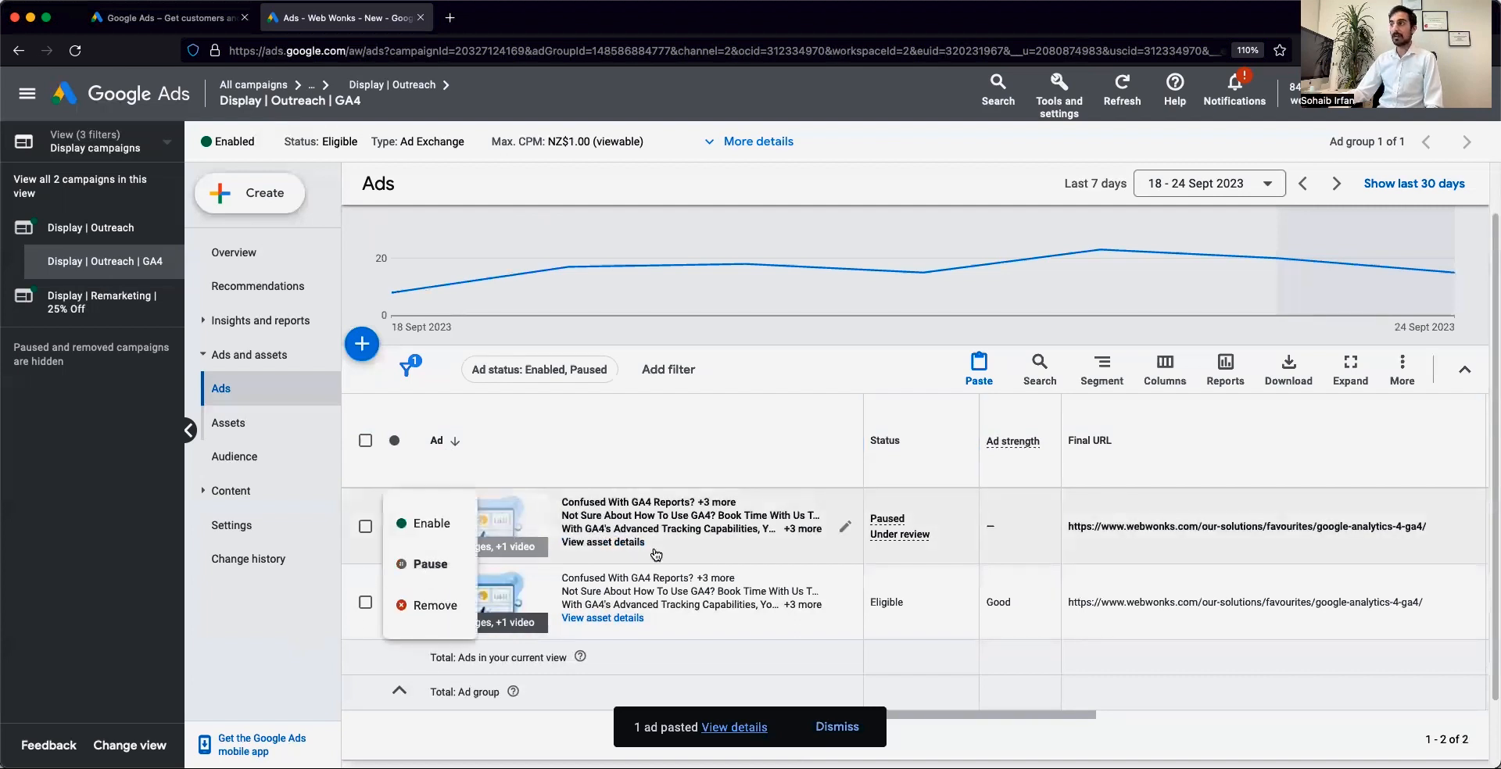
left_click(394, 527)
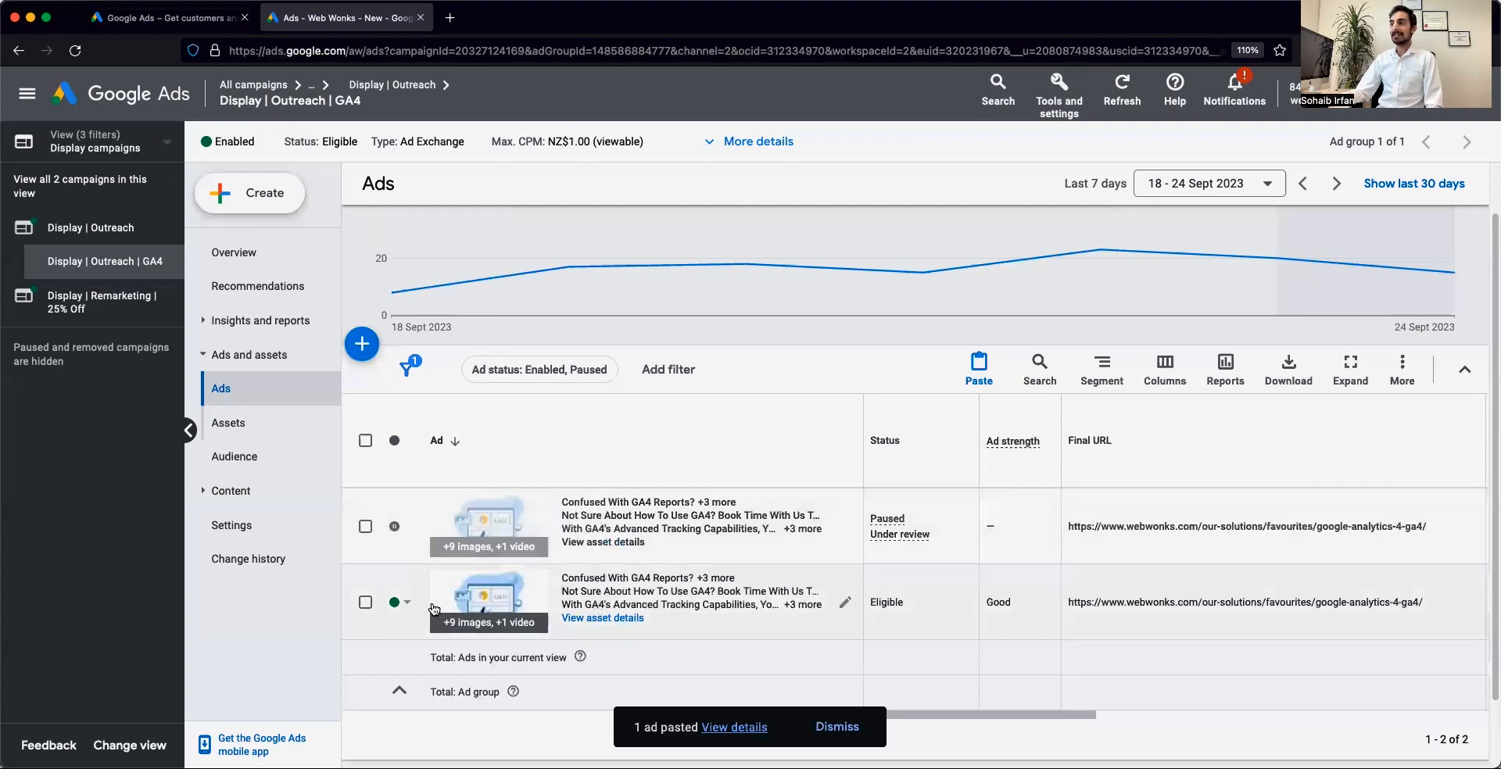
left_click(394, 604)
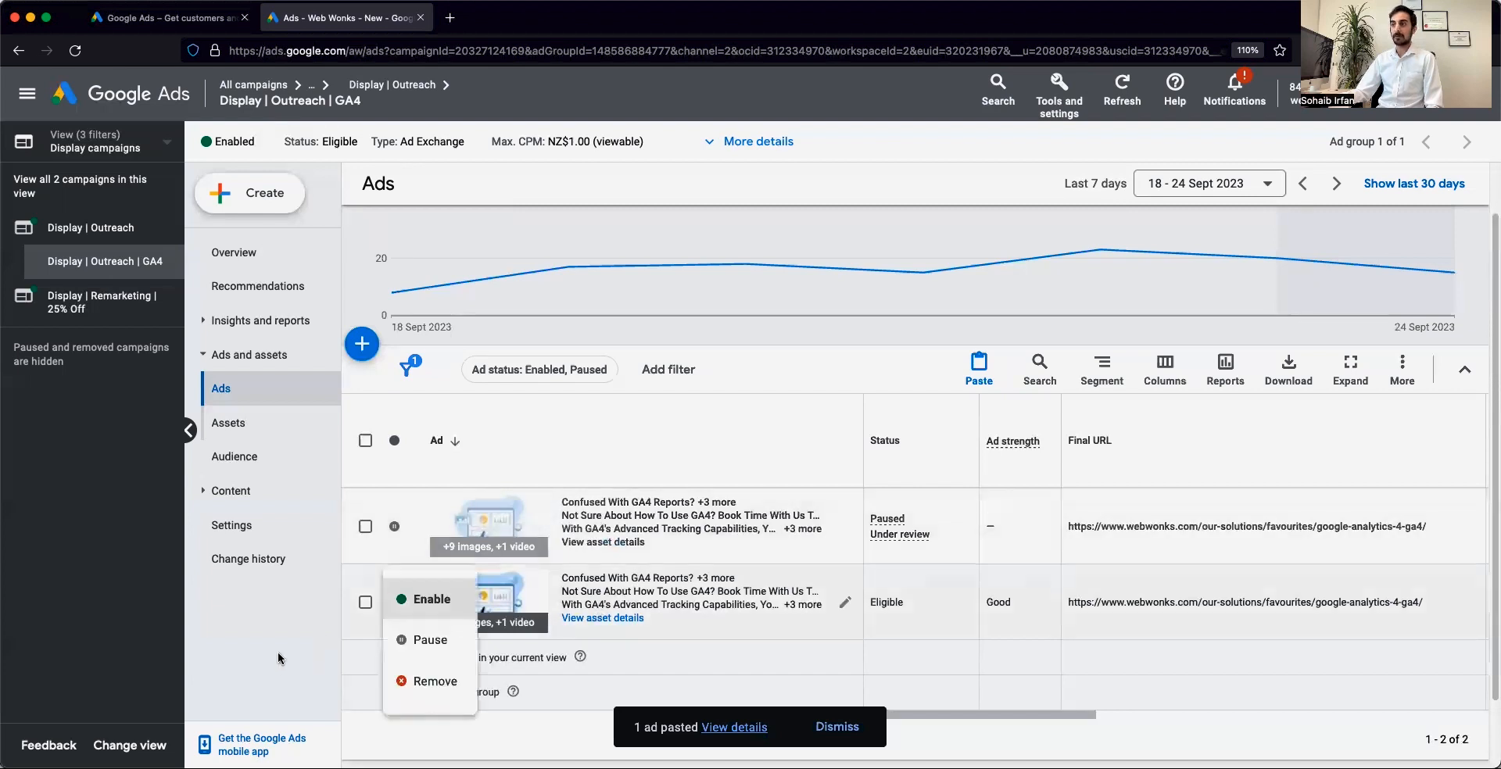
left_click(431, 599)
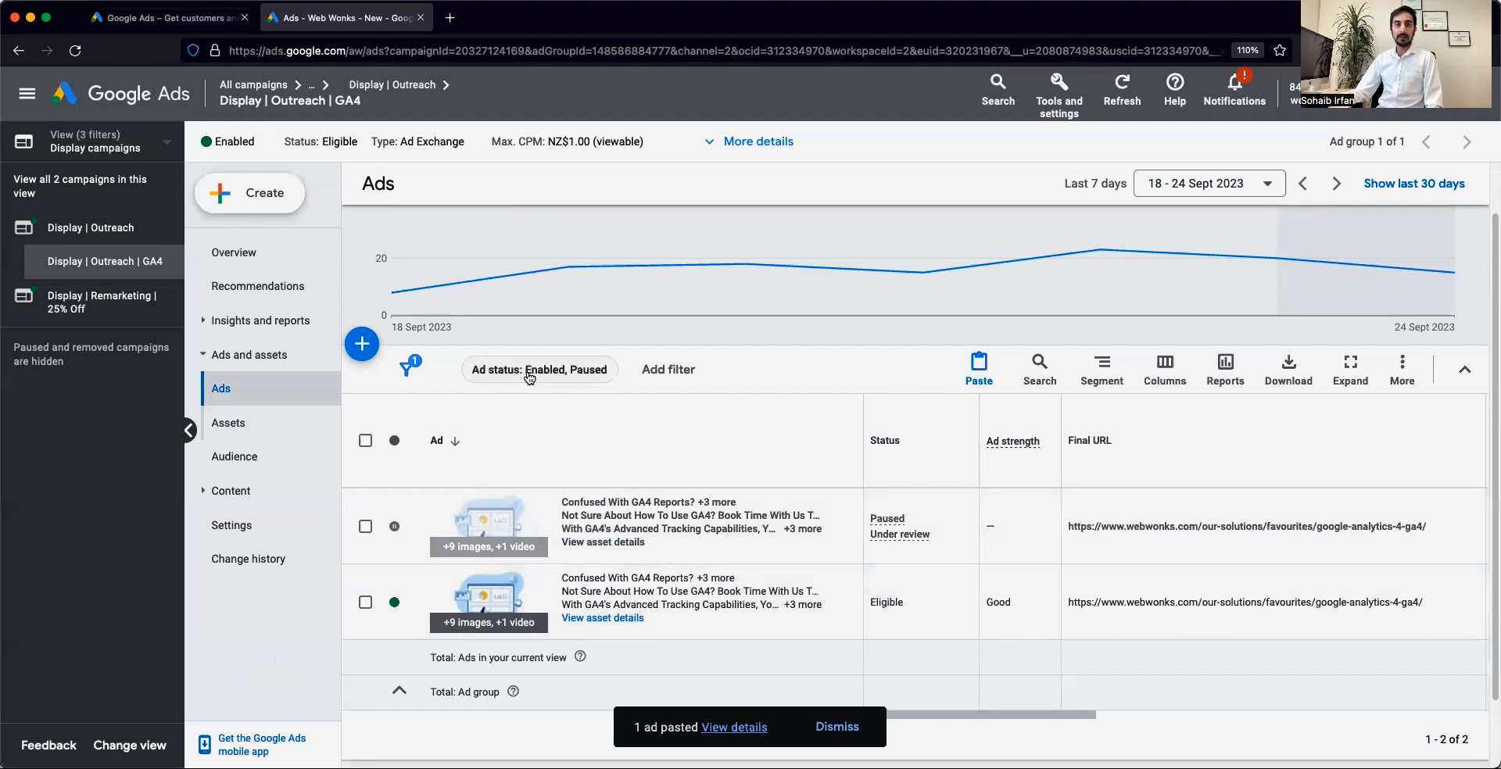
left_click(539, 369)
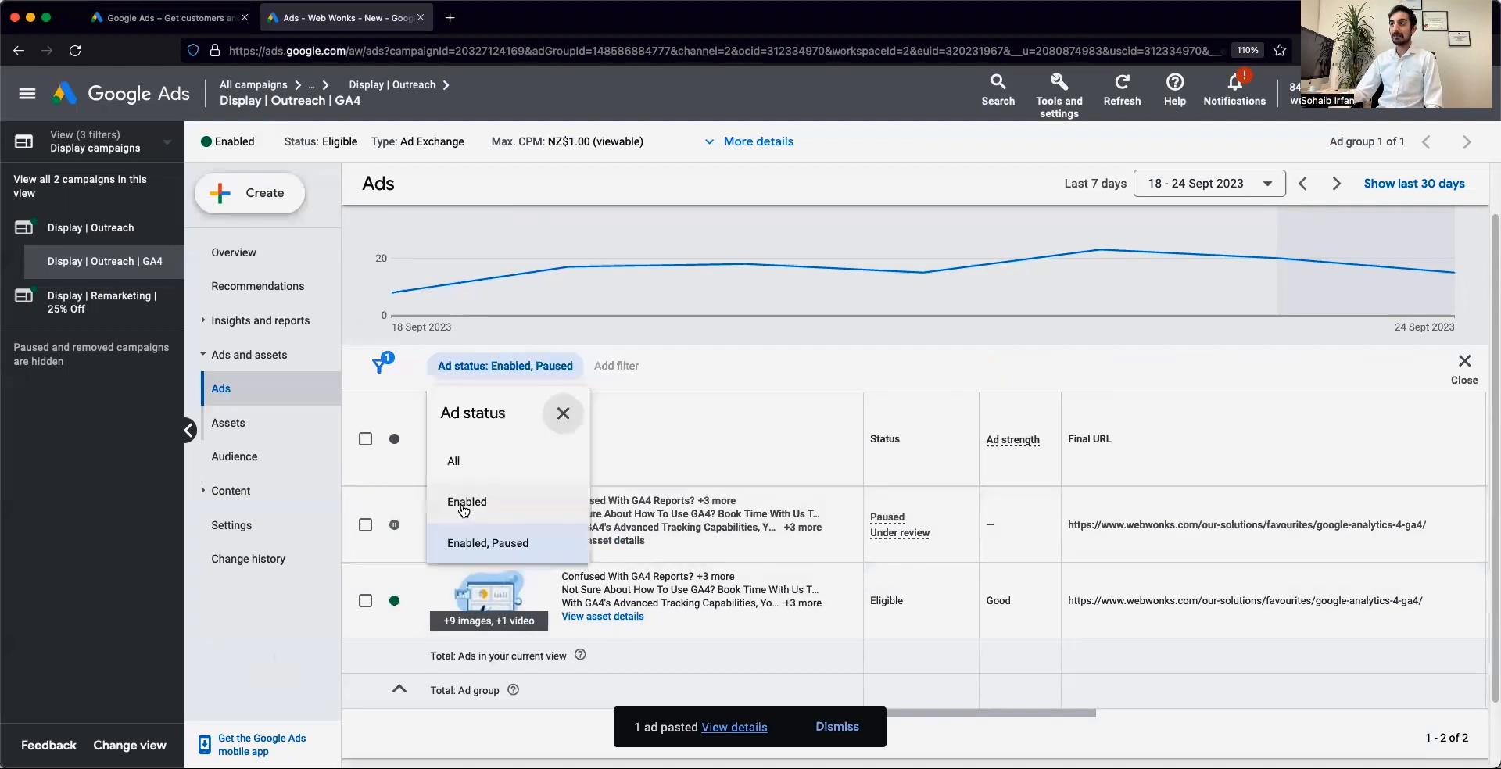
left_click(563, 413)
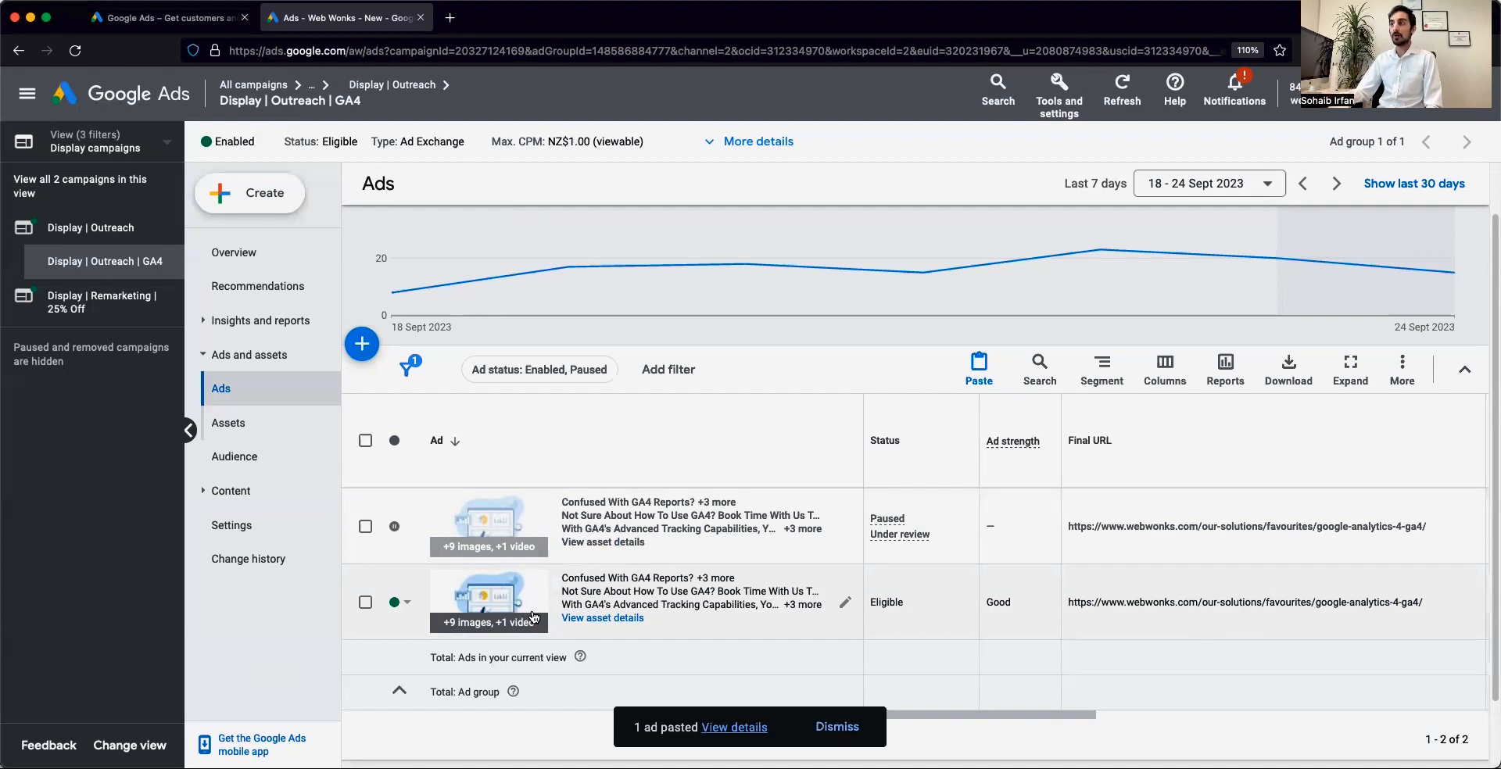
mouse_move(676, 541)
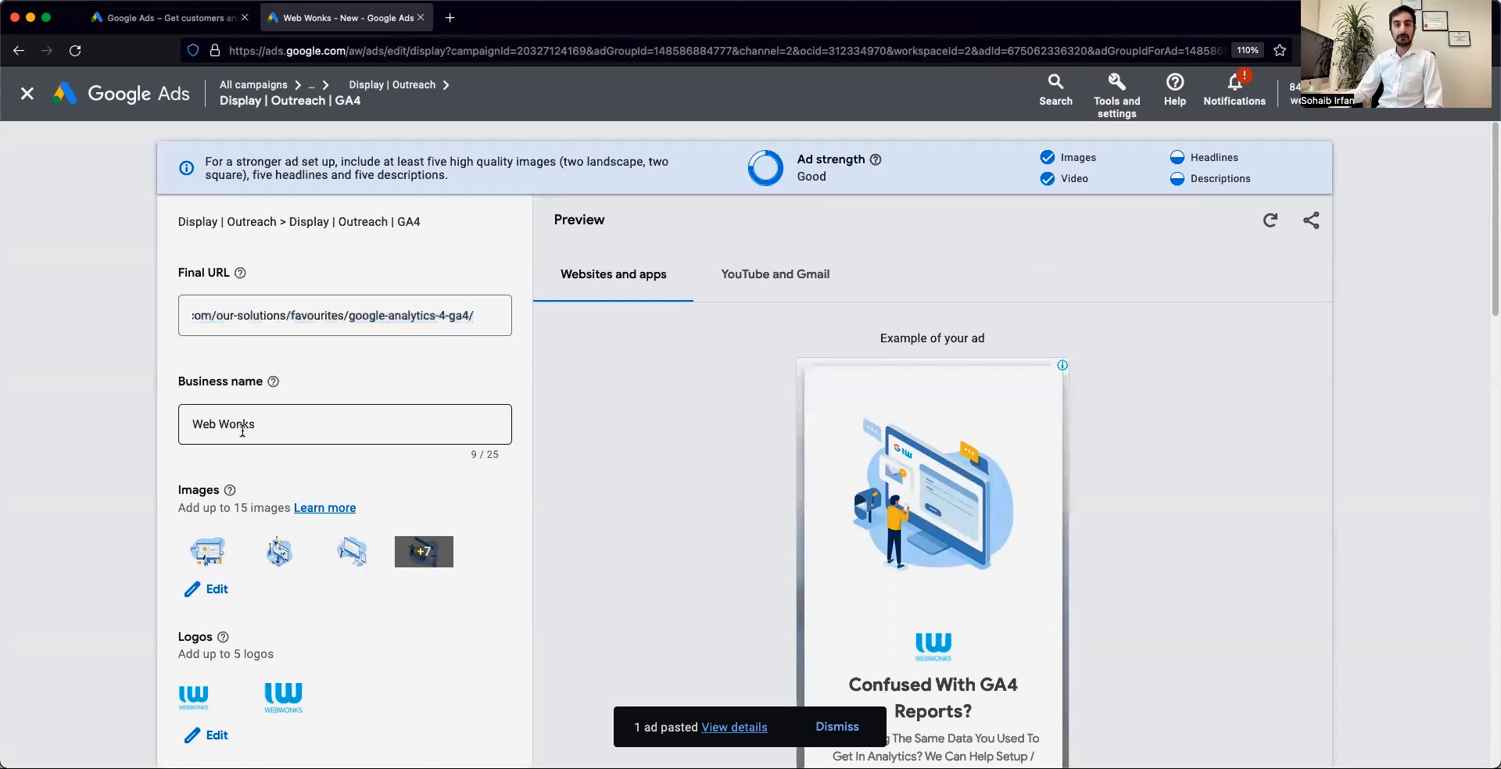
scroll("down", 3)
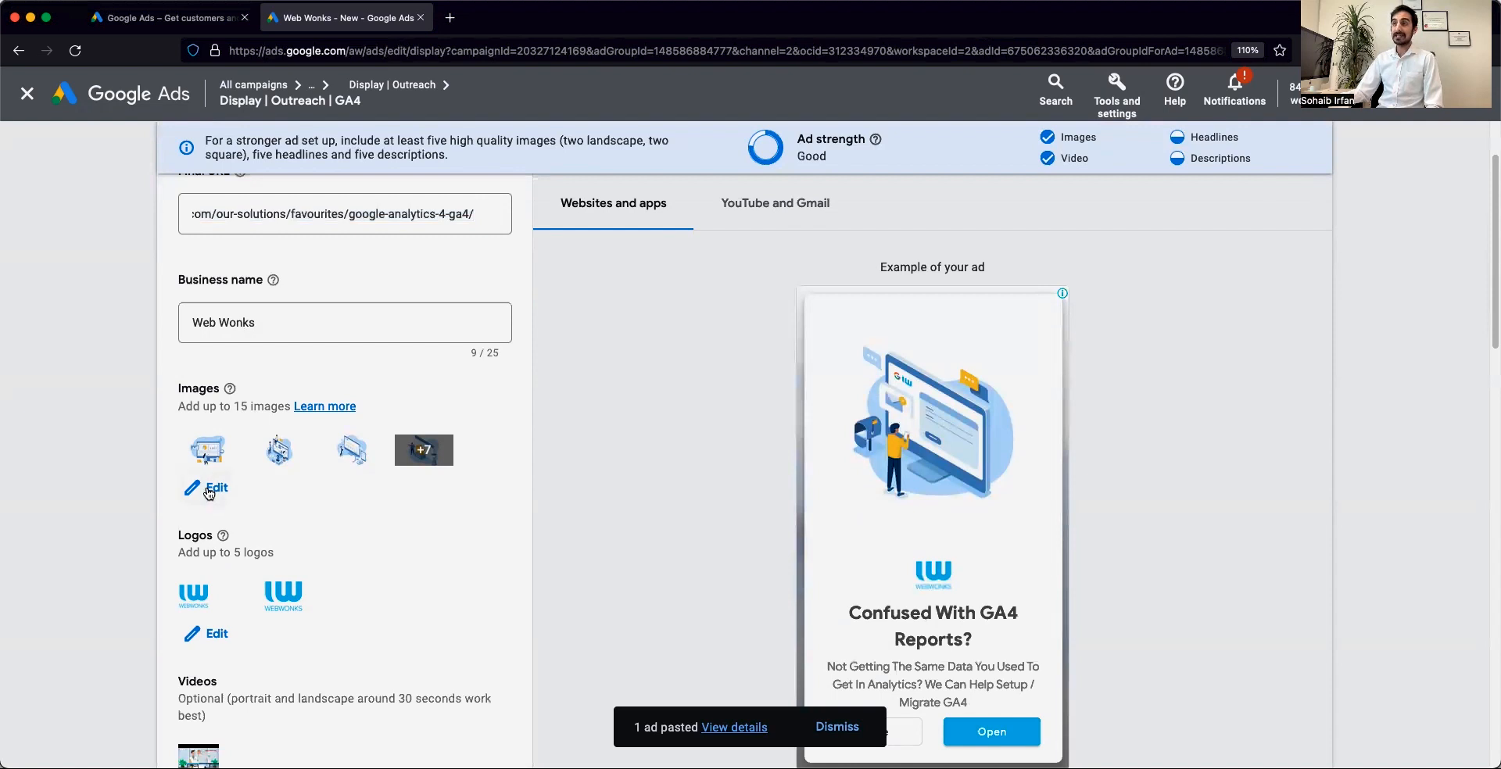
left_click(215, 487)
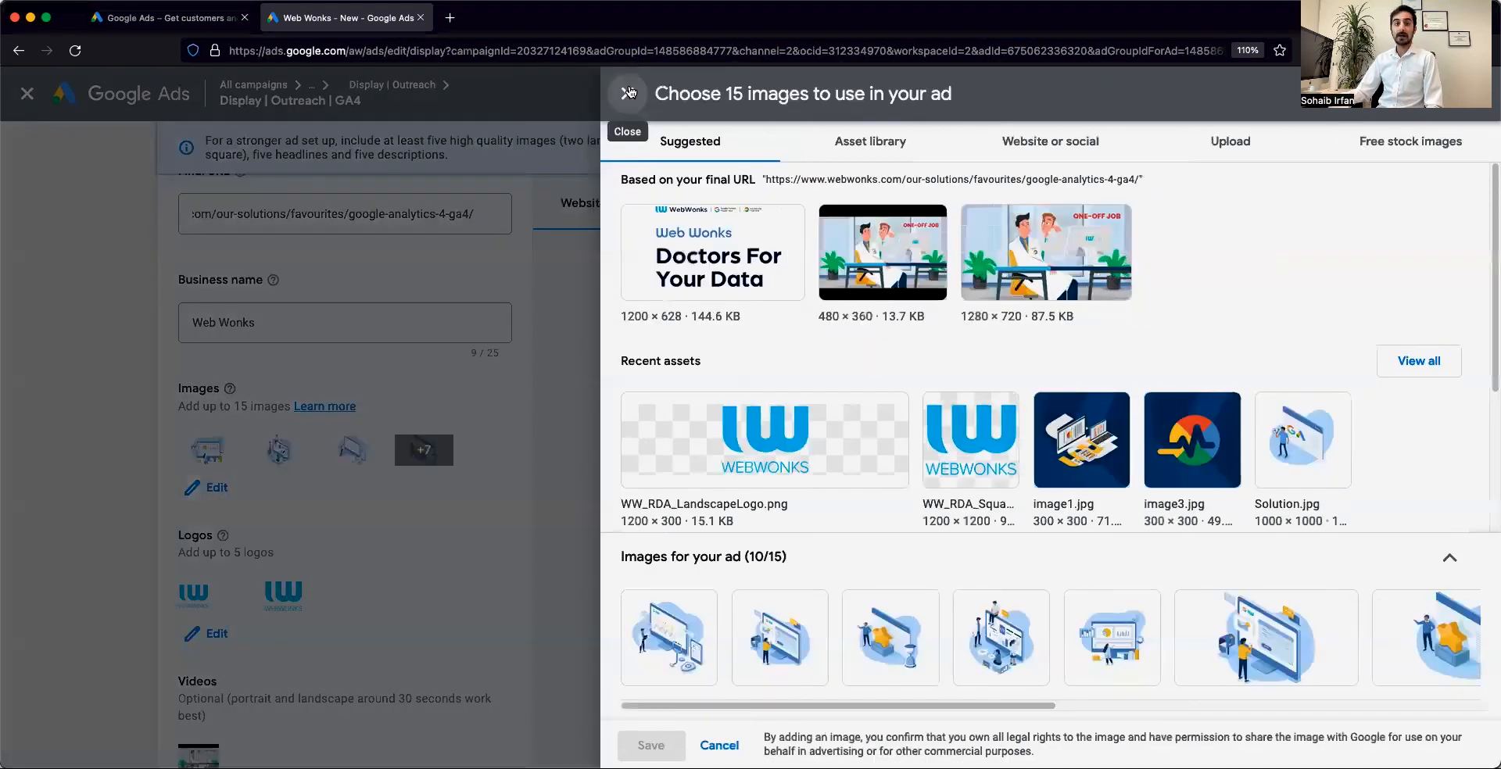
left_click(628, 92)
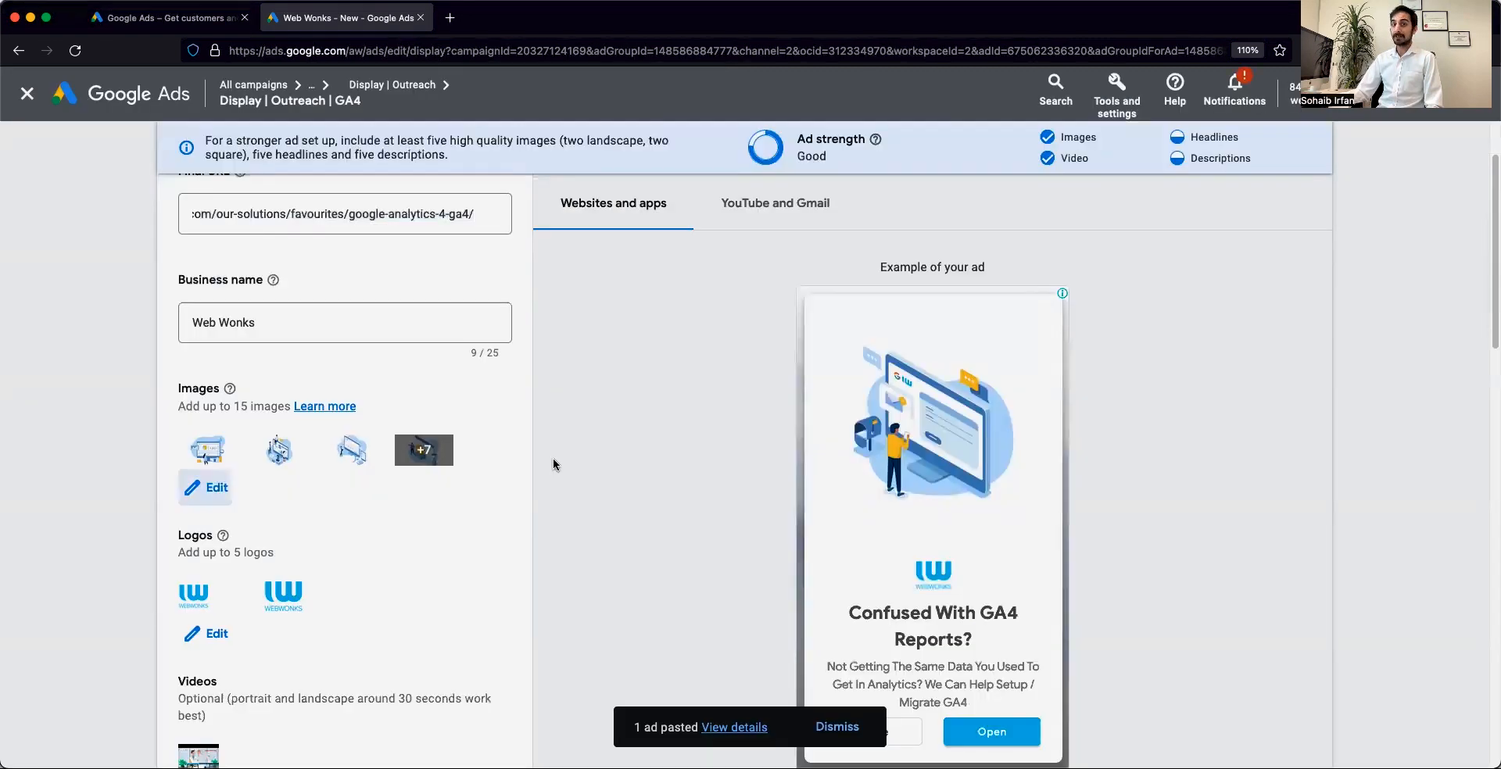
mouse_move(548, 483)
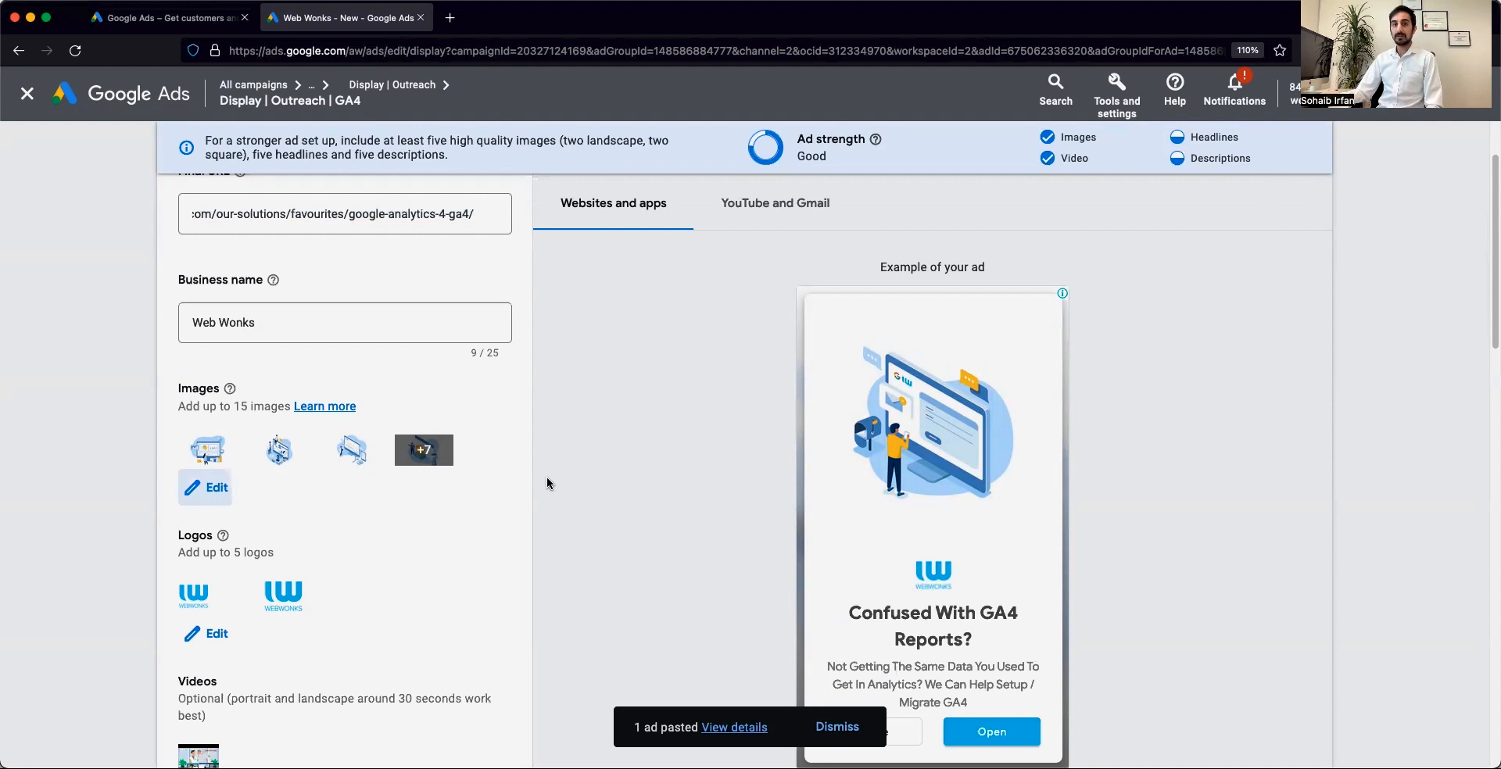
mouse_move(545, 484)
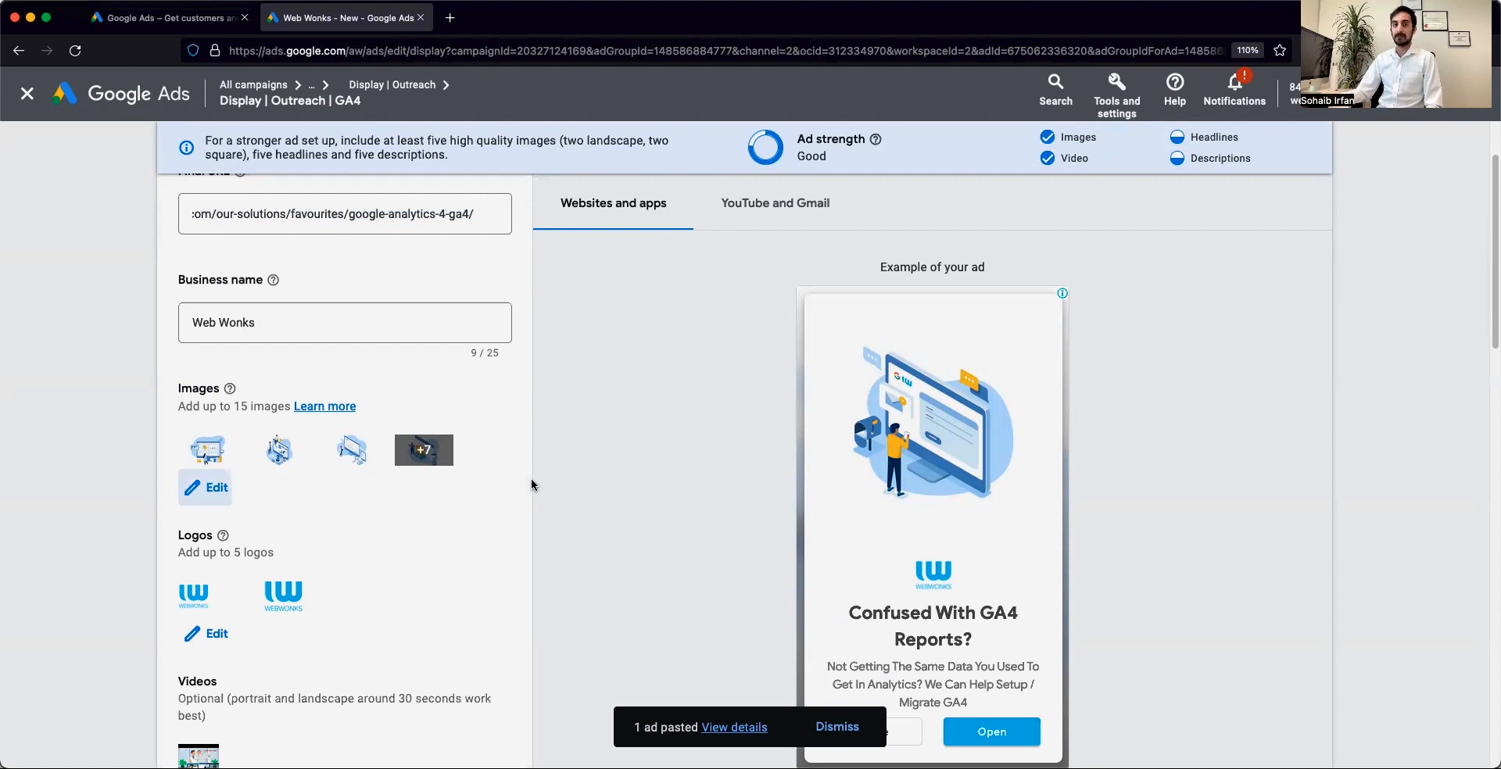
scroll("down", 3)
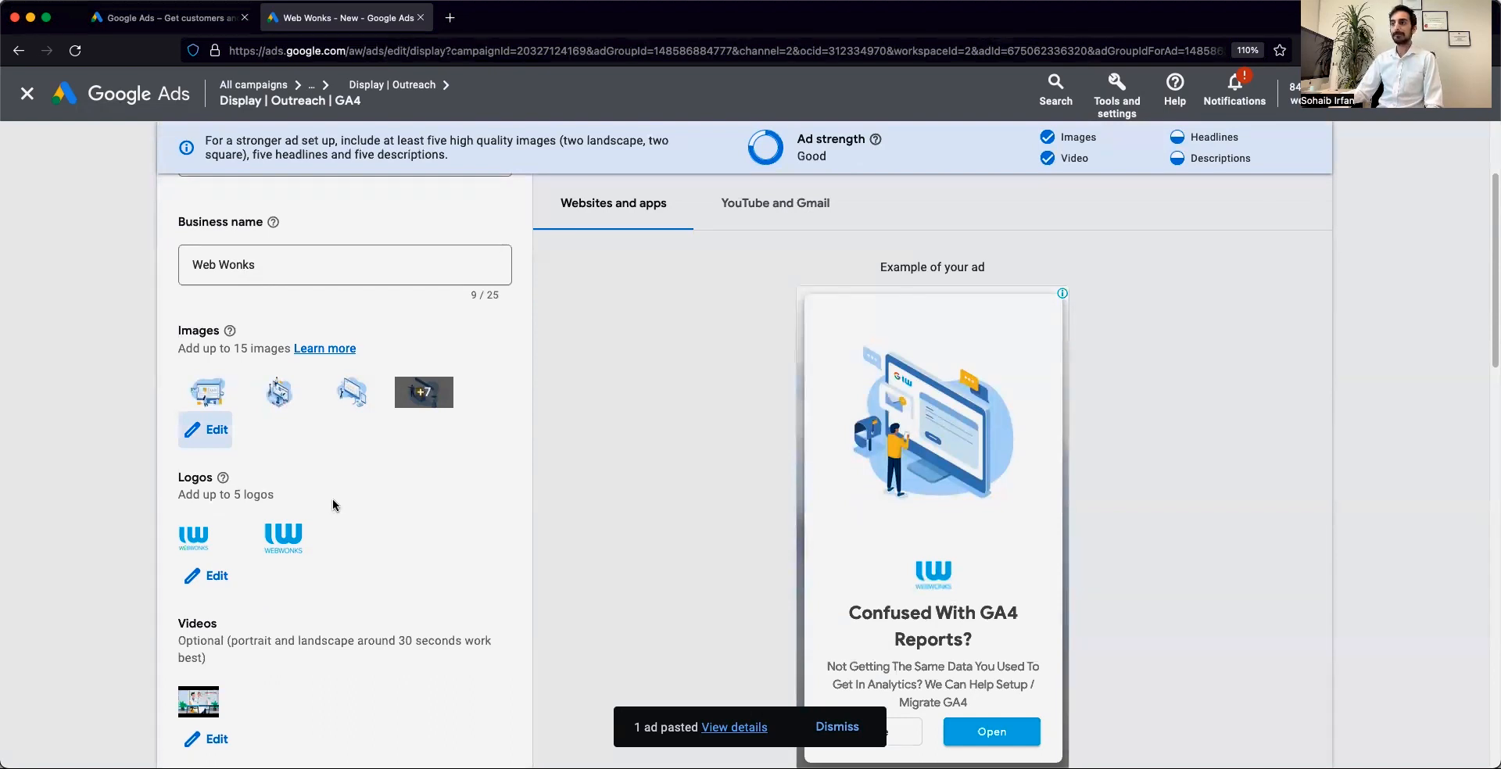
scroll("down", 3)
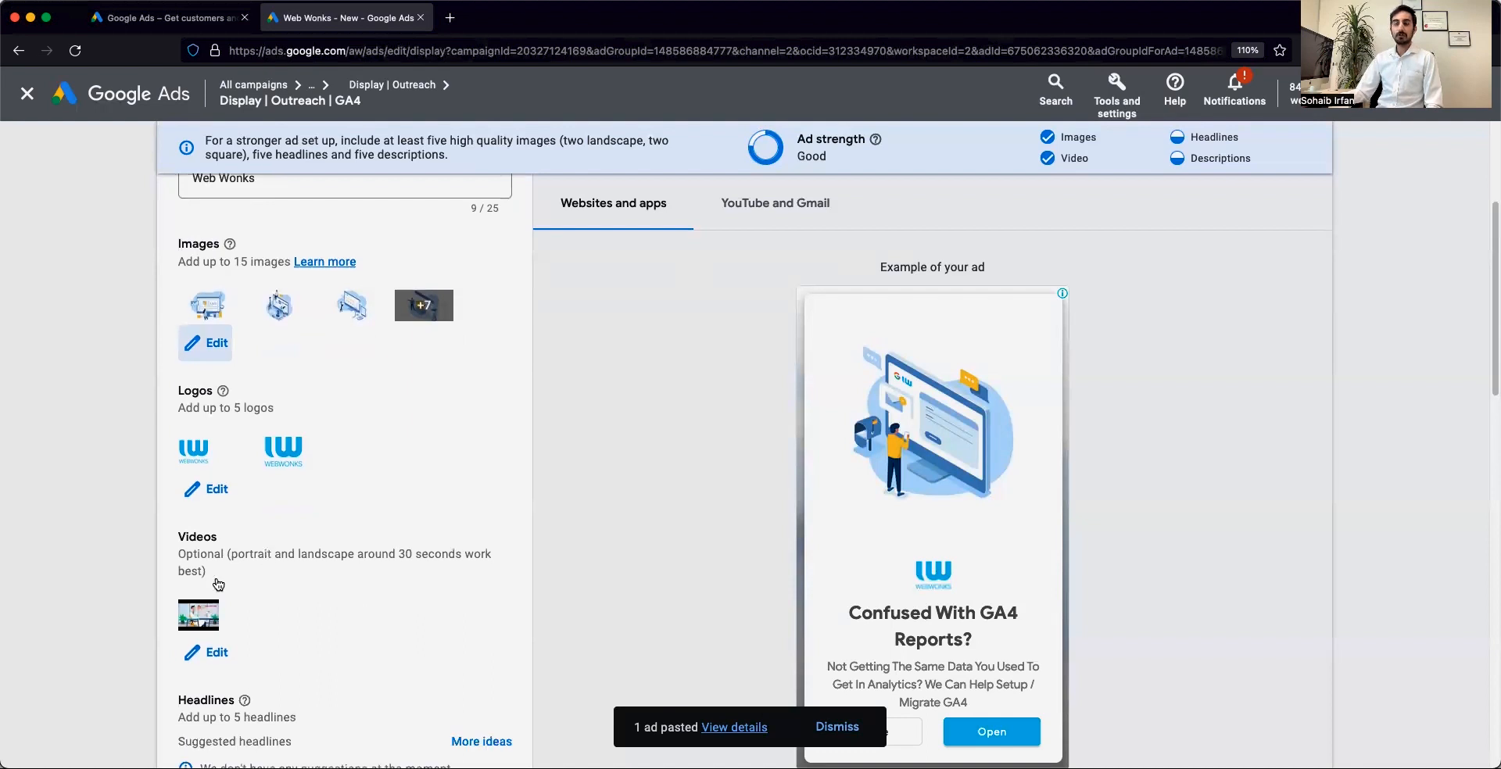
scroll("down", 3)
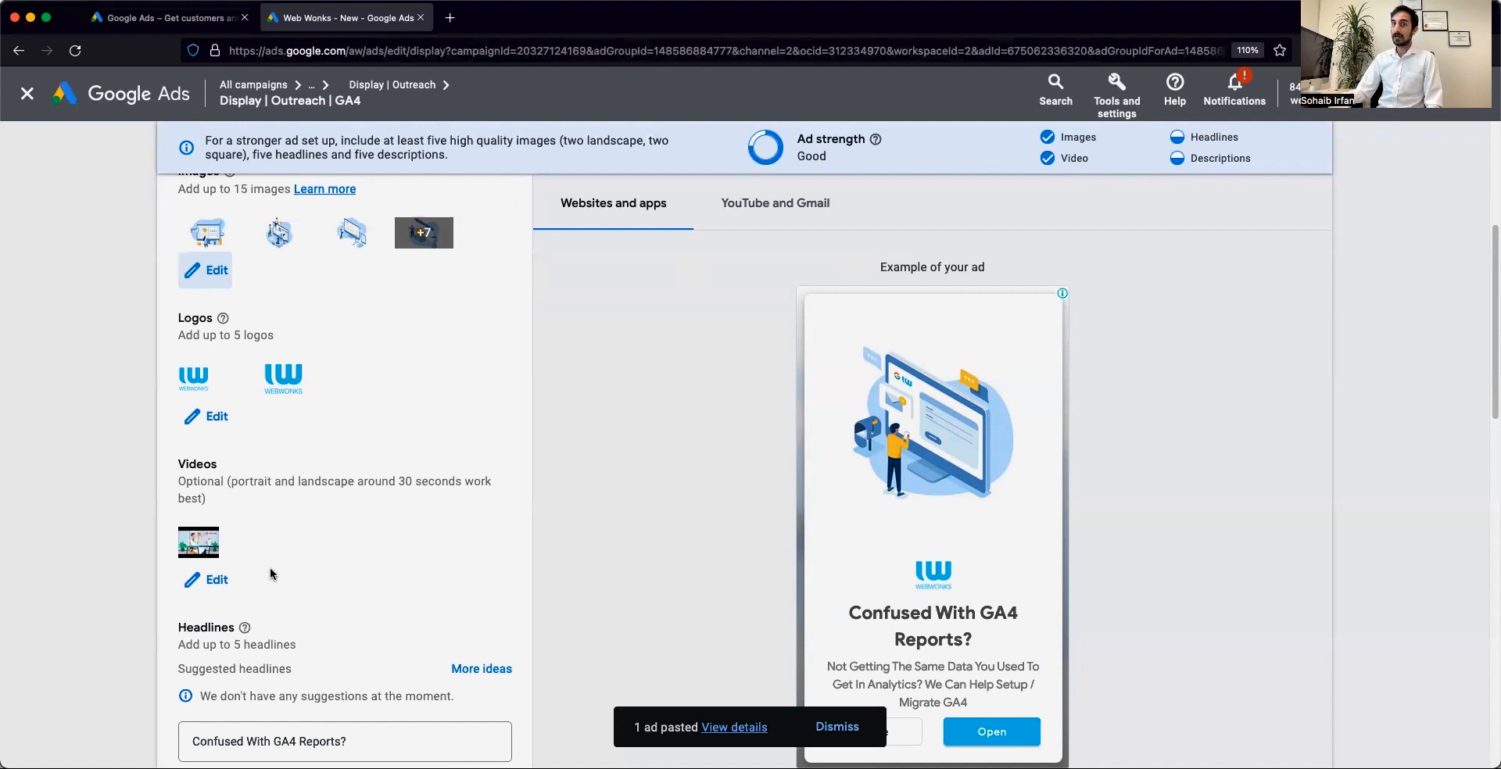
mouse_move(288, 579)
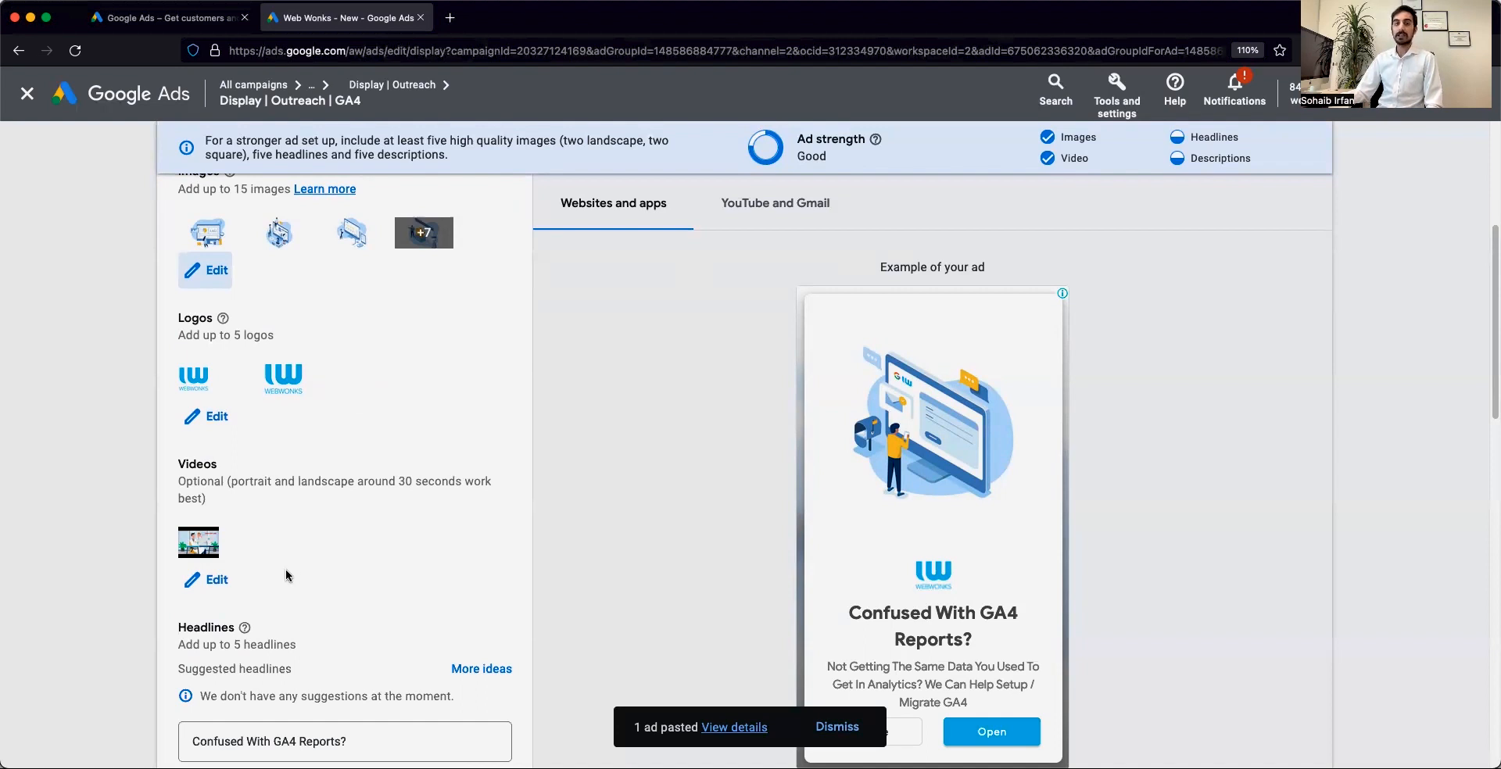
mouse_move(283, 575)
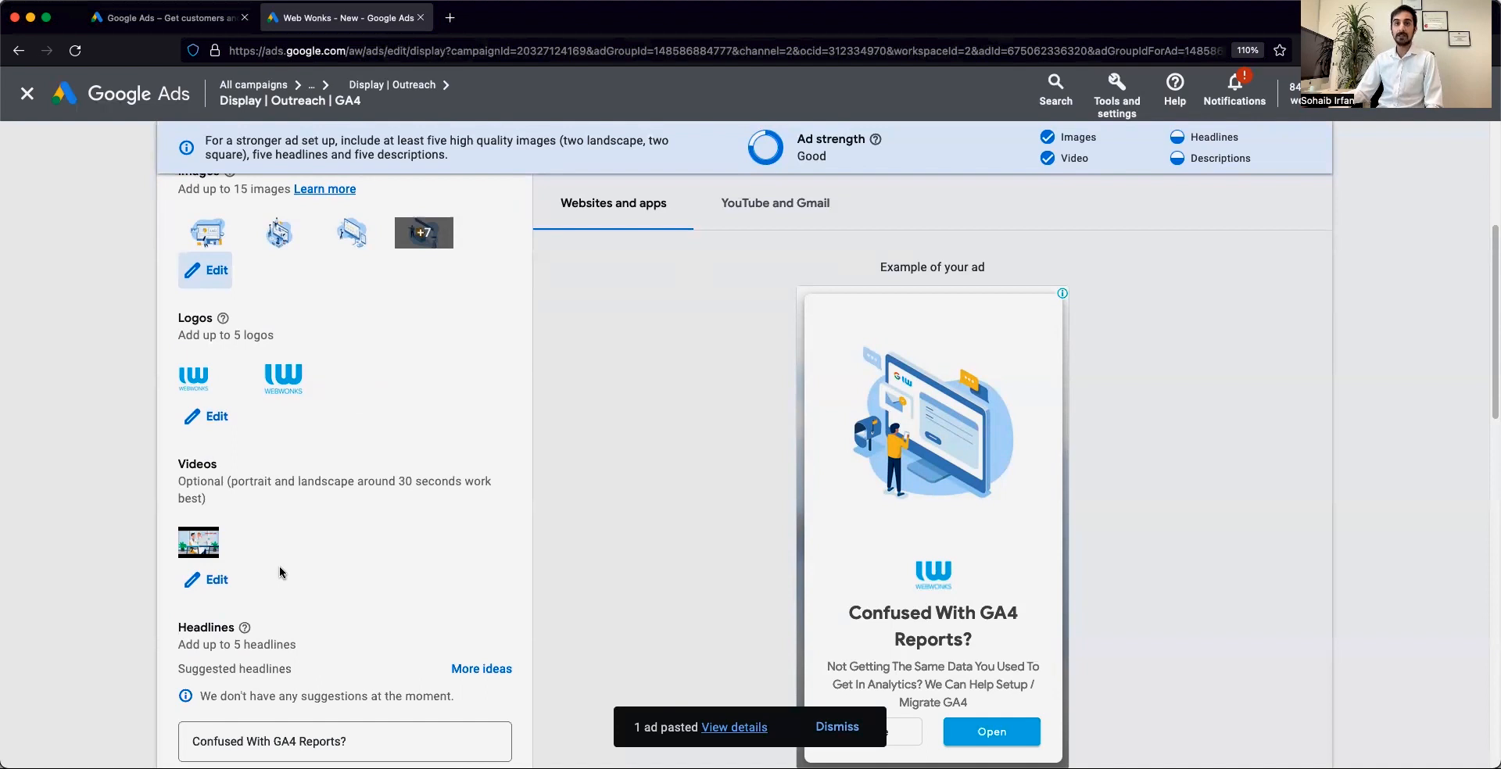
mouse_move(266, 572)
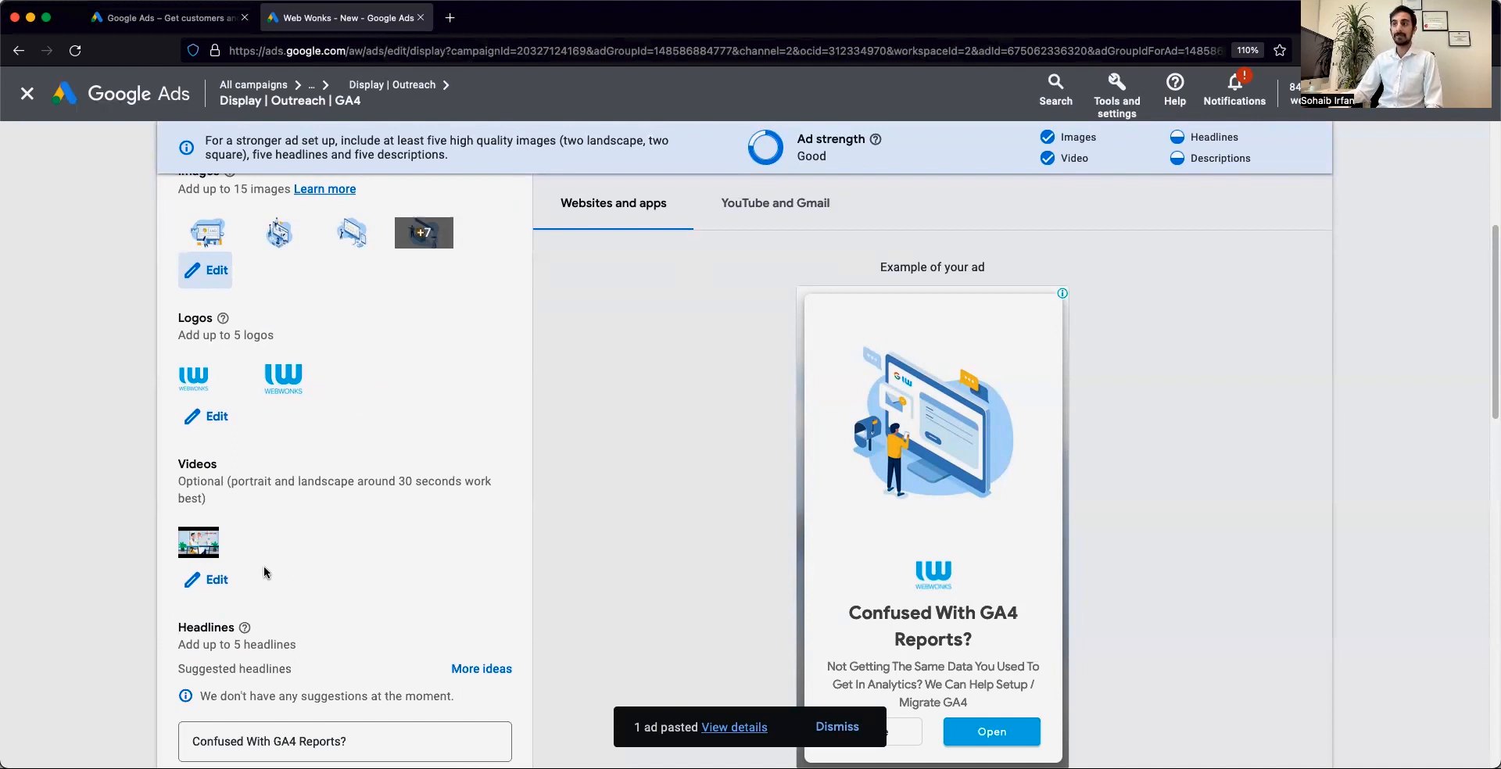
scroll("down", 3)
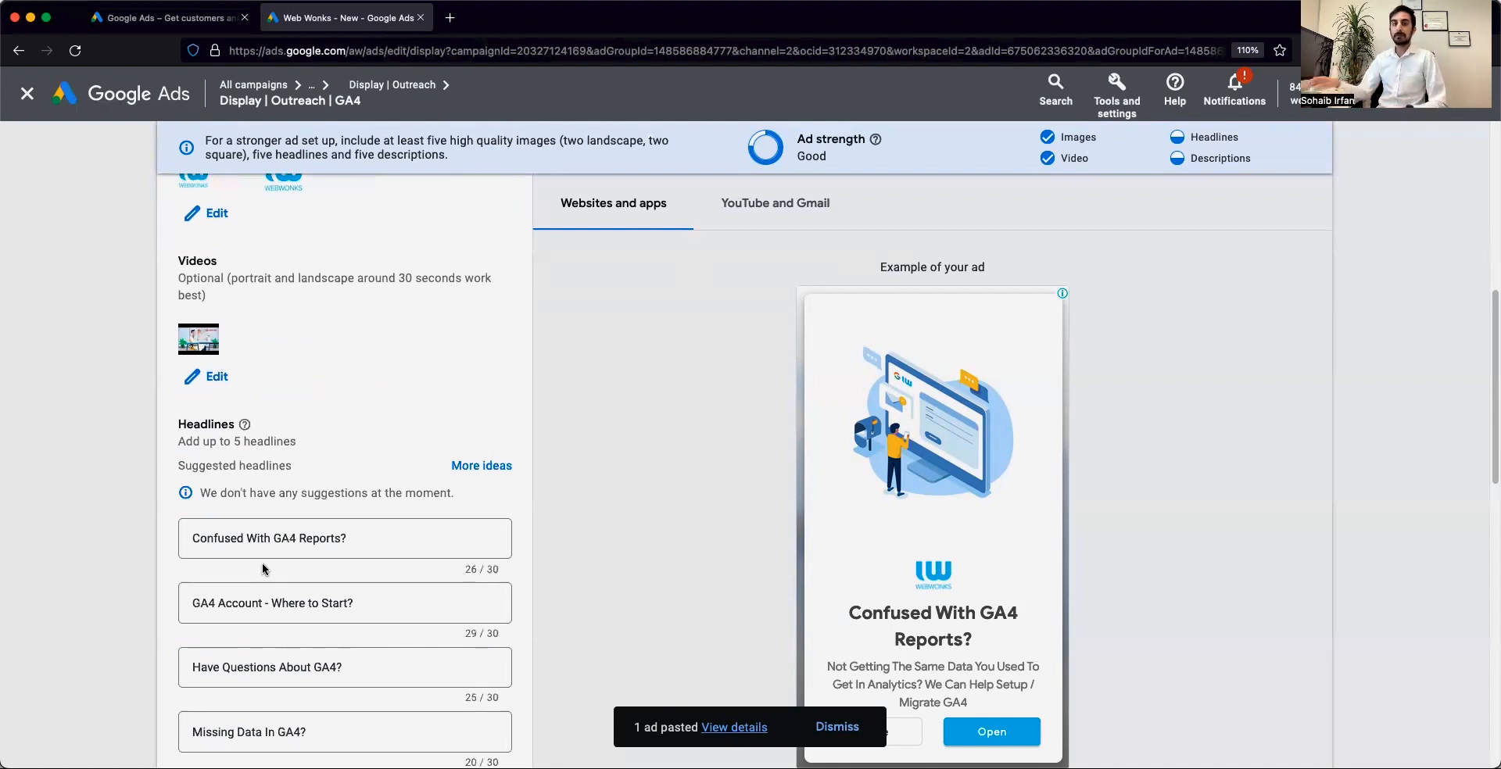
scroll("down", 3)
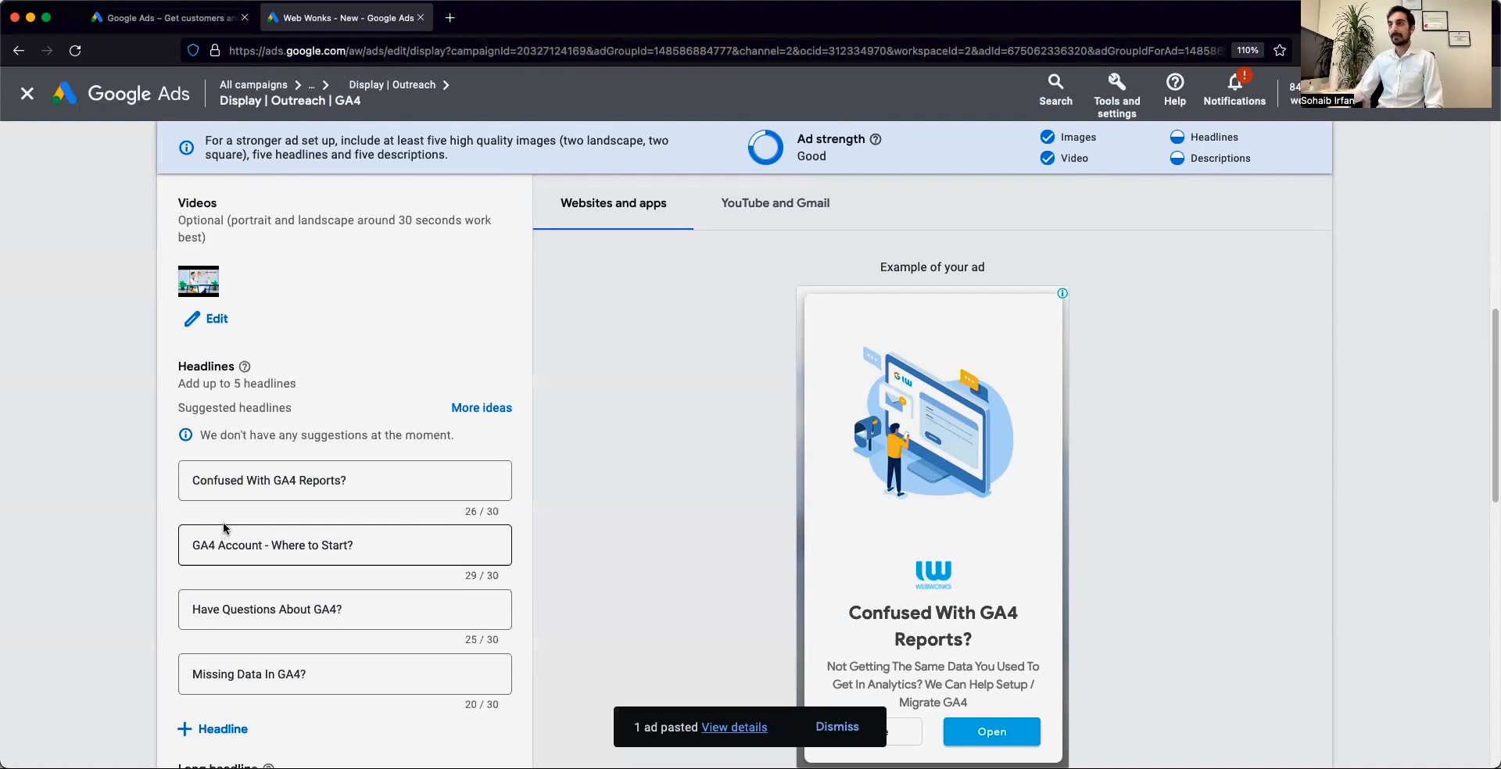
scroll("down", 3)
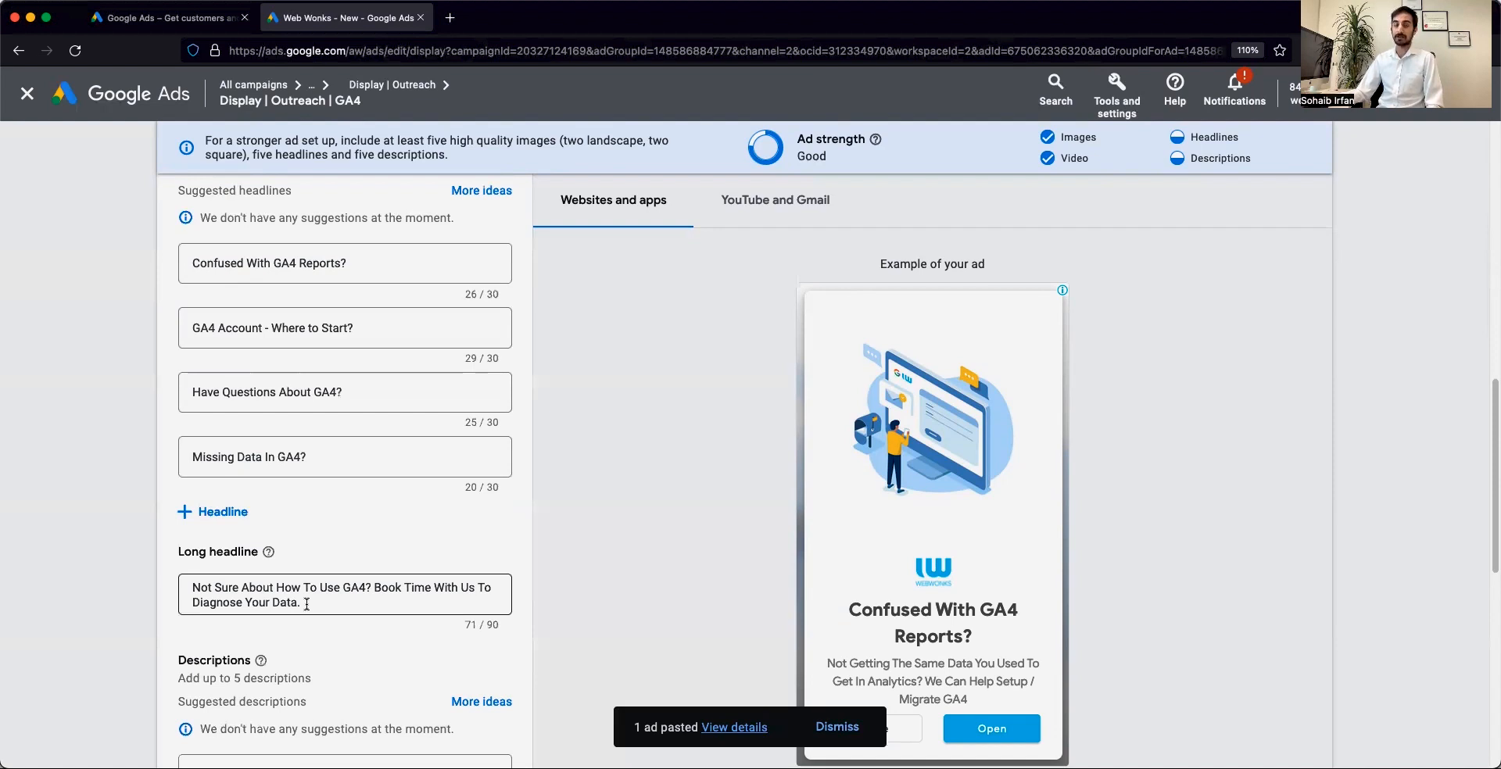
scroll("down", 3)
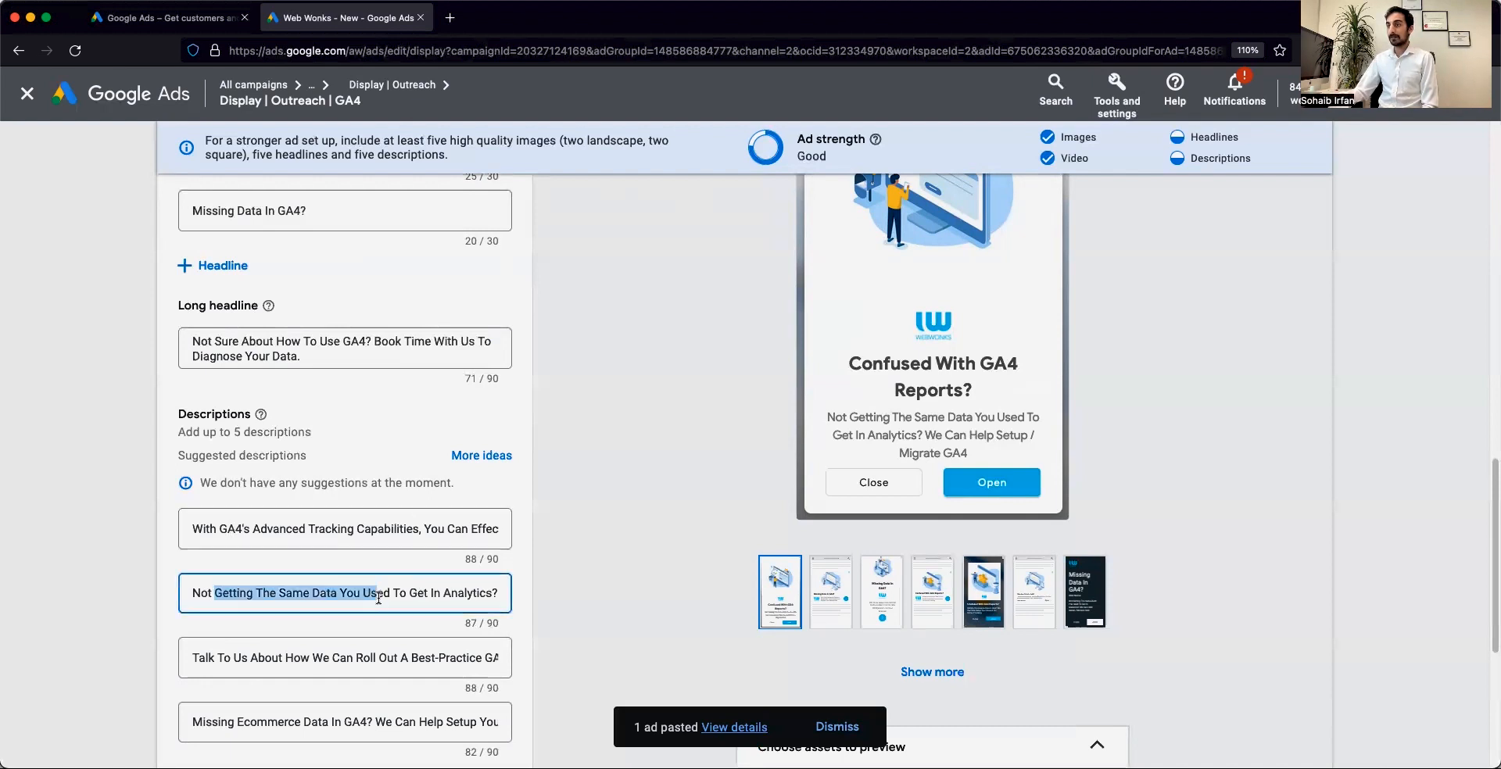
left_click(344, 592)
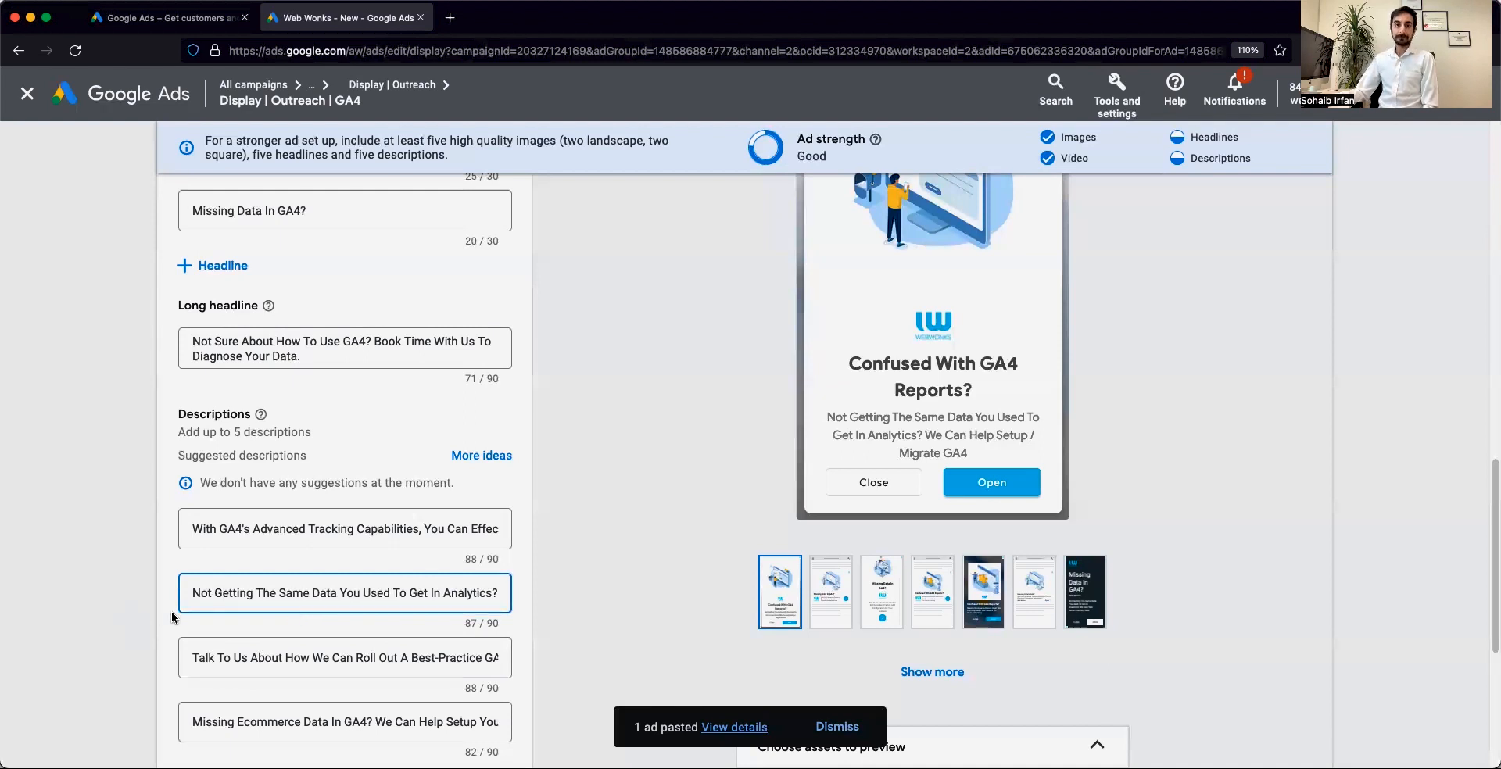
mouse_move(109, 627)
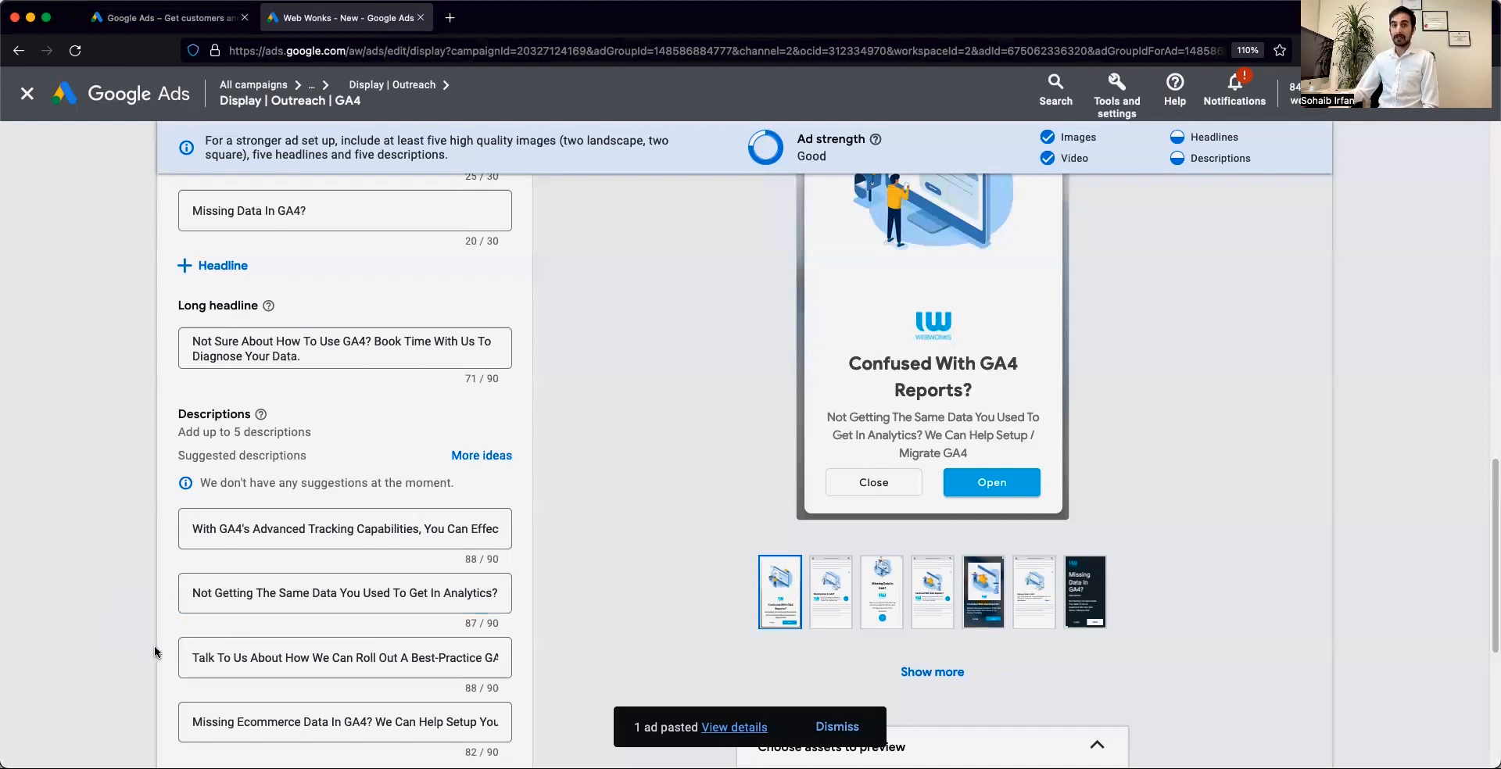
left_click(344, 528)
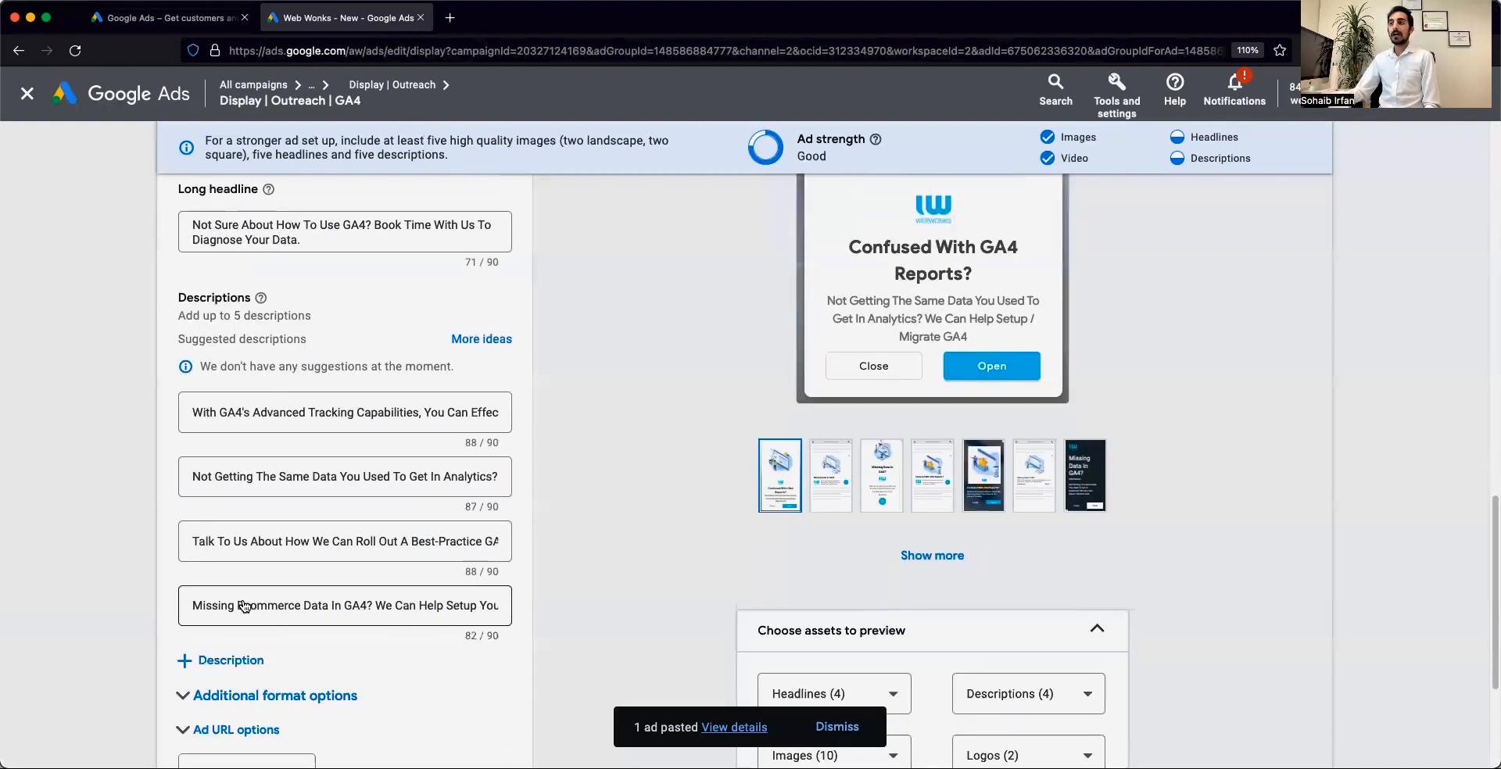
- Reveal More options and browse the Call to action text labels without choosing one
scroll("down", 3)
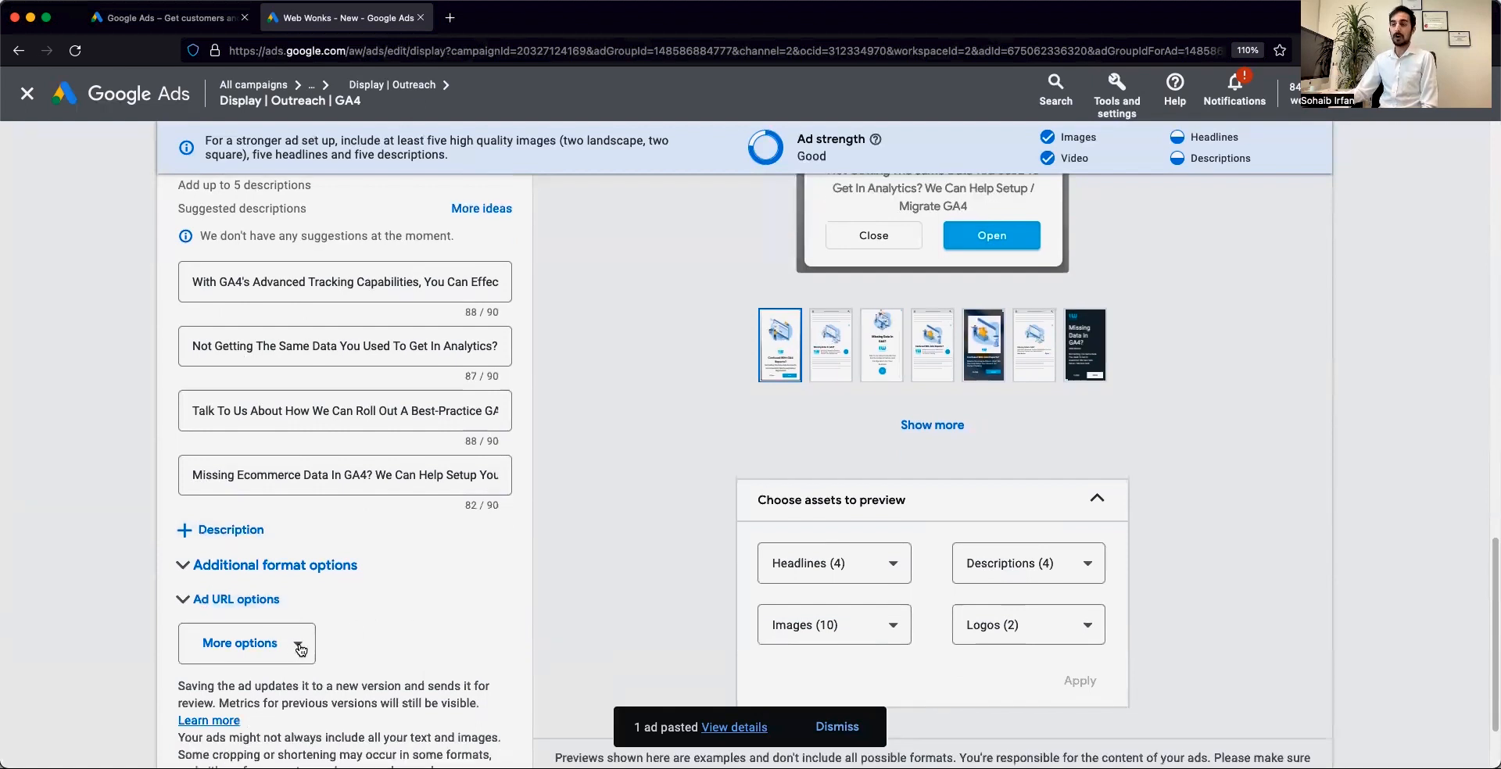
left_click(239, 642)
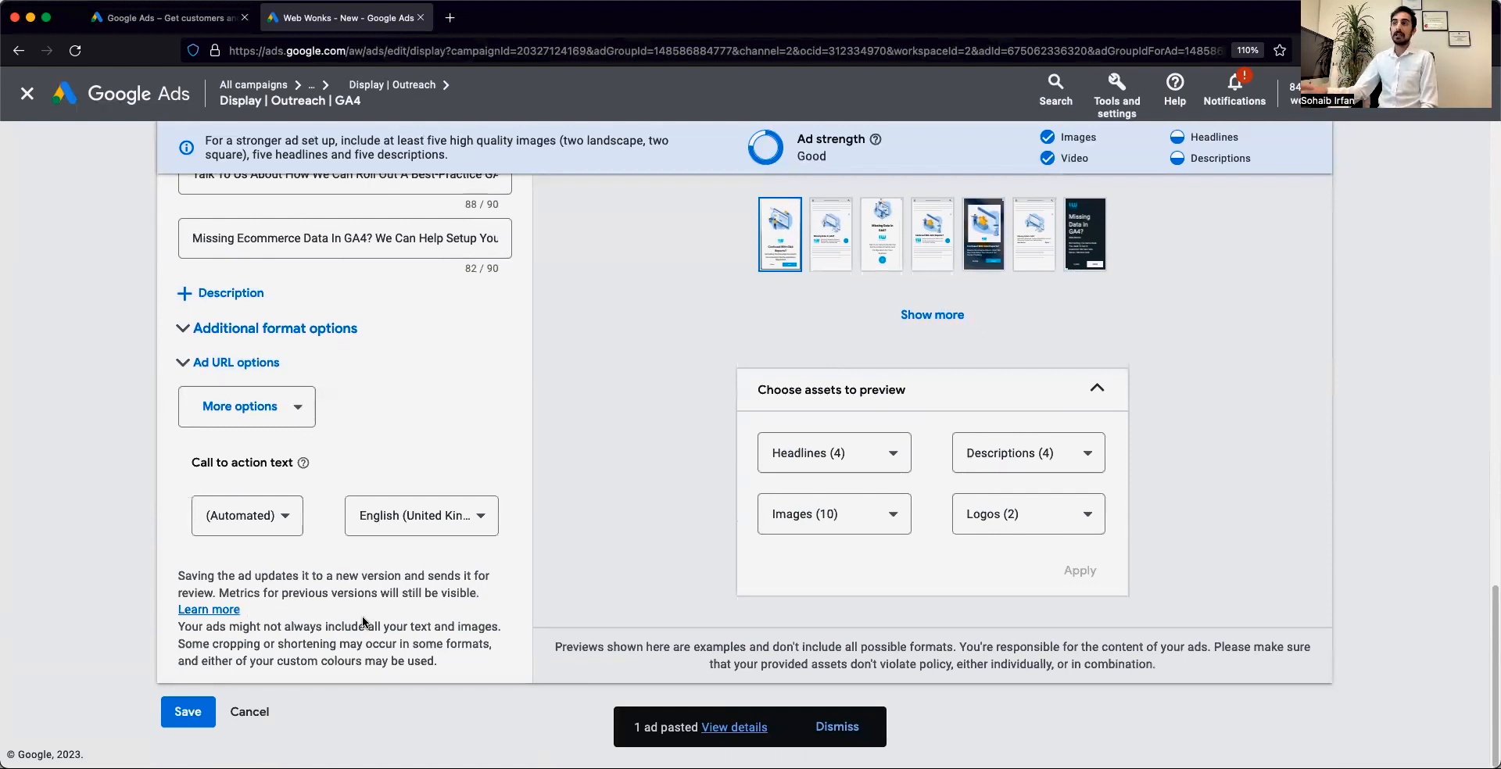
left_click(247, 514)
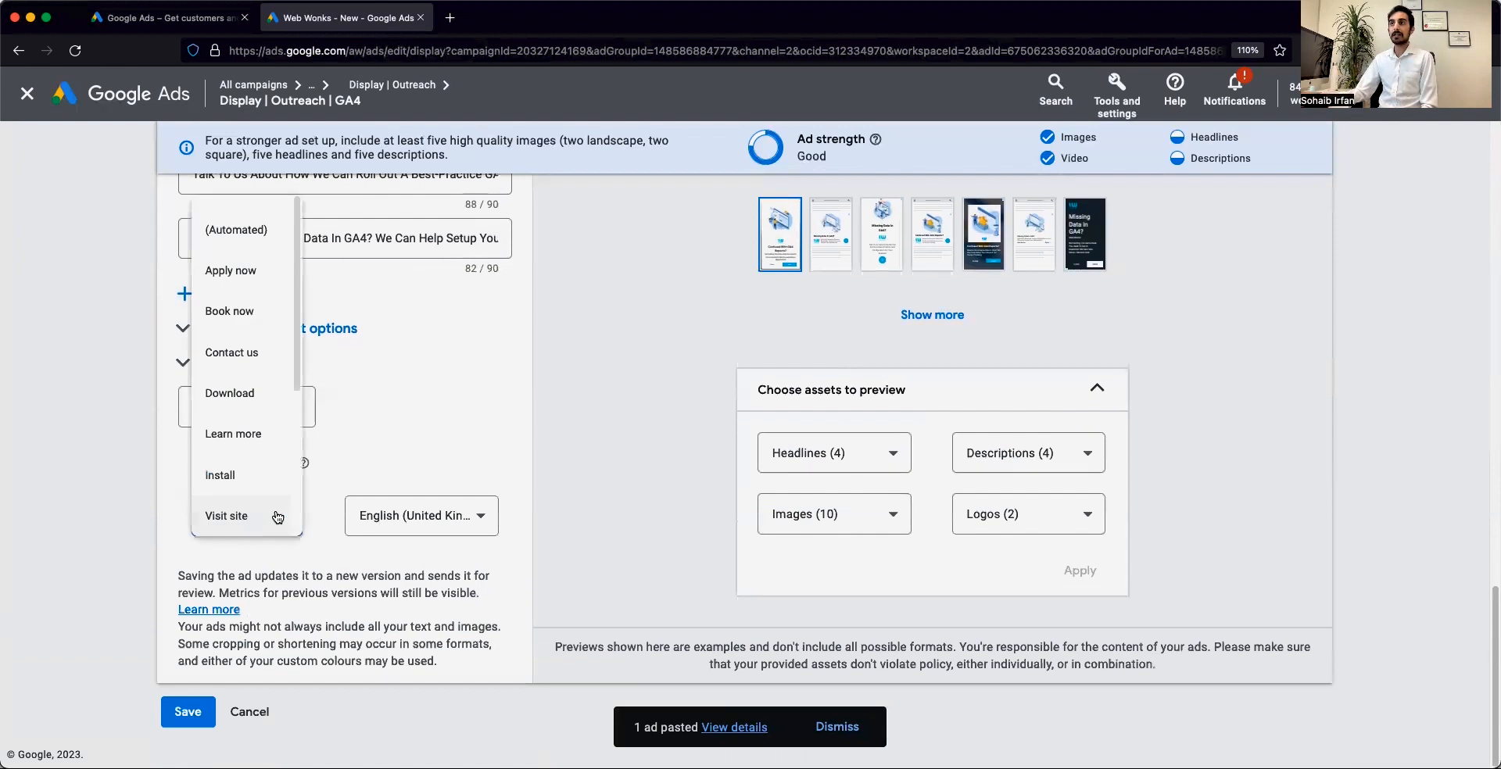
scroll("down", 3)
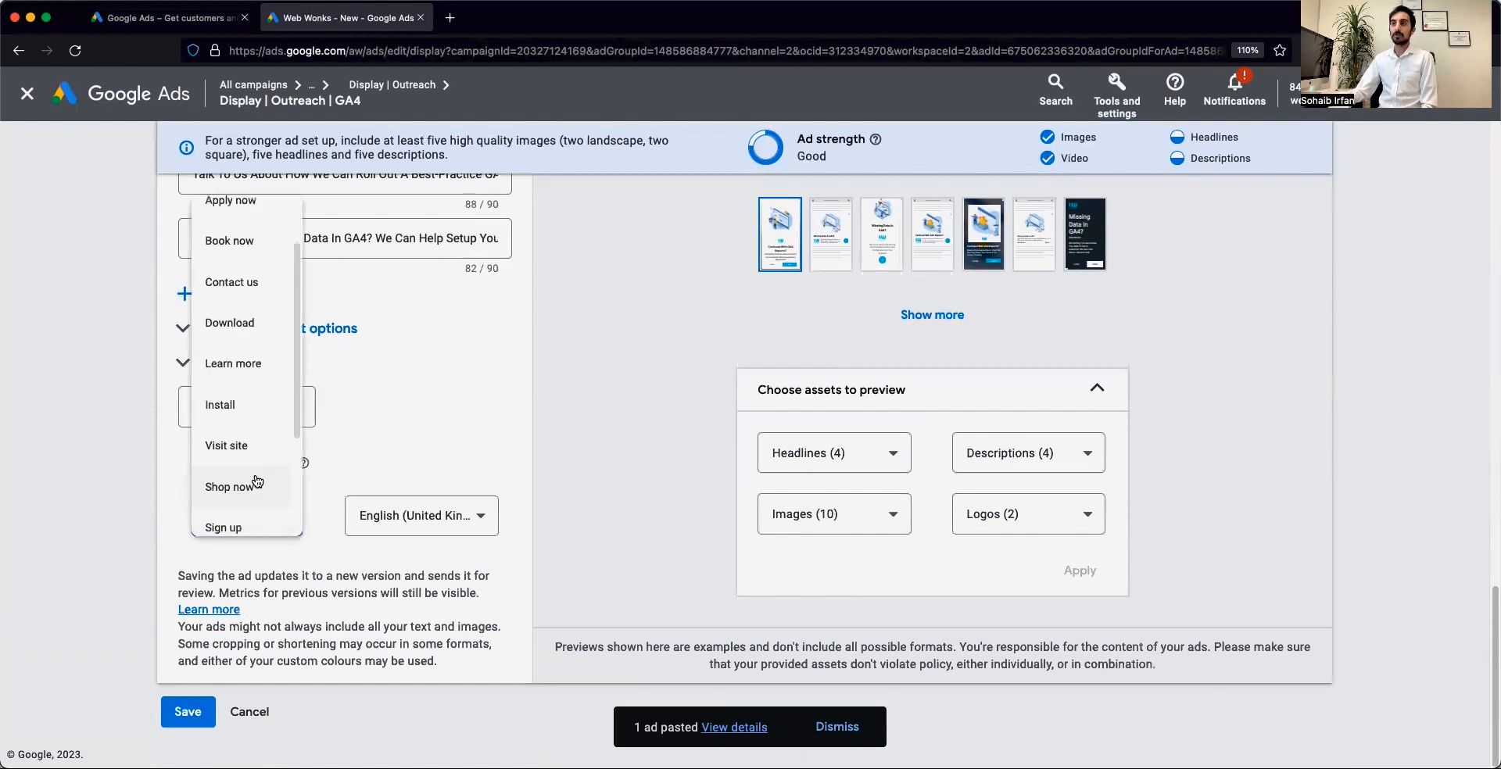
scroll("down", 3)
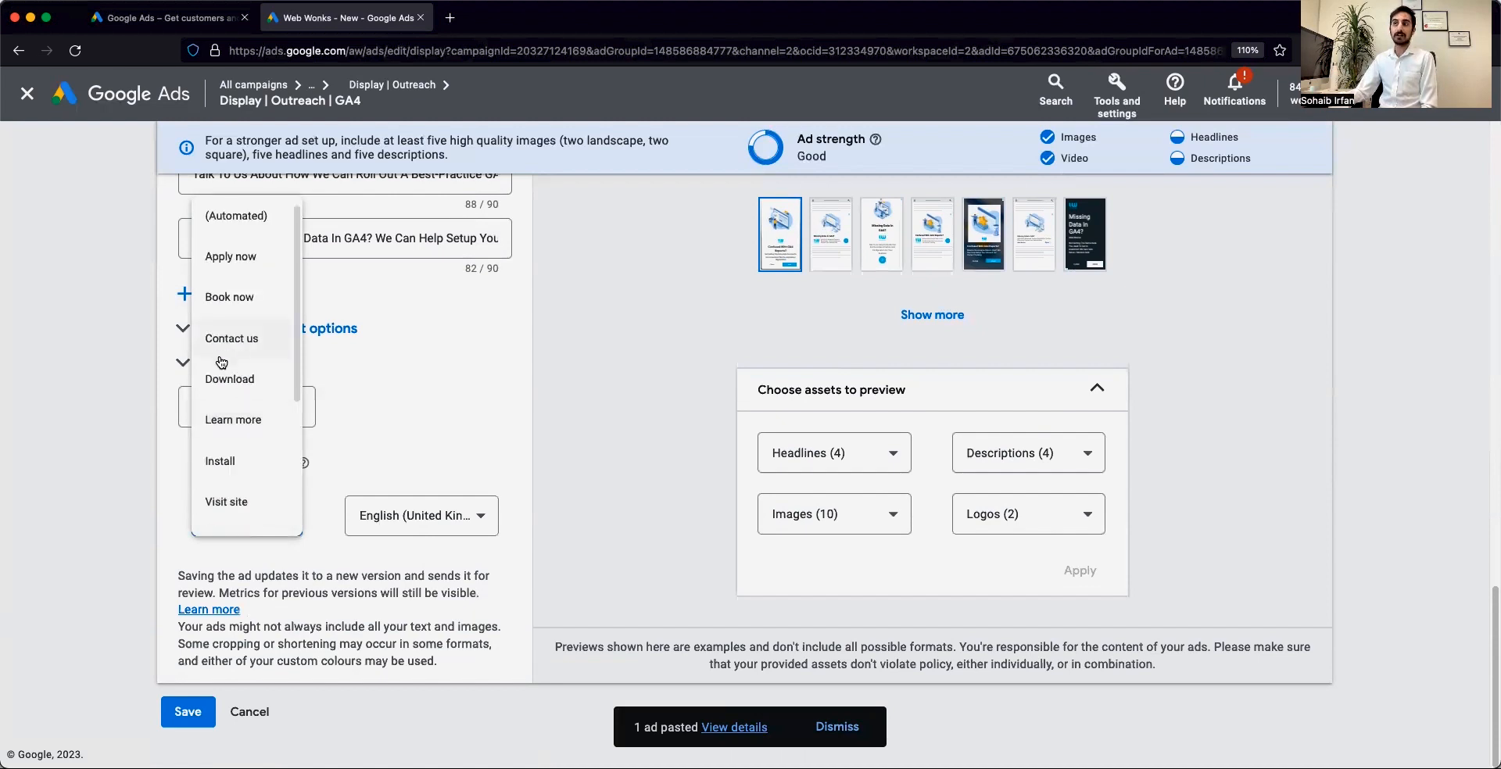
mouse_move(219, 344)
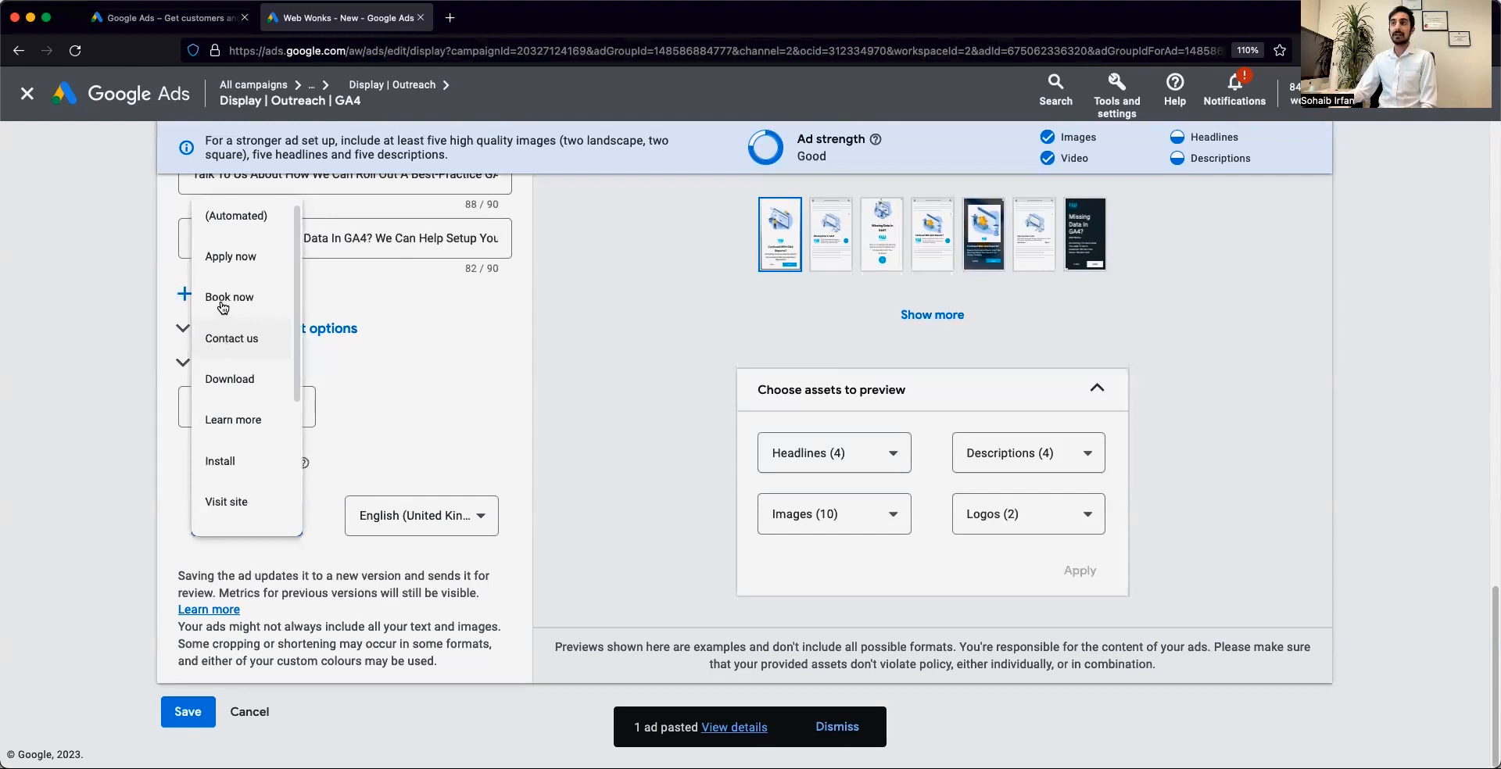
mouse_move(228, 299)
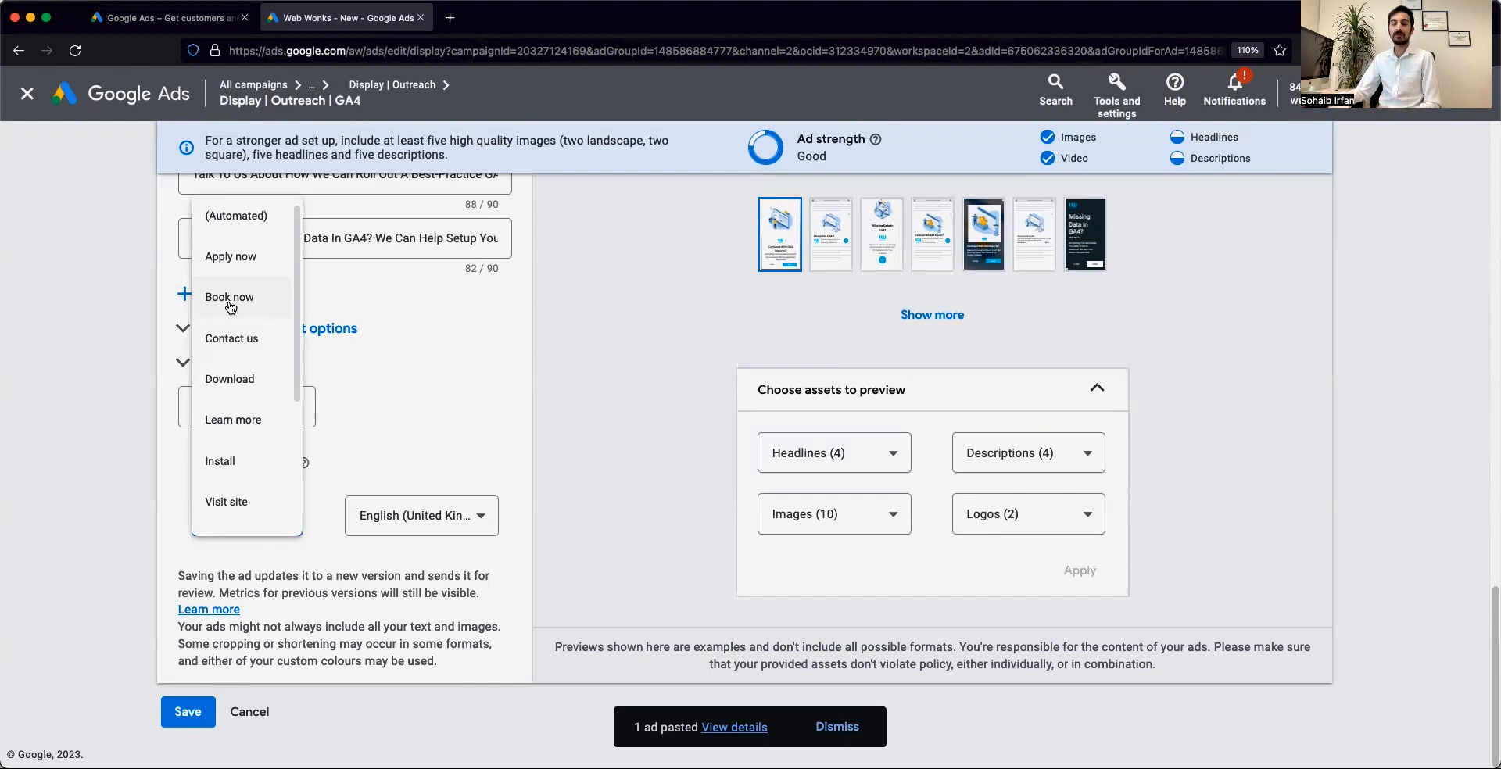
mouse_move(398, 444)
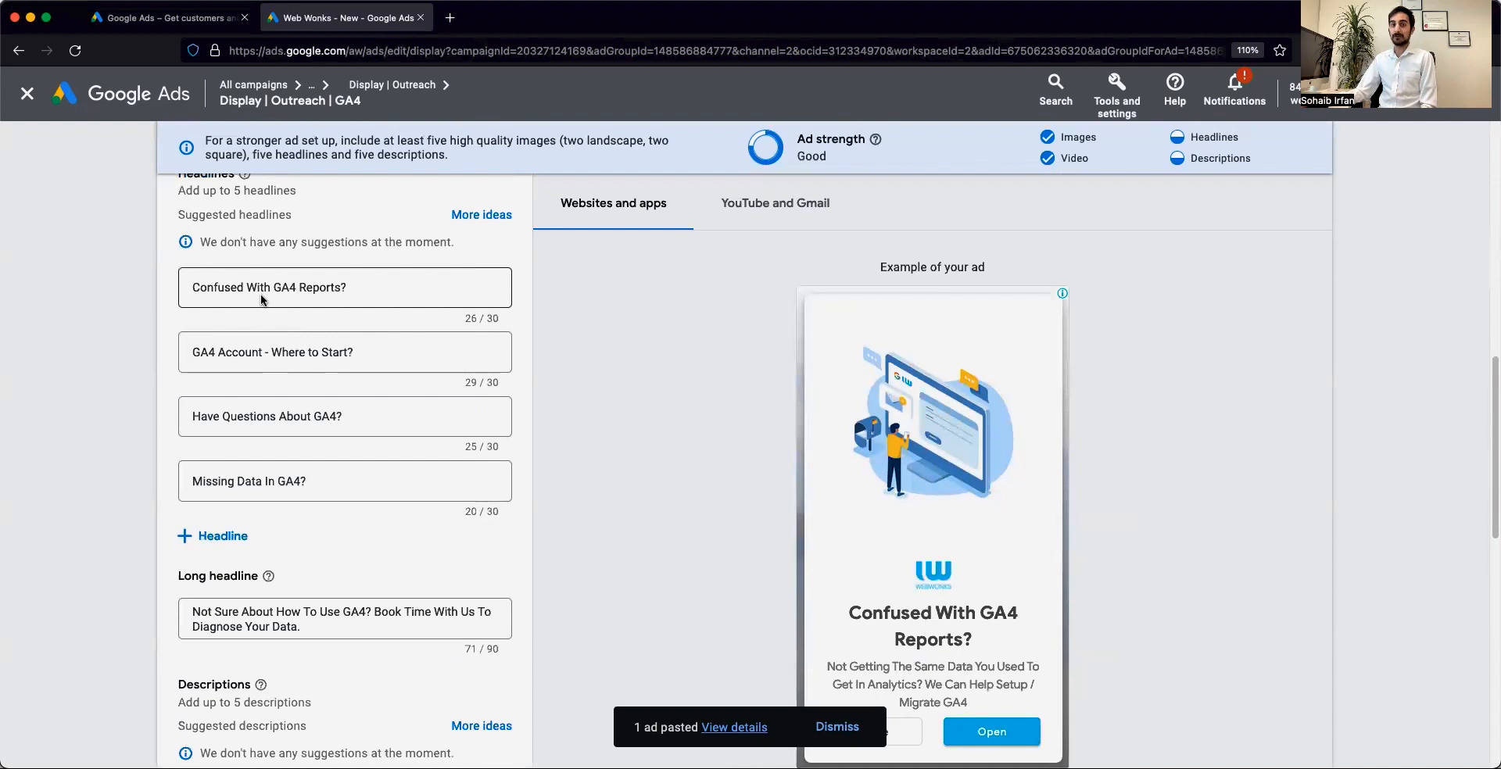
mouse_move(953, 460)
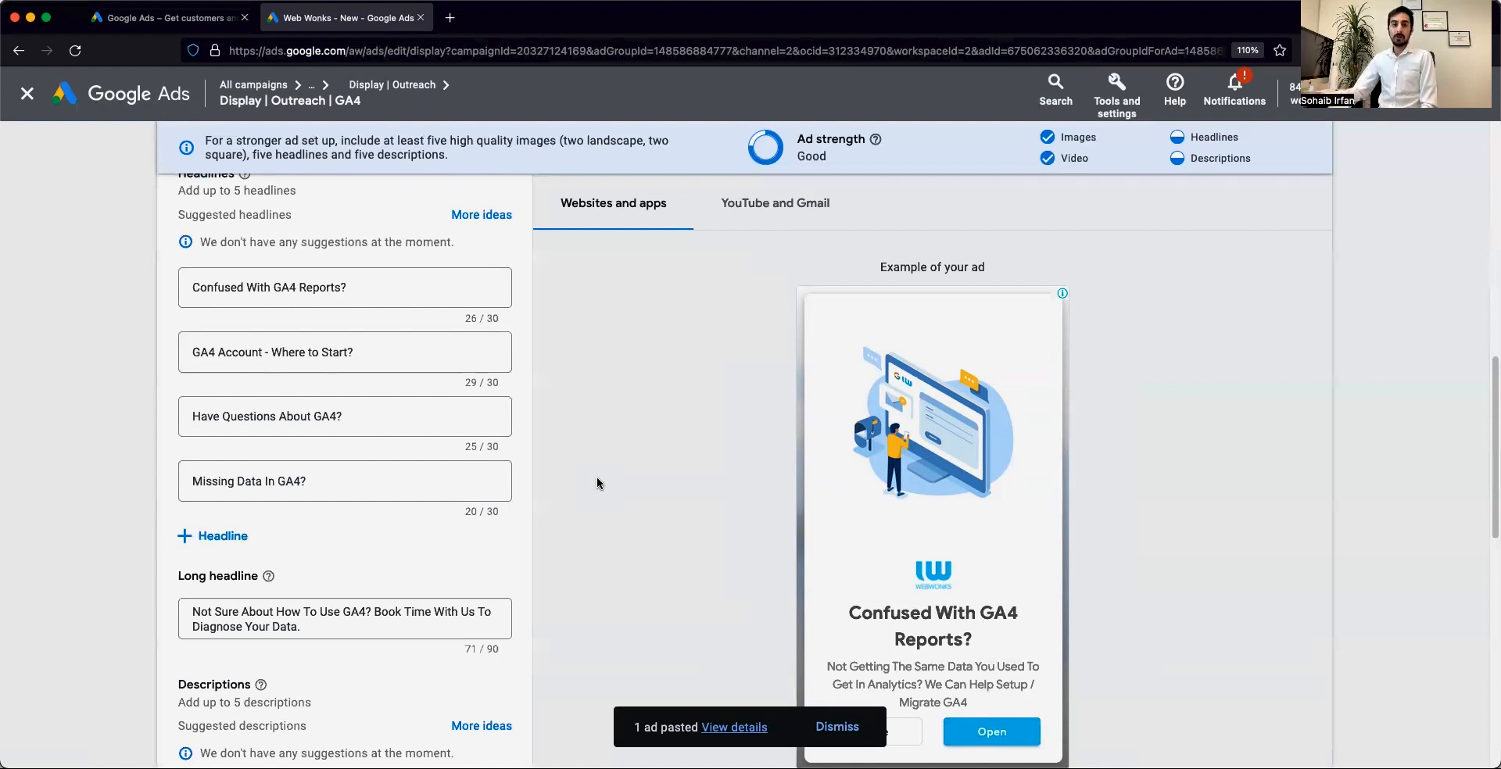
- Save the duplicate ad with call-to-action left Automated, returning to the ads list
scroll("down", 3)
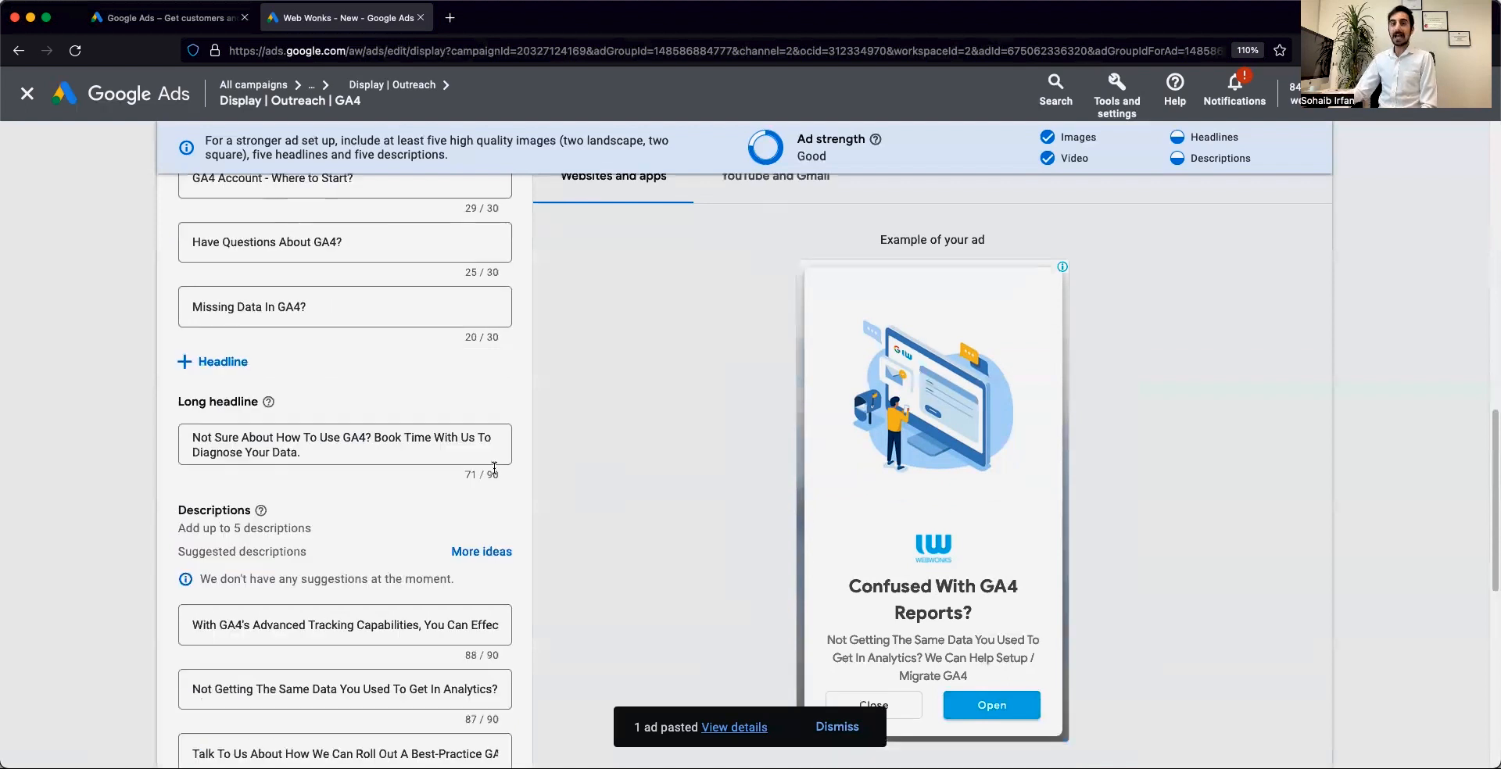
scroll("down", 3)
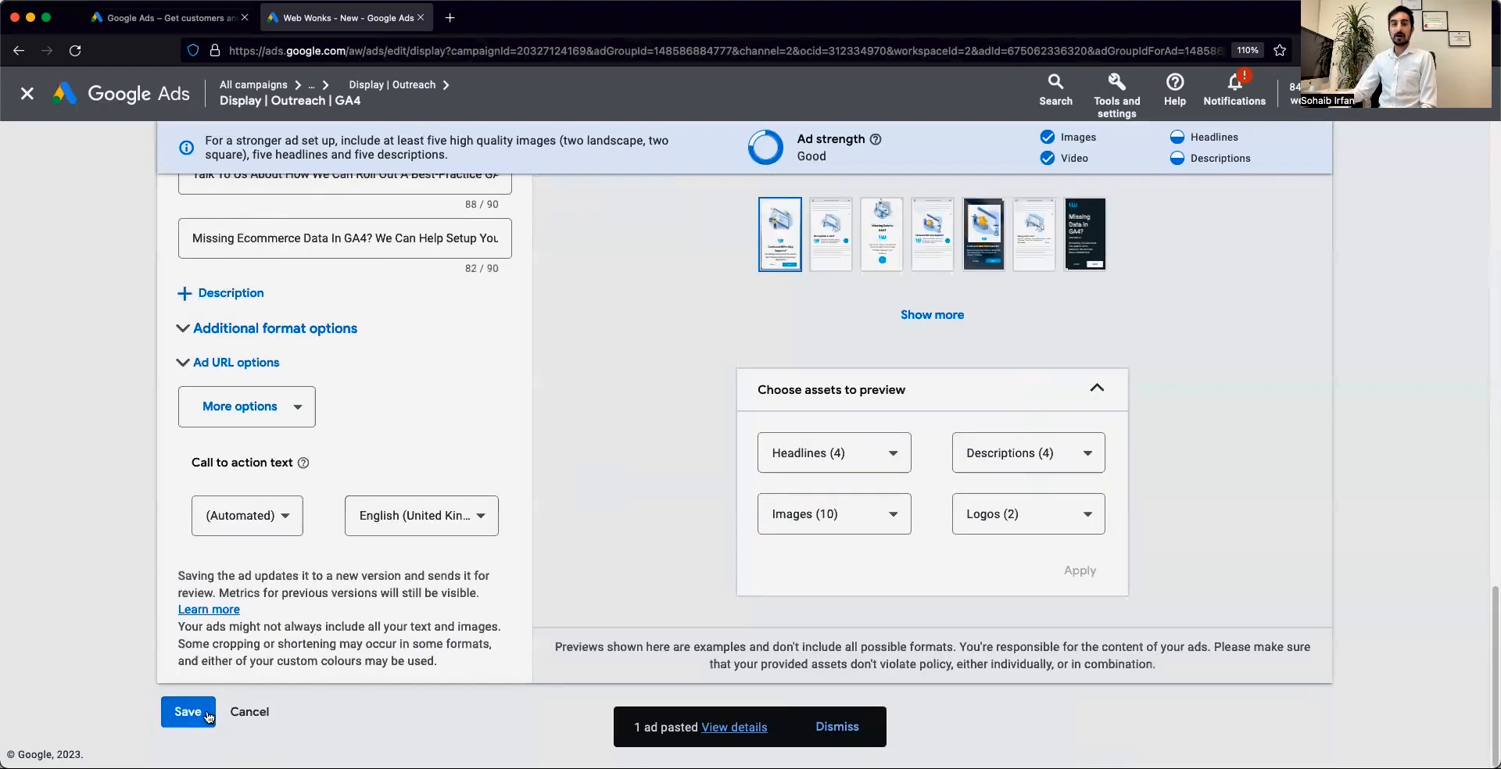
left_click(188, 712)
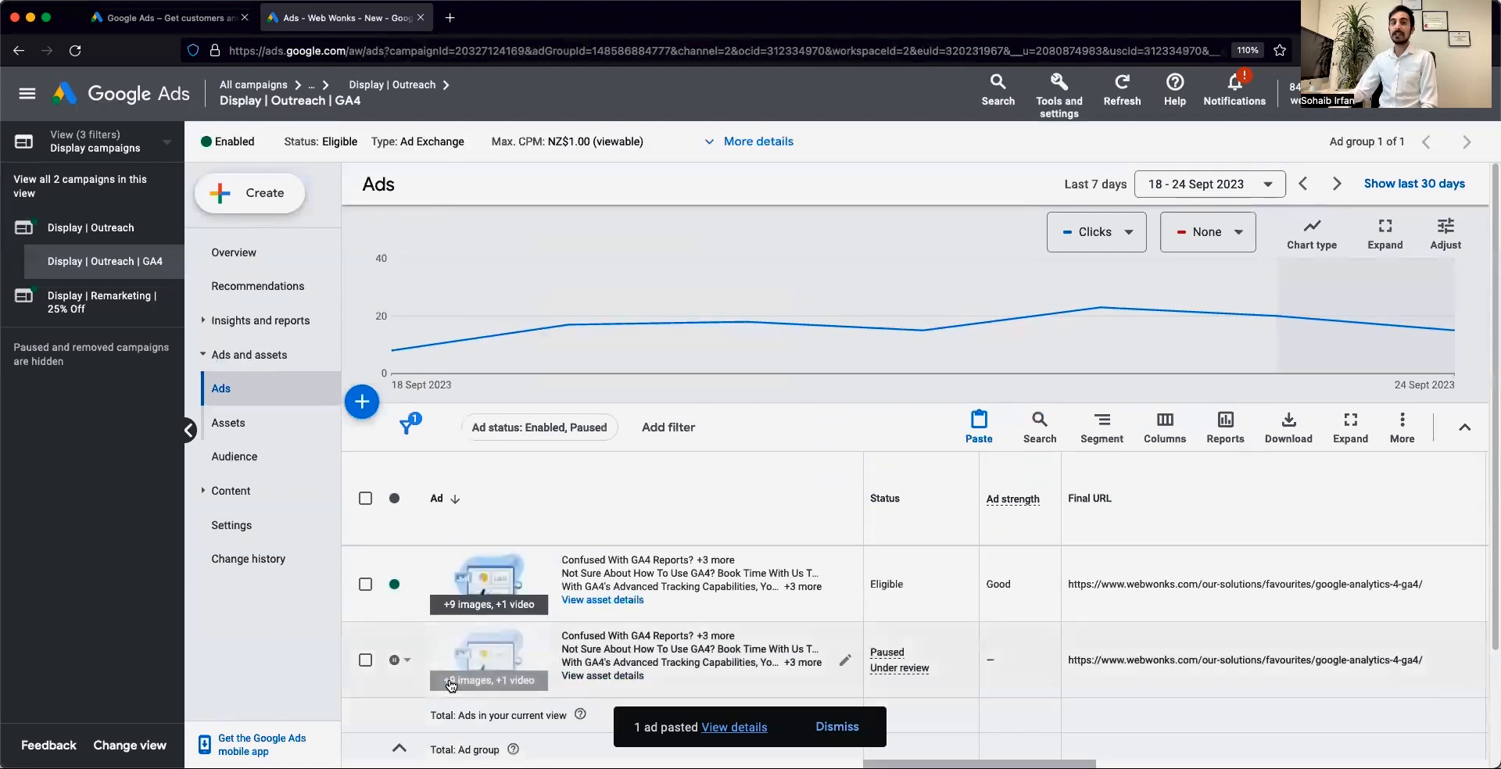
mouse_move(409, 668)
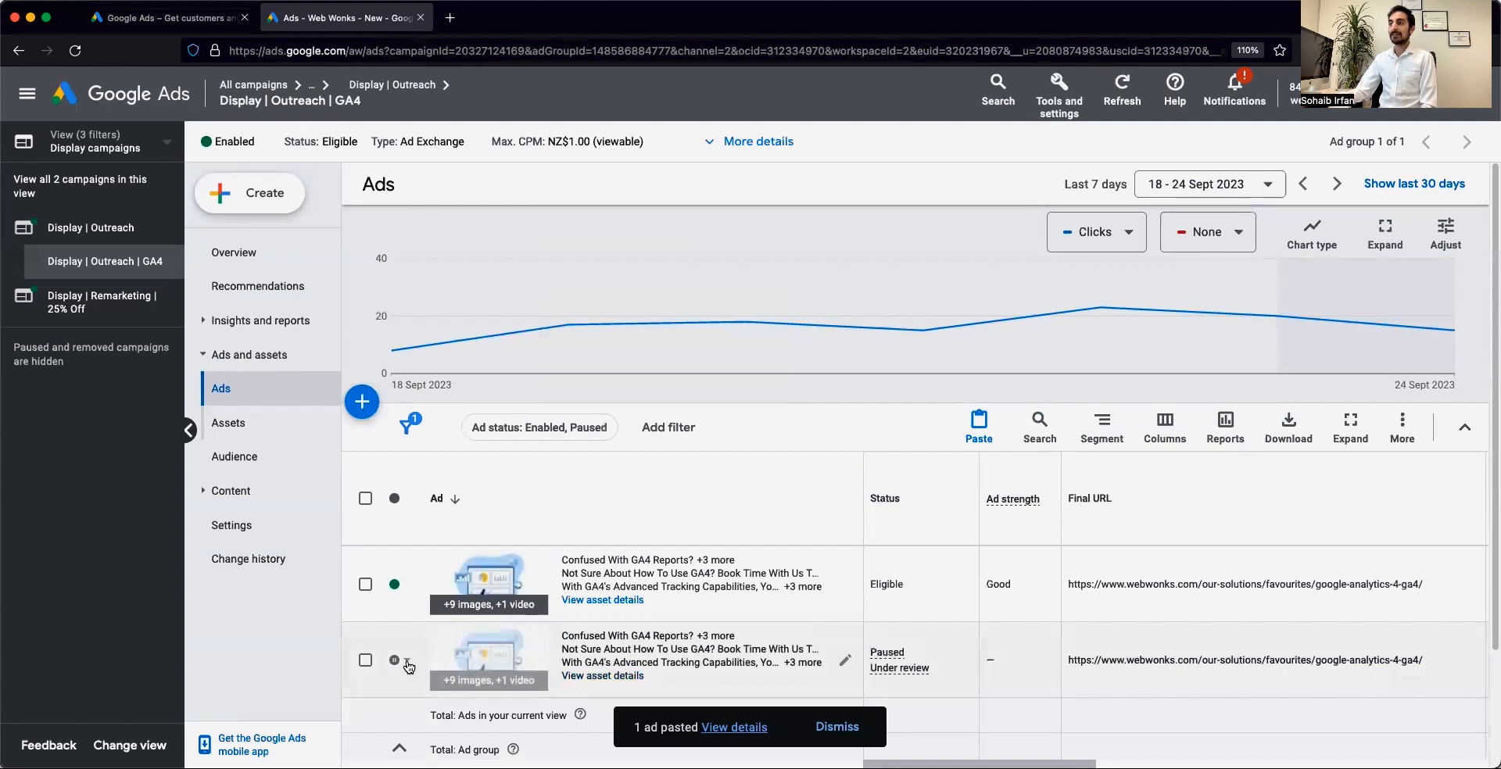
- Show the Enable/Pause/Remove status menu for the original Eligible GA4 ad
left_click(394, 660)
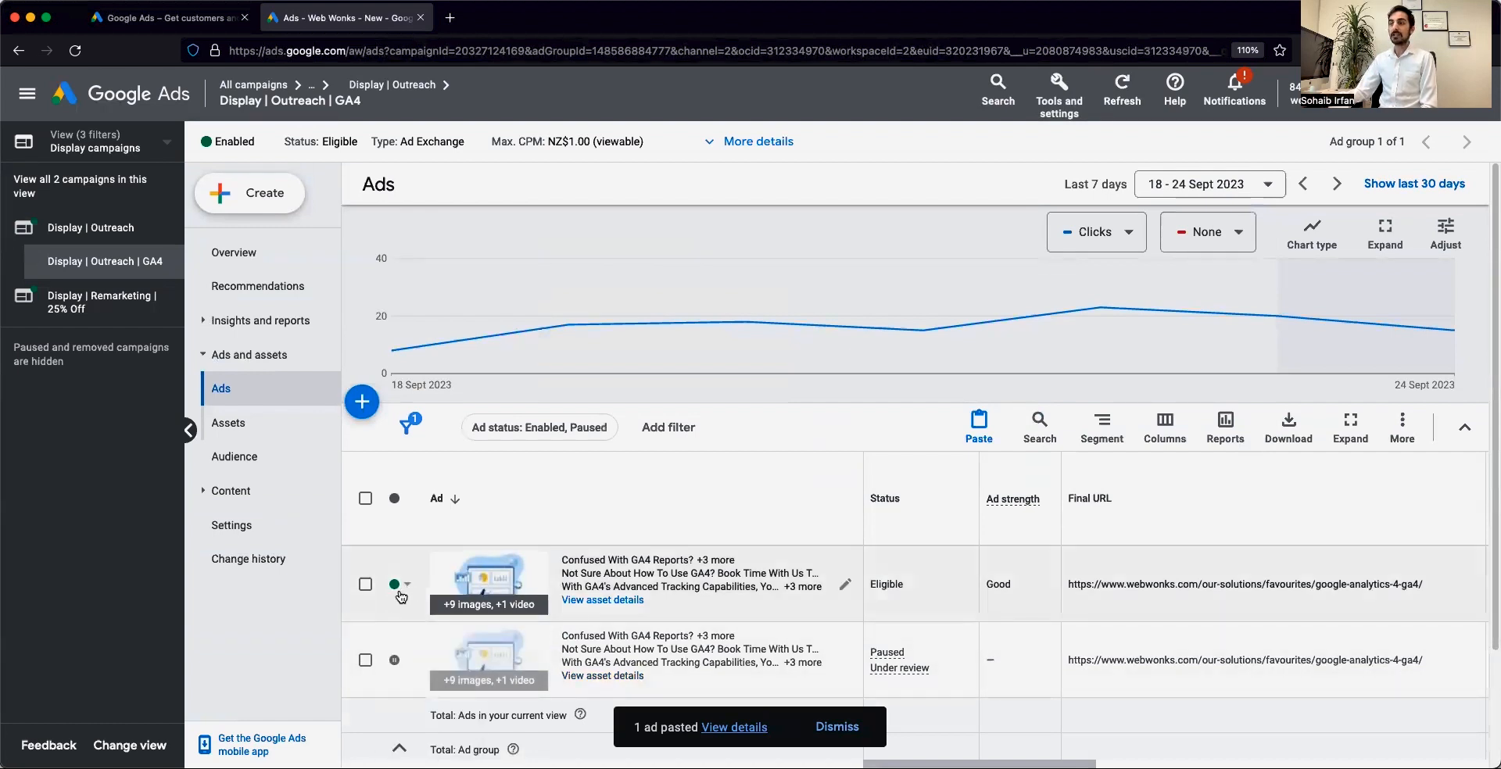
left_click(413, 584)
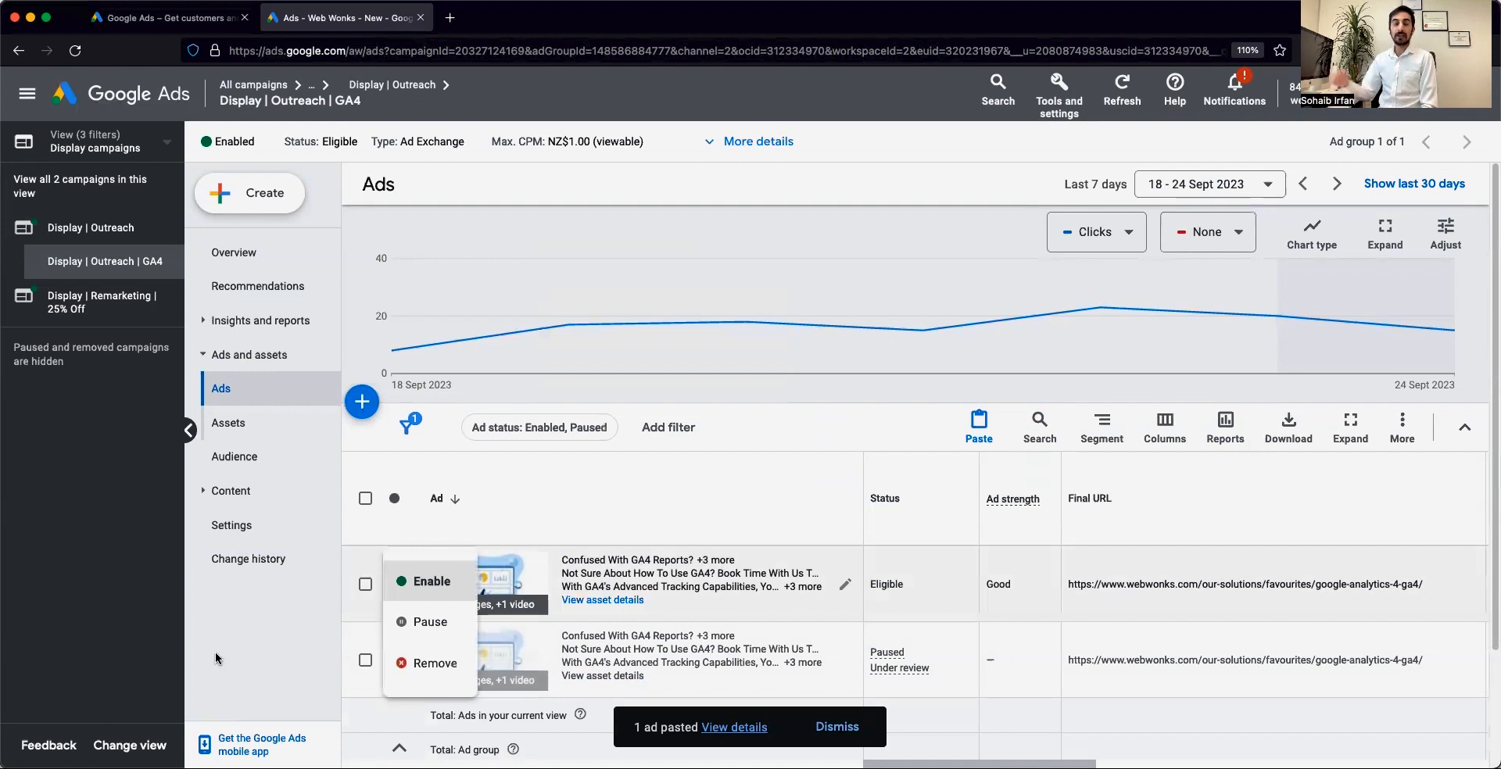